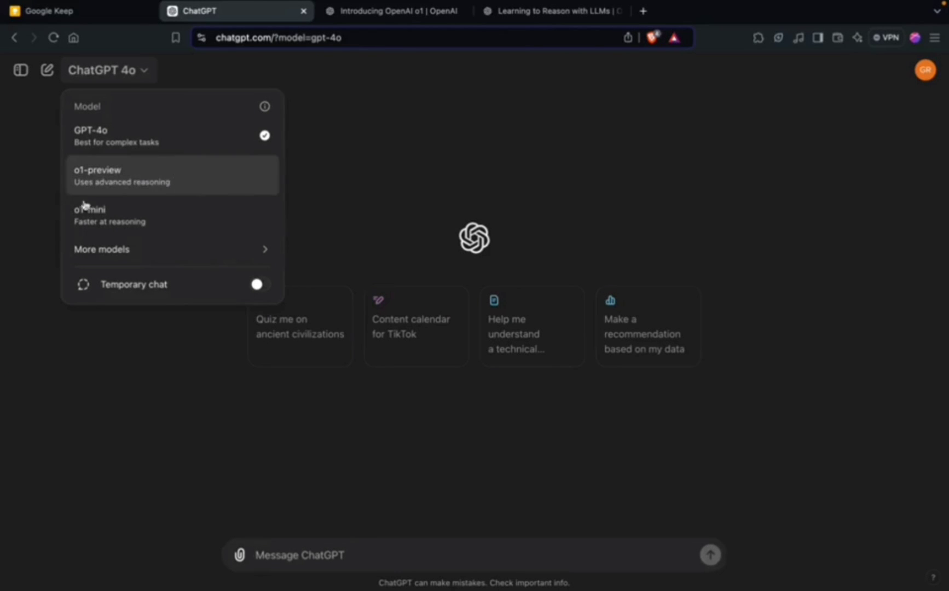
mouse_move(98, 190)
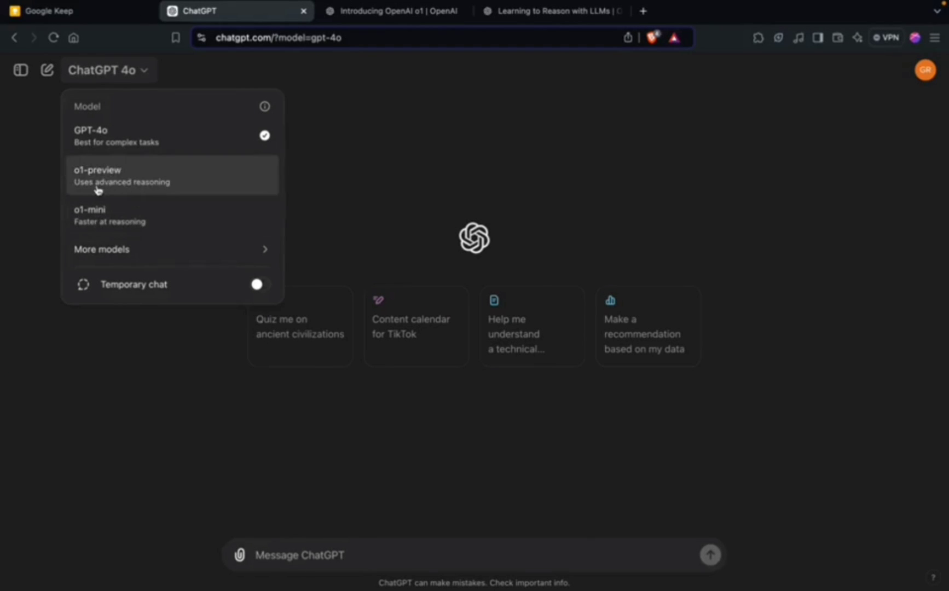
mouse_move(95, 190)
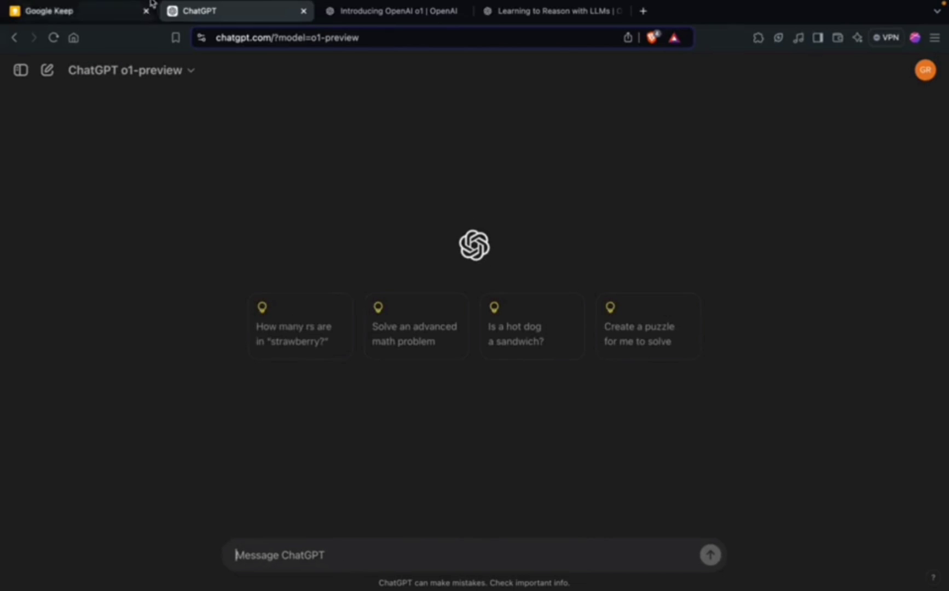
mouse_move(321, 348)
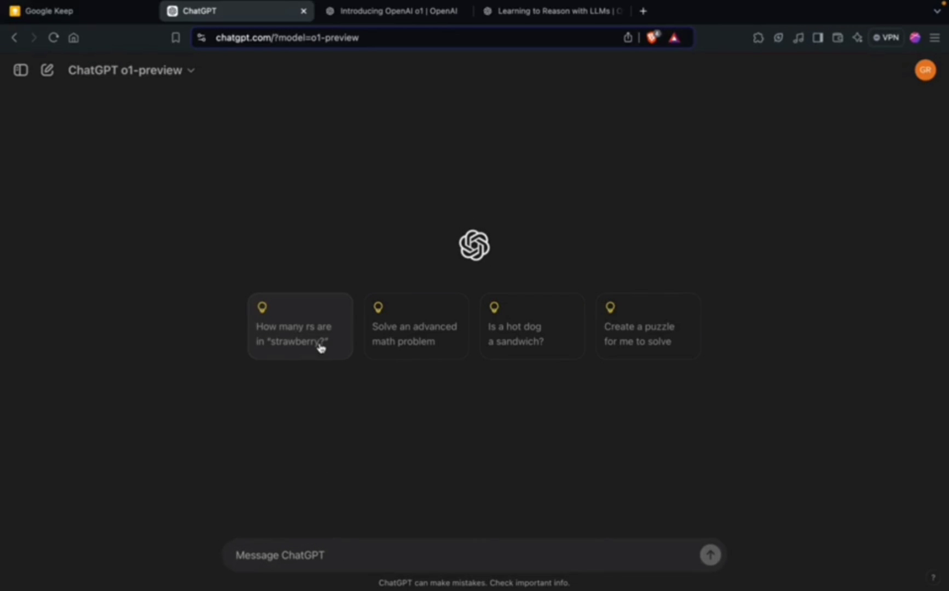
After asking the strawberry r-count question, read down through the Introducing OpenAI o1 announcement
click(309, 342)
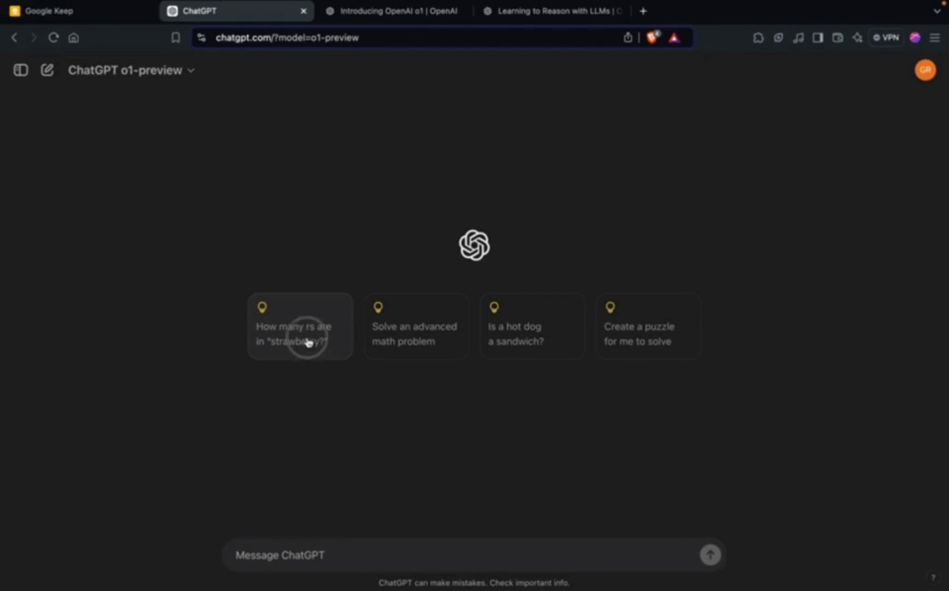
click(300, 334)
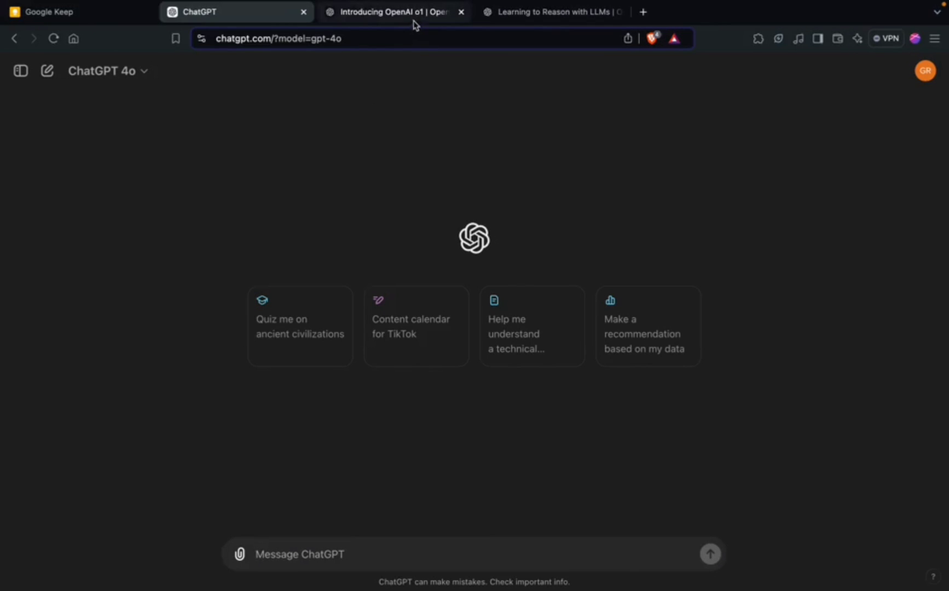
click(391, 12)
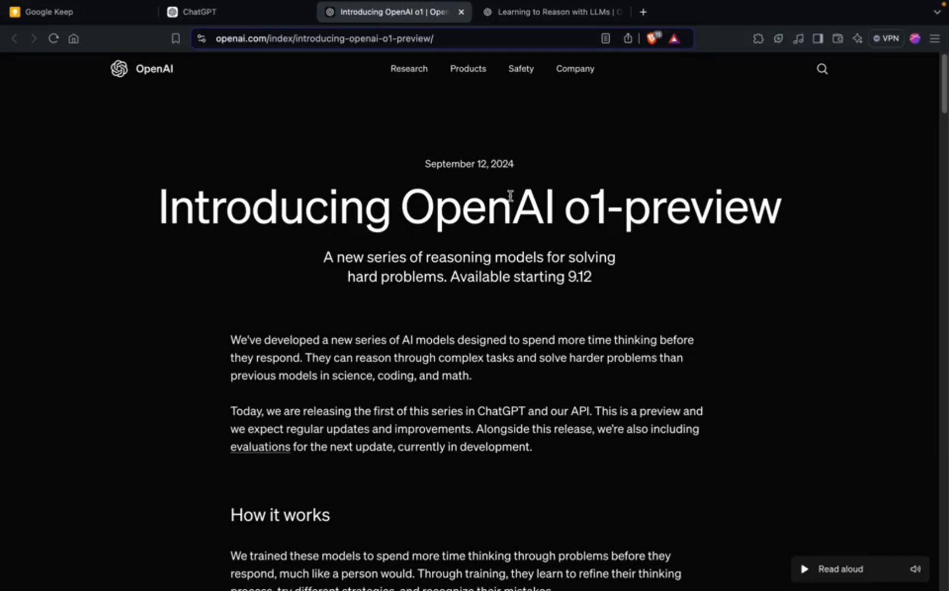
mouse_move(576, 218)
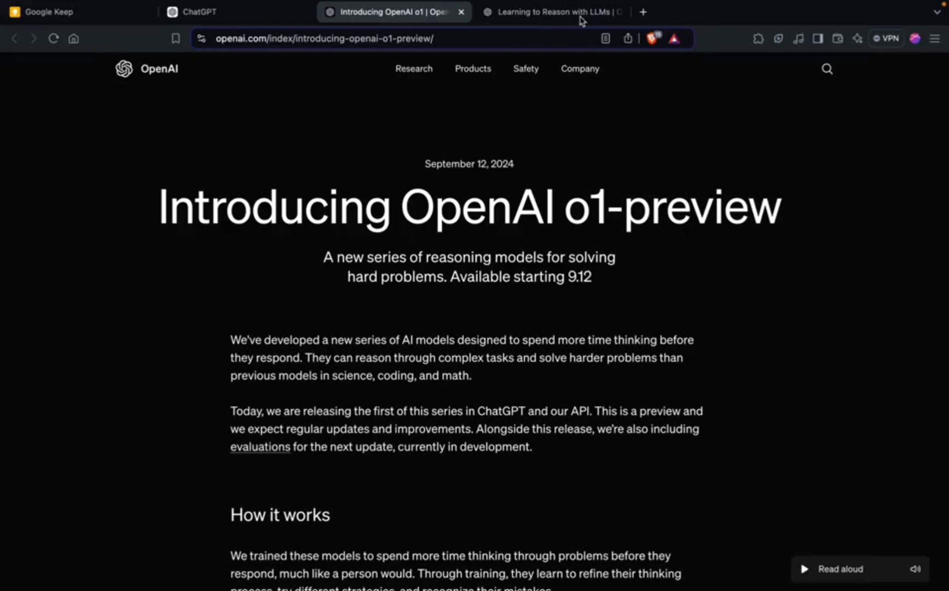
mouse_move(551, 12)
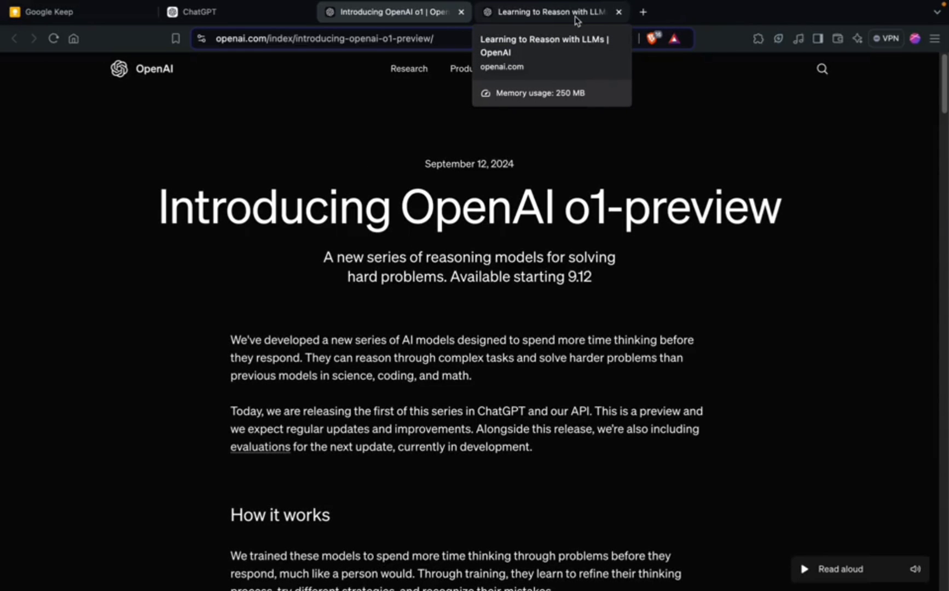
scroll(down, 3)
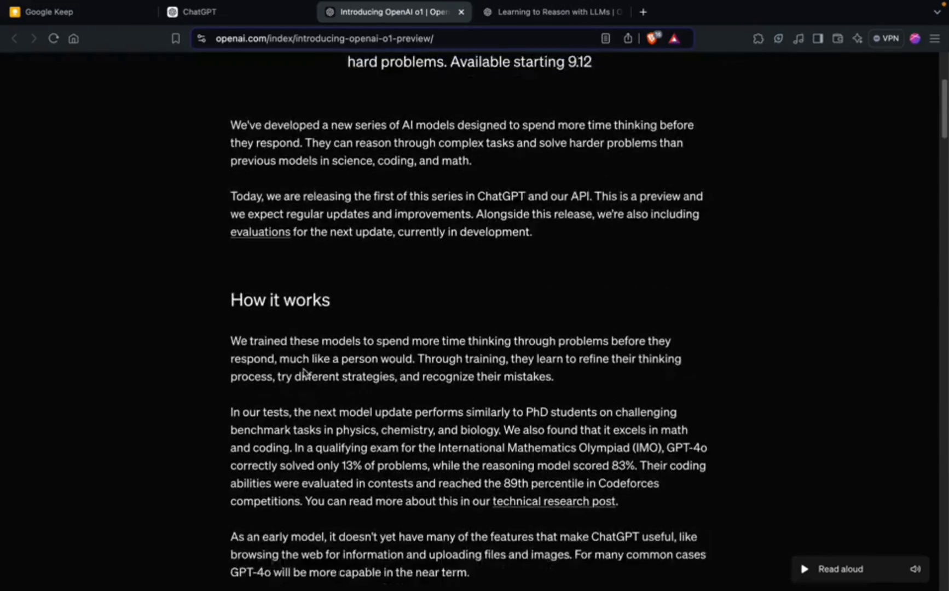
scroll(down, 3)
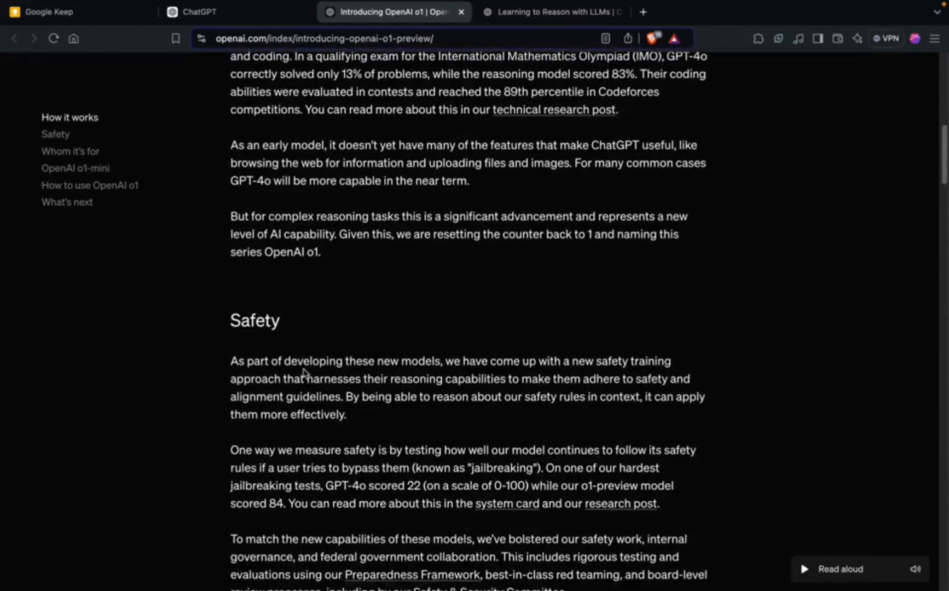
scroll(down, 3)
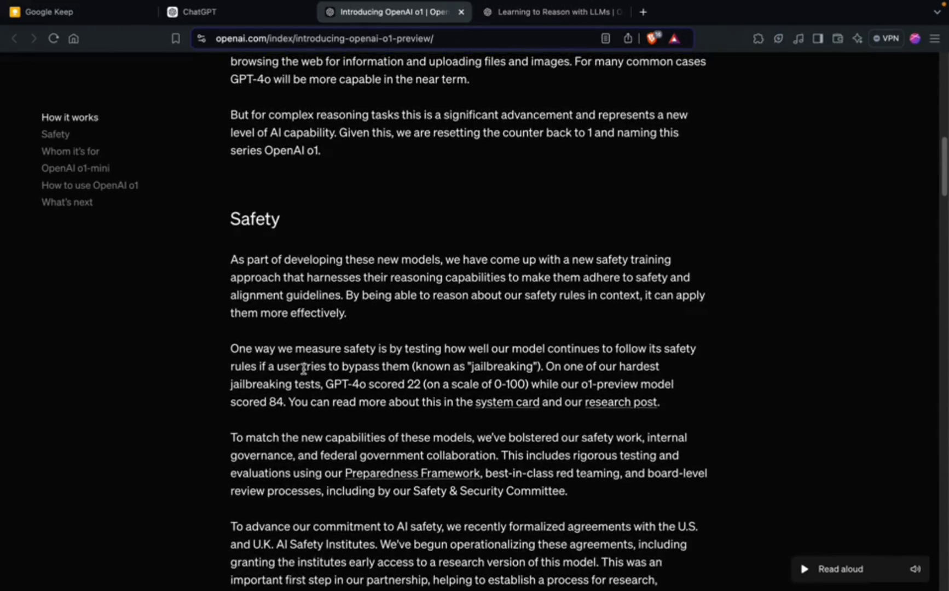
scroll(down, 3)
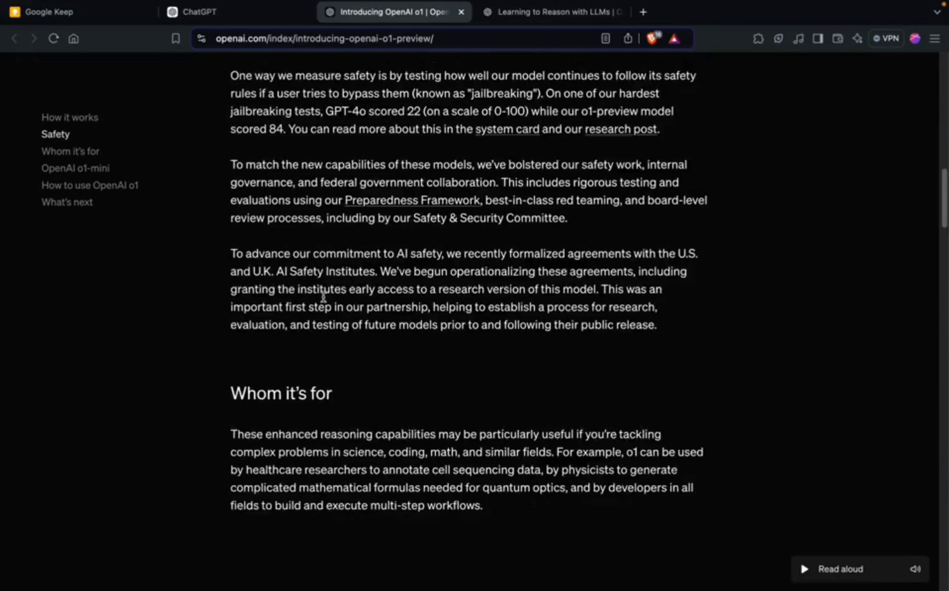
scroll(down, 3)
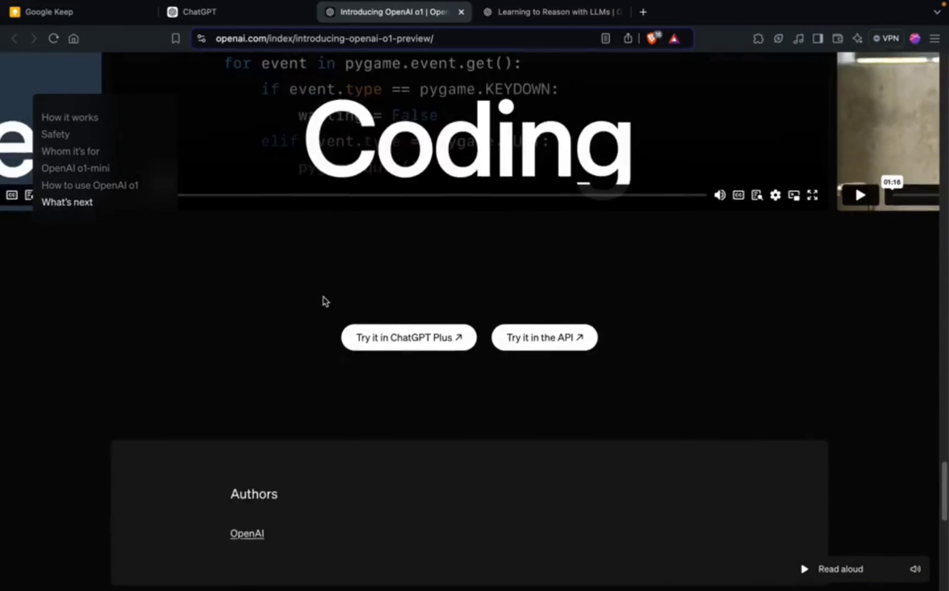
scroll(down, 3)
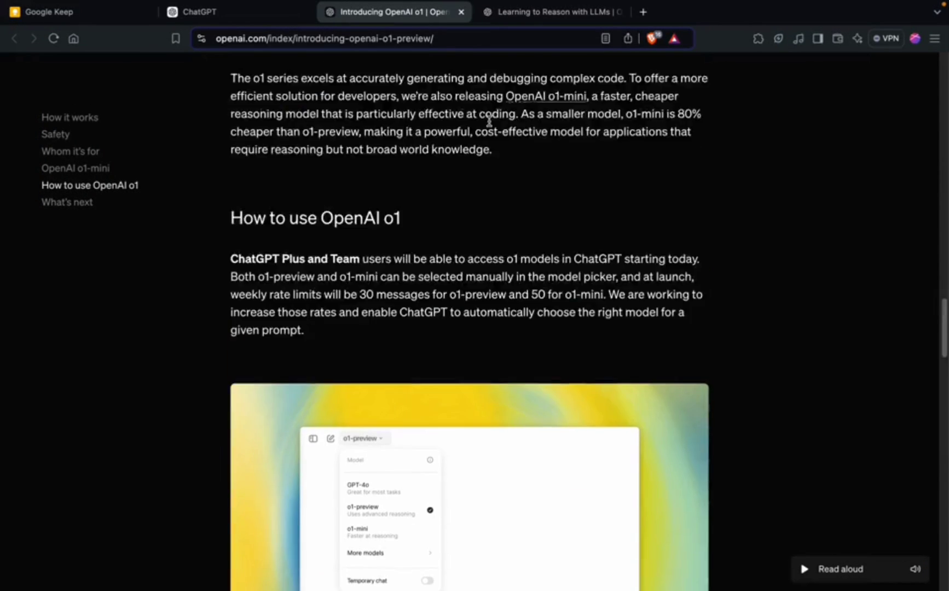
Bring up the Learning to Reason with LLMs article at its Chain of Thought section
click(550, 12)
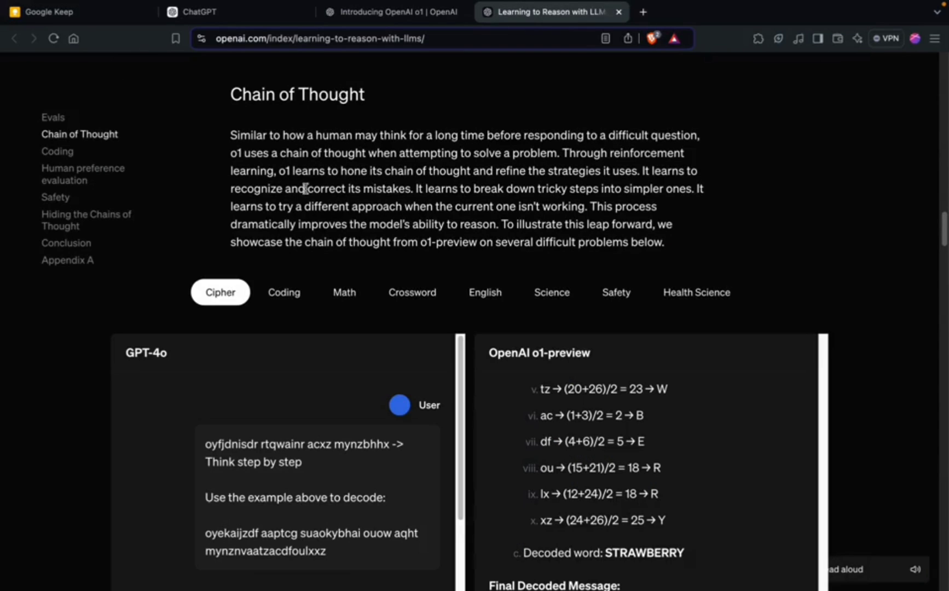
scroll(up, 3)
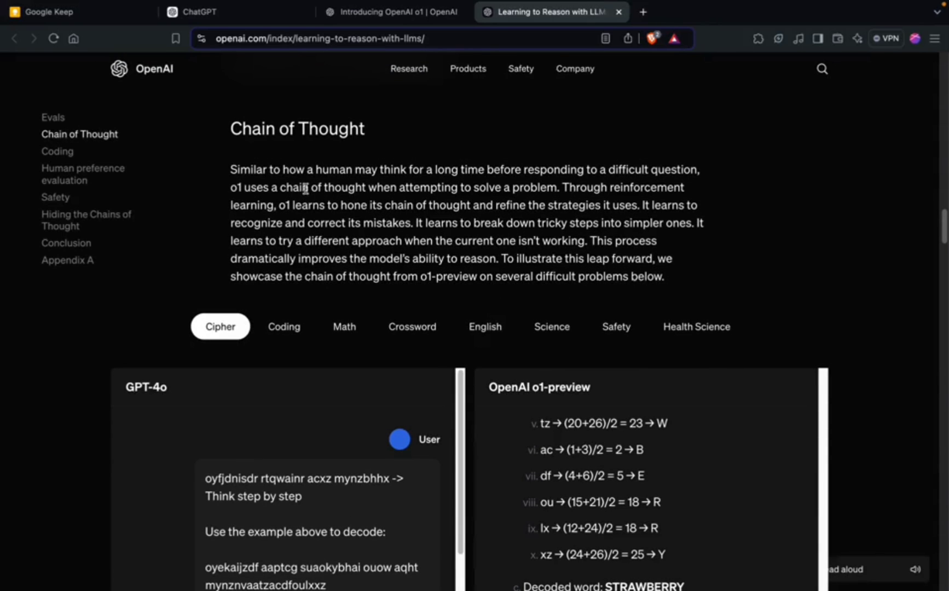
mouse_move(397, 141)
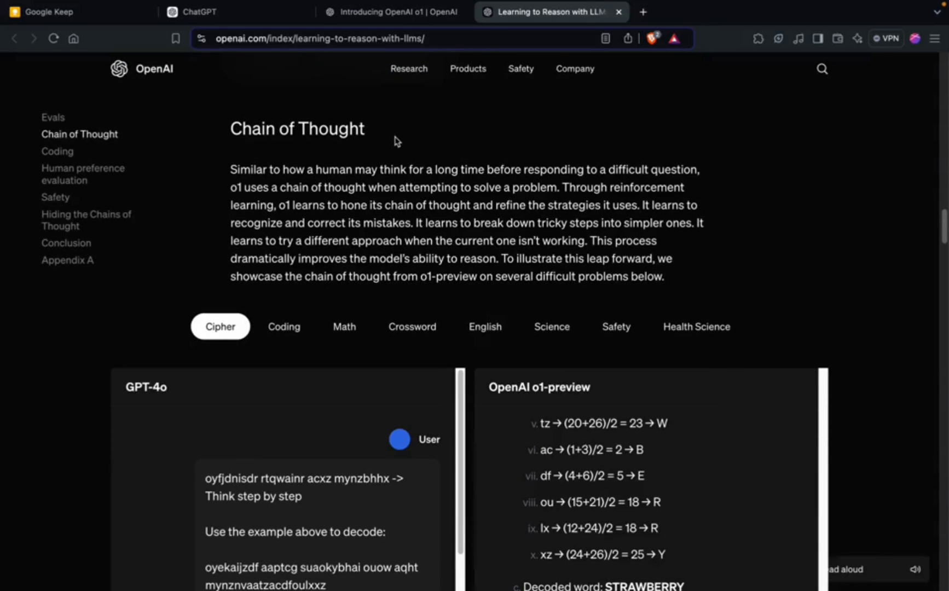
scroll(up, 3)
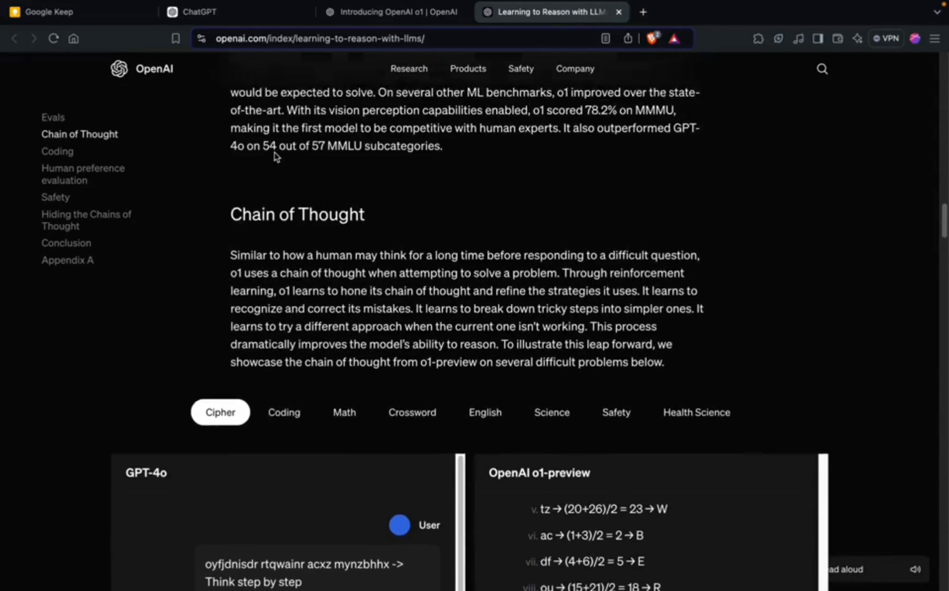
Switch the new ChatGPT chat to the o1-preview model from the model list
click(199, 12)
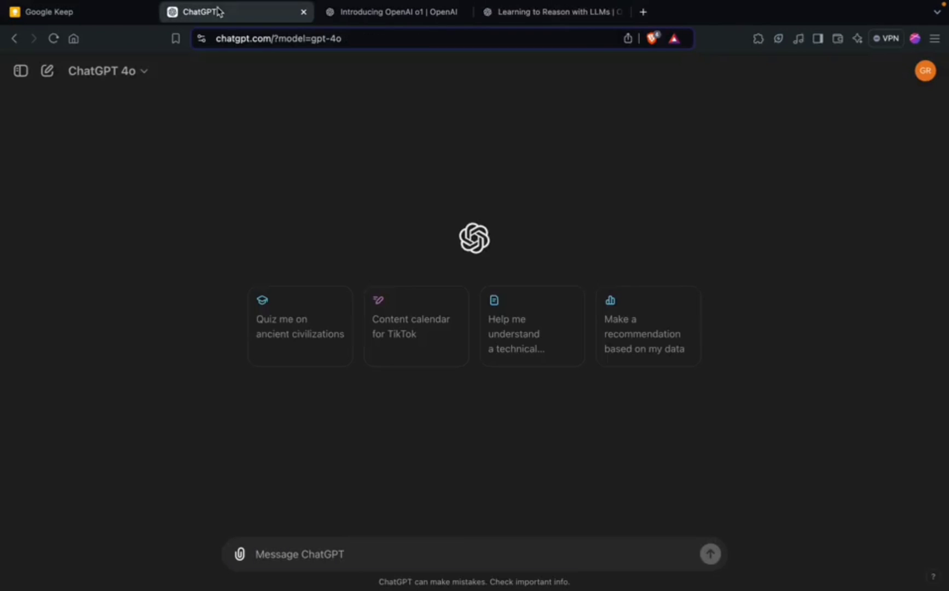
click(104, 71)
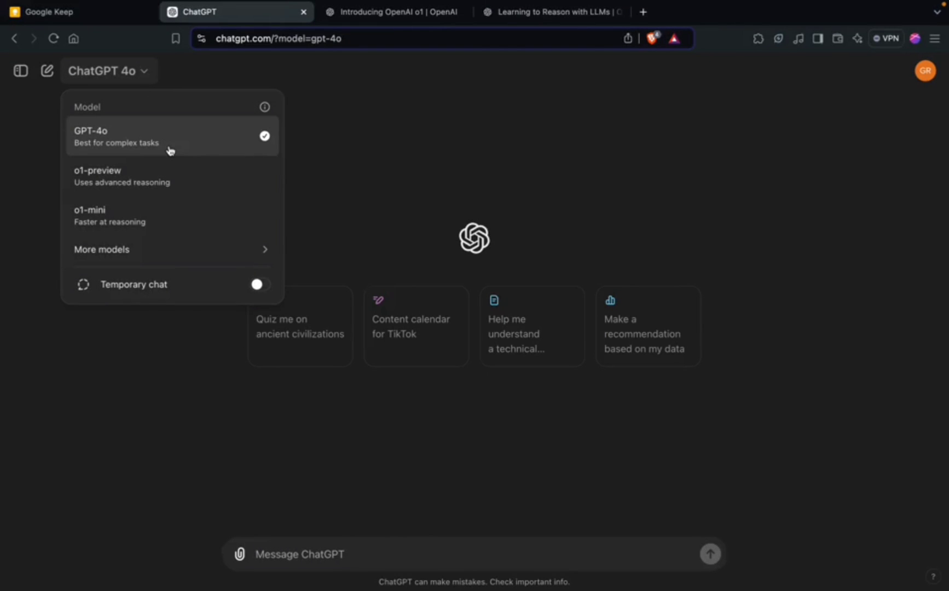
mouse_move(143, 176)
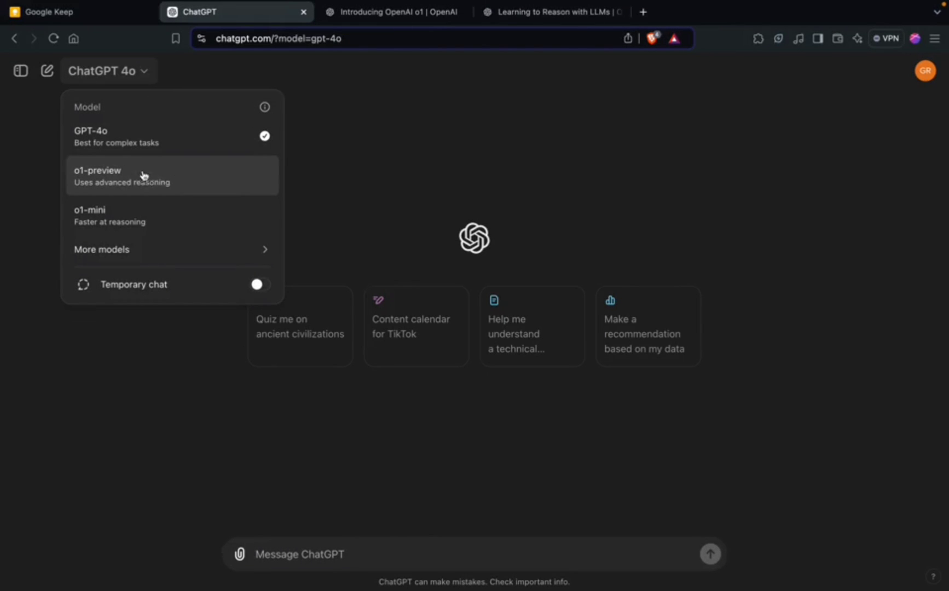
mouse_move(119, 176)
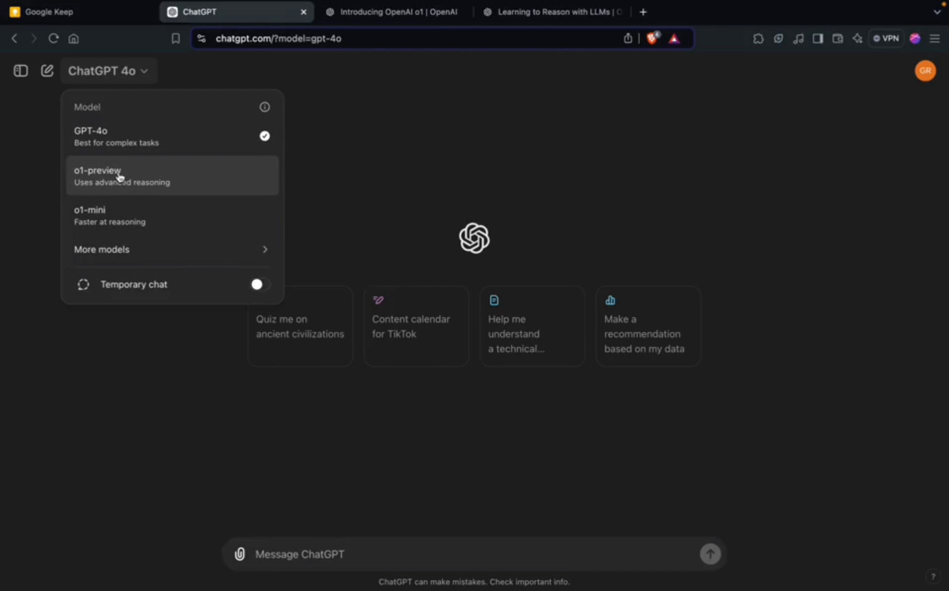
mouse_move(109, 190)
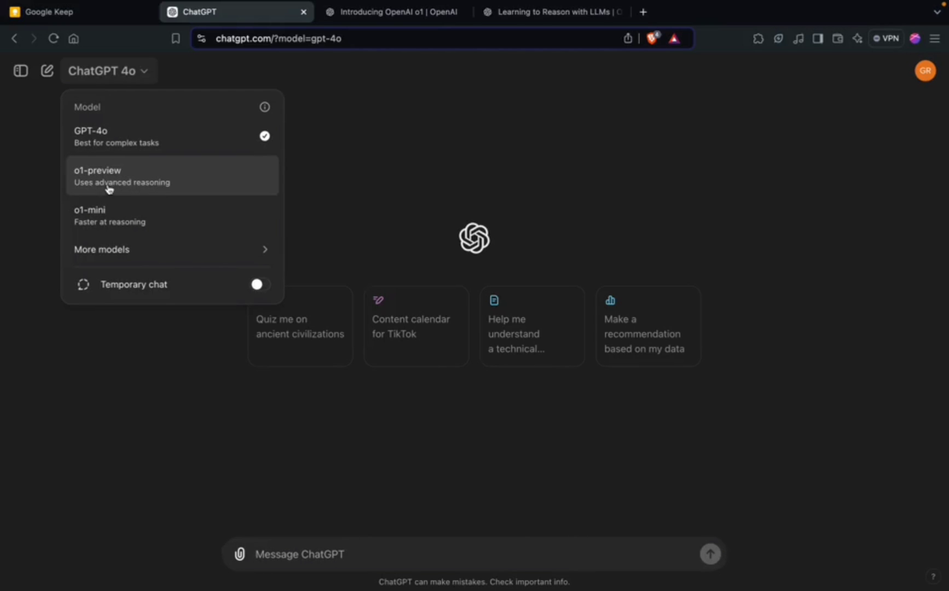
mouse_move(101, 191)
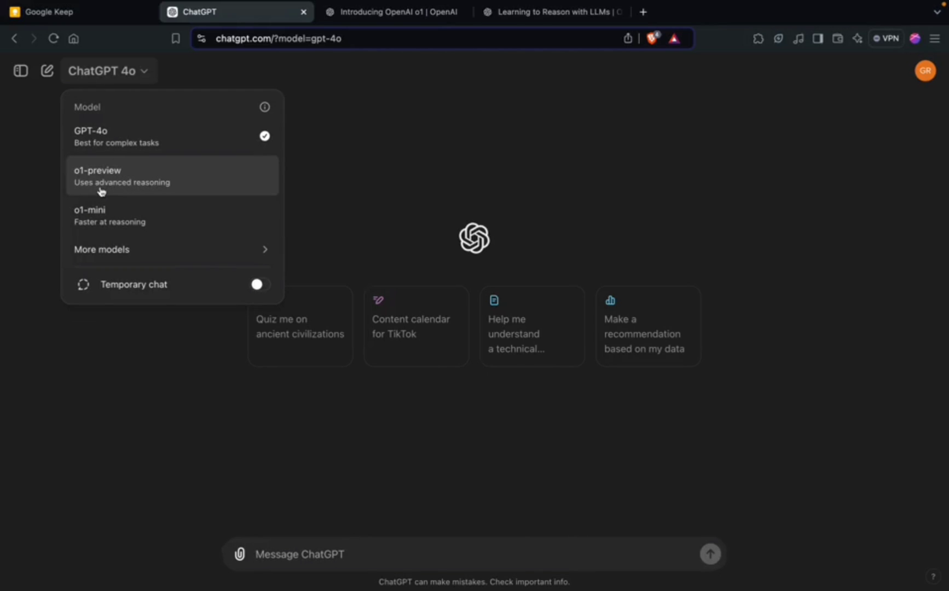
mouse_move(94, 191)
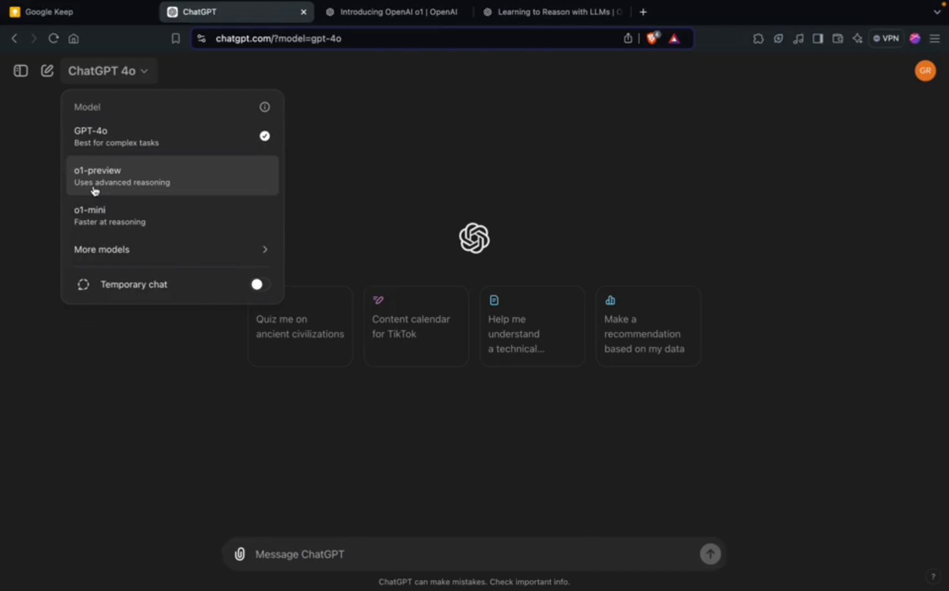
mouse_move(135, 193)
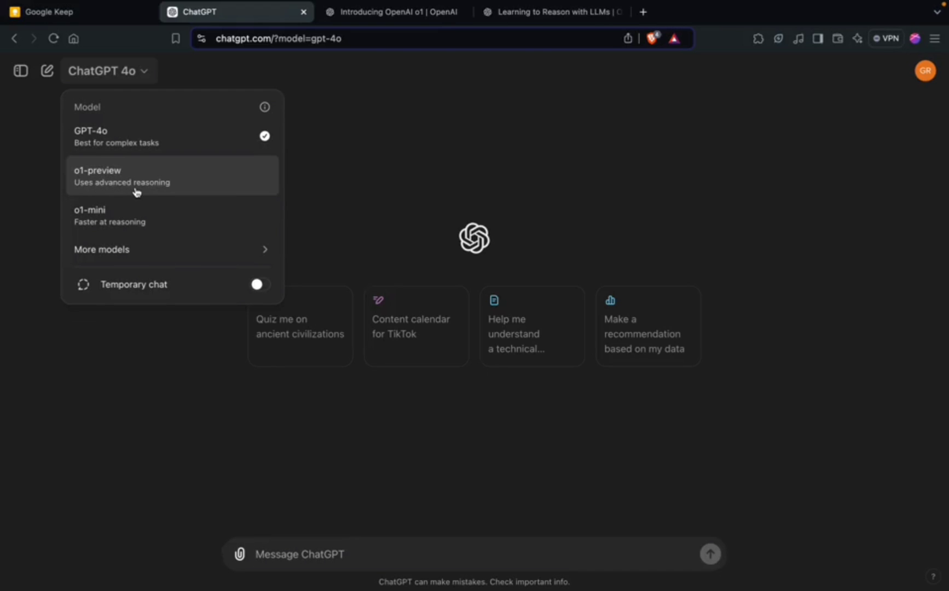
click(136, 175)
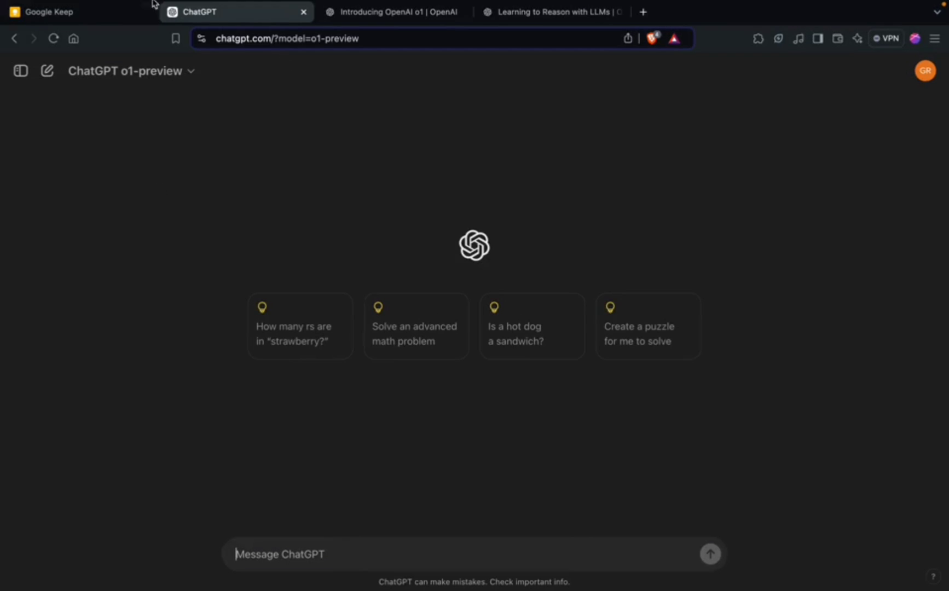
mouse_move(306, 544)
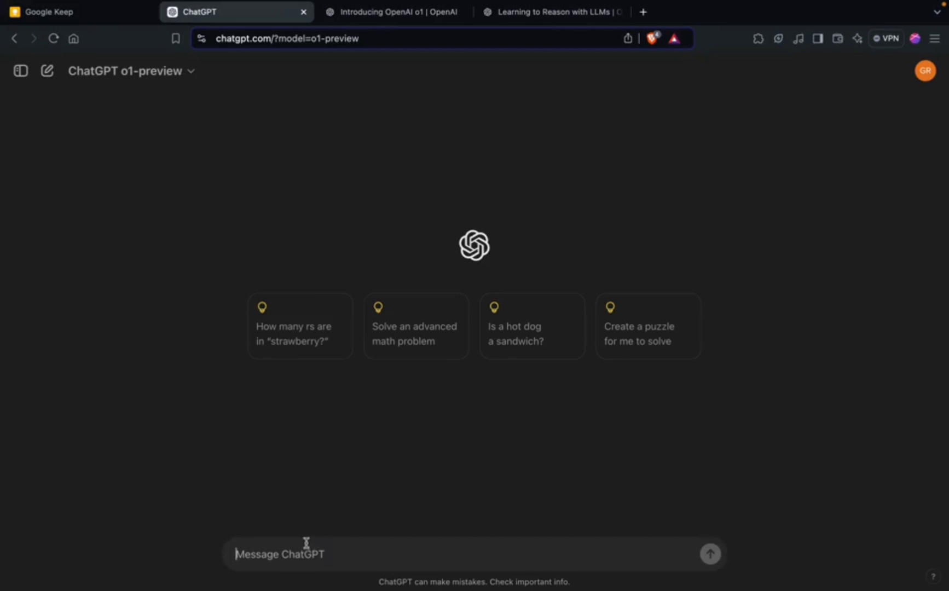
mouse_move(331, 462)
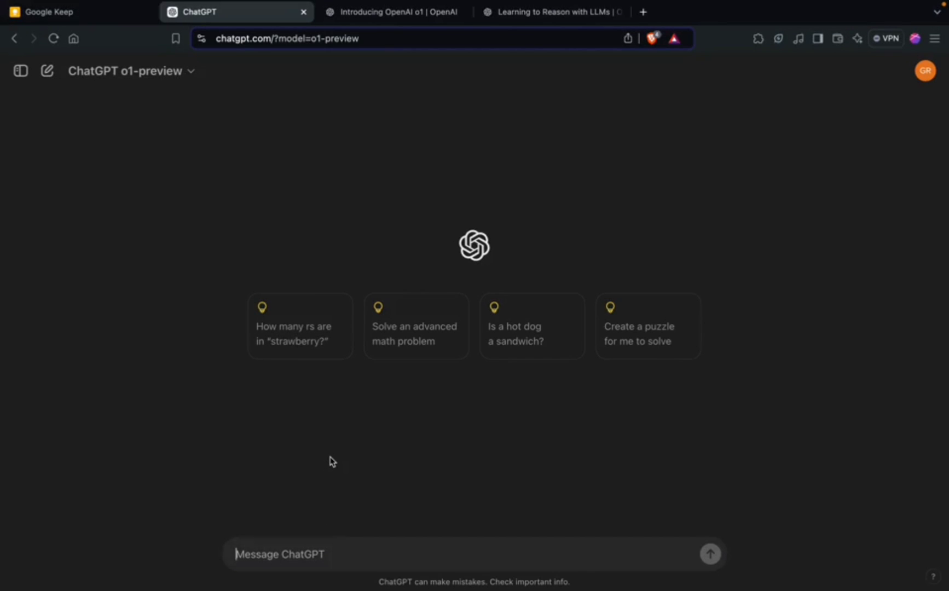
mouse_move(324, 351)
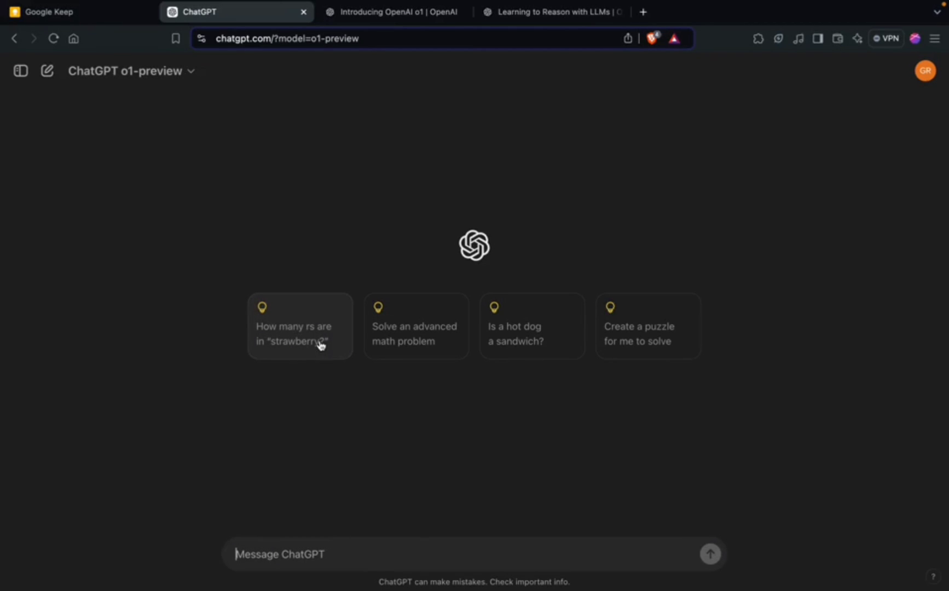
Ask o1-preview how many r's are in strawberry and let it conclude there are three
click(300, 333)
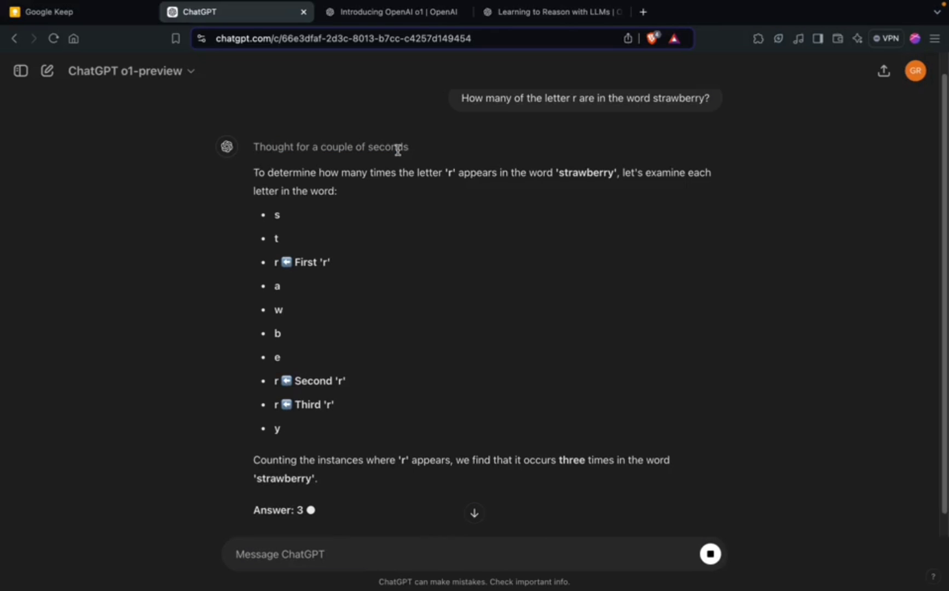
mouse_move(512, 35)
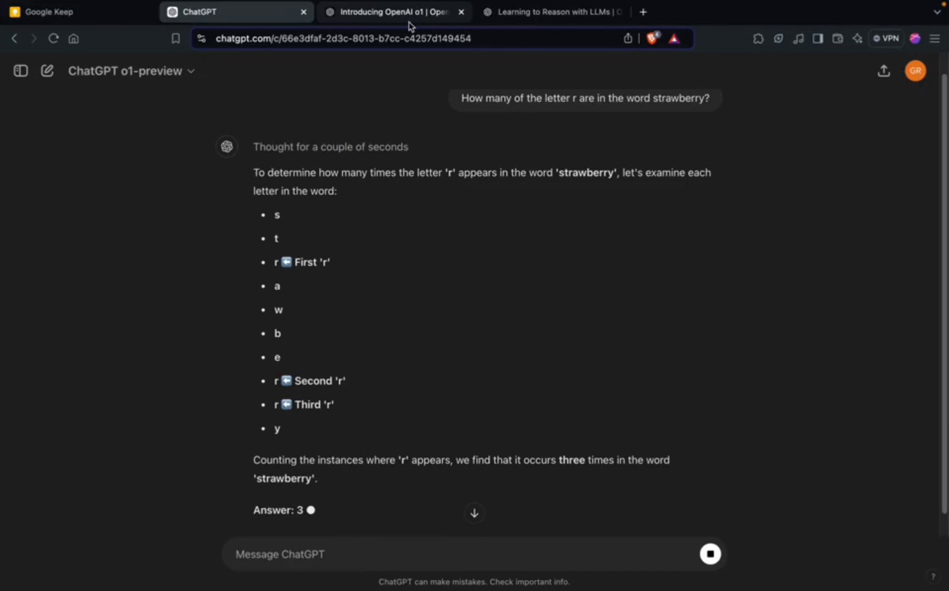
Glance over the Learning to Reason article and return to the announcement's How to use OpenAI o1 section
click(393, 13)
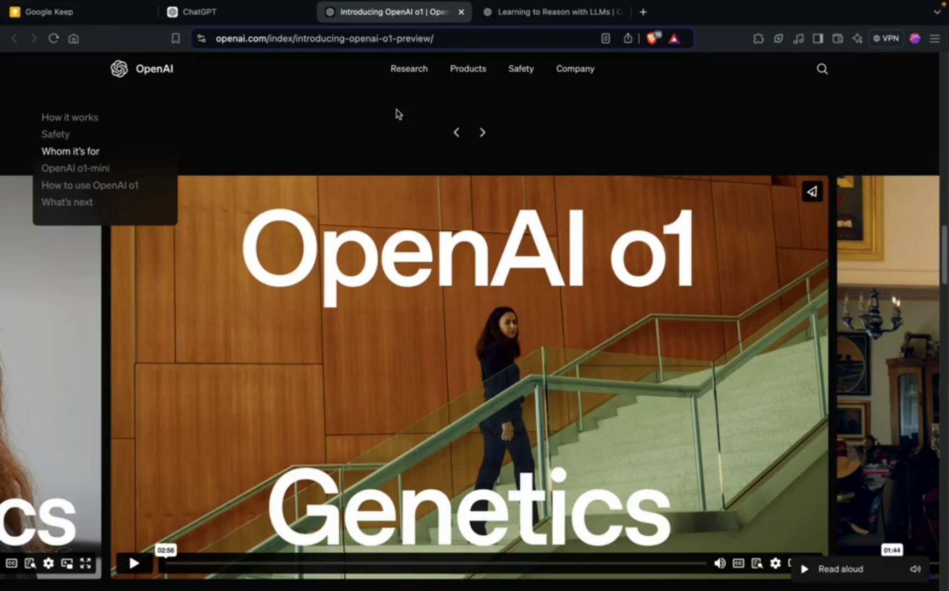
click(551, 12)
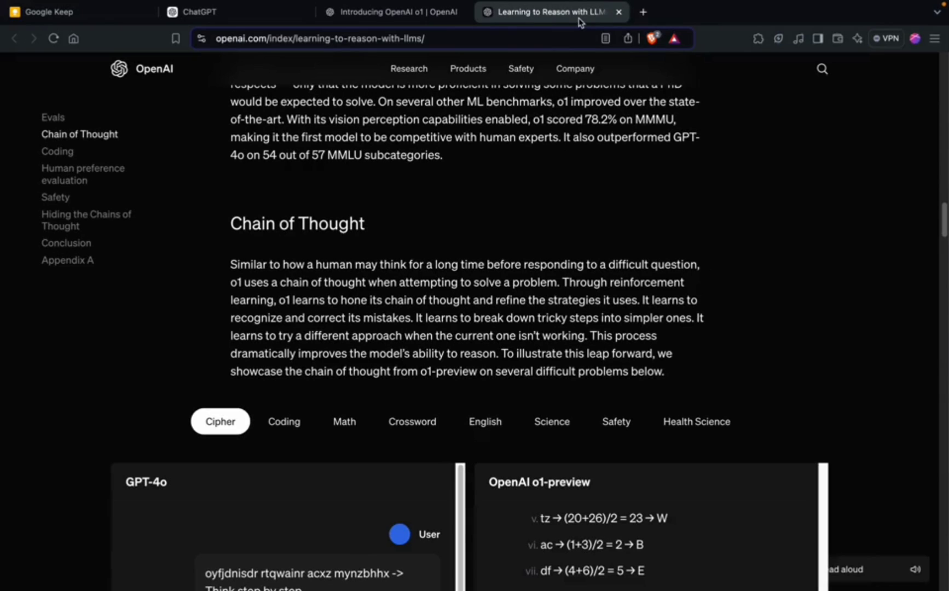
double_click(296, 223)
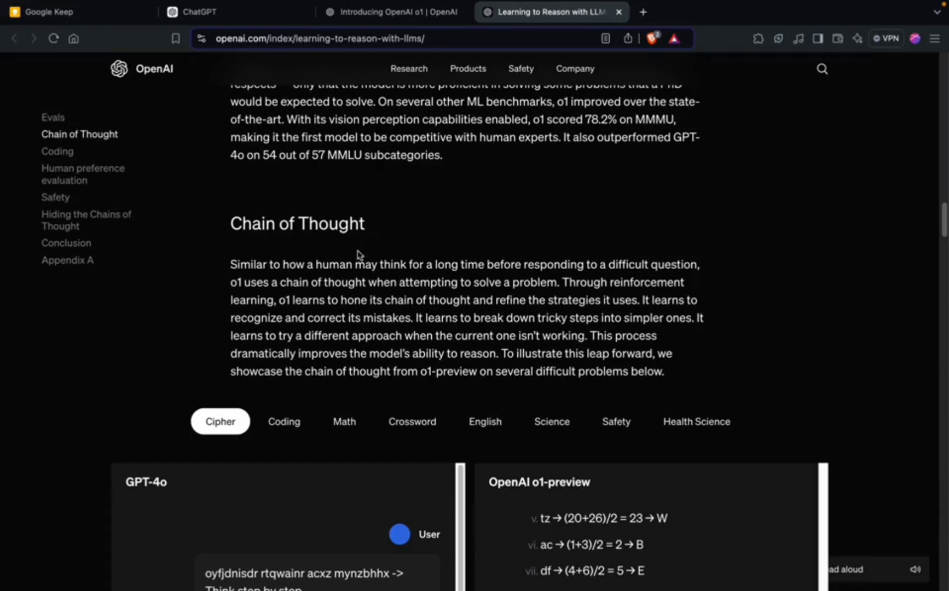
click(391, 12)
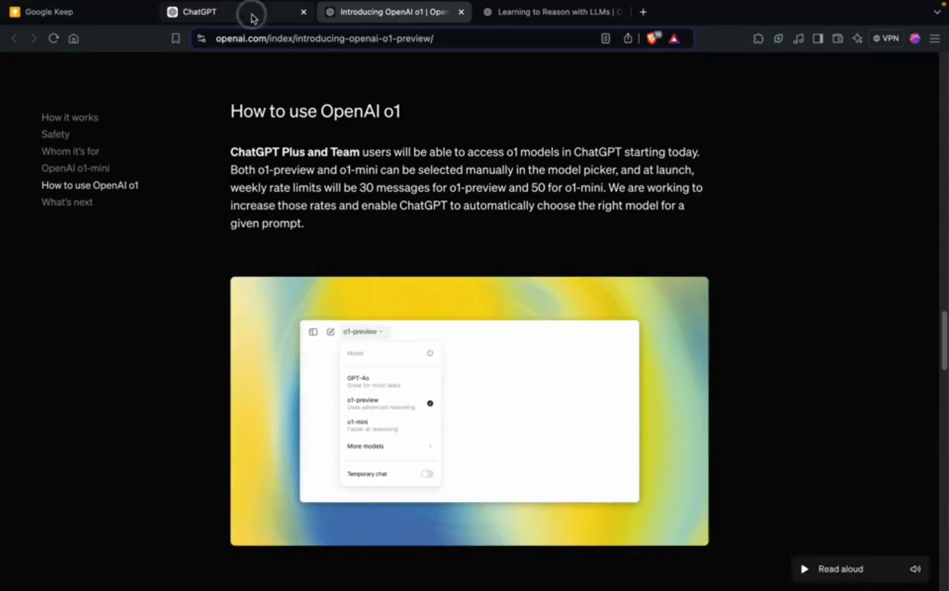
Review the strawberry letter-by-letter breakdown in ChatGPT and clear the text highlight
click(200, 12)
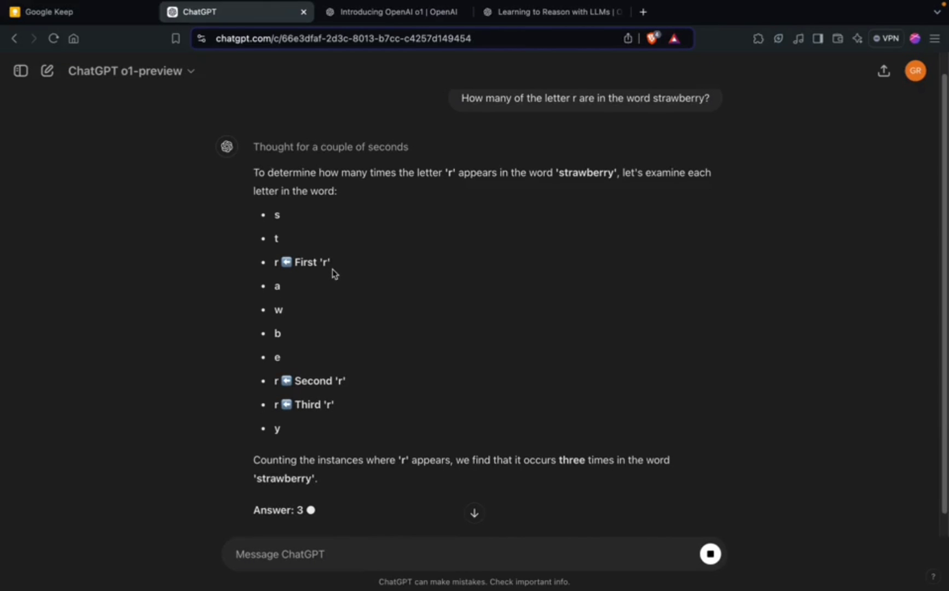
scroll(up, 3)
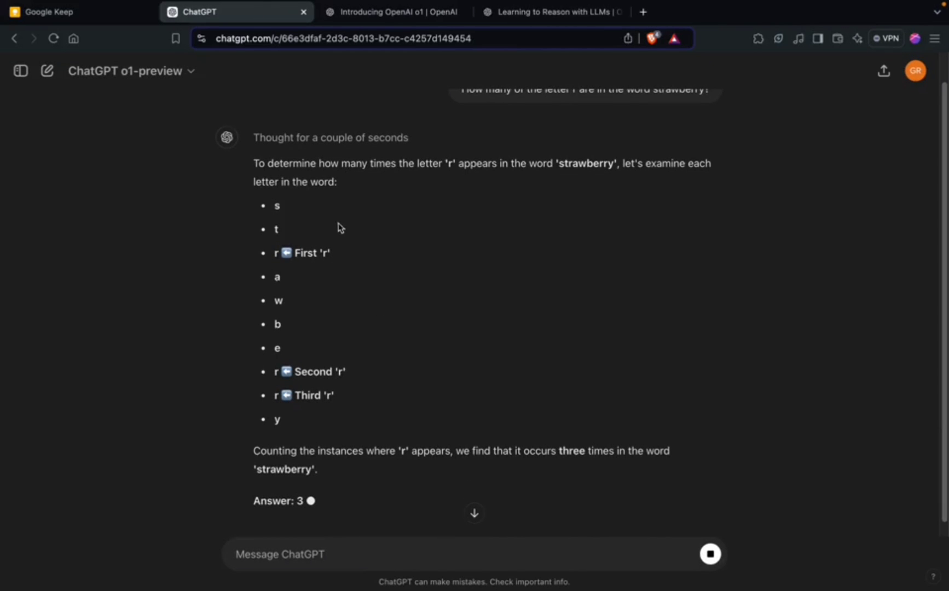
scroll(up, 3)
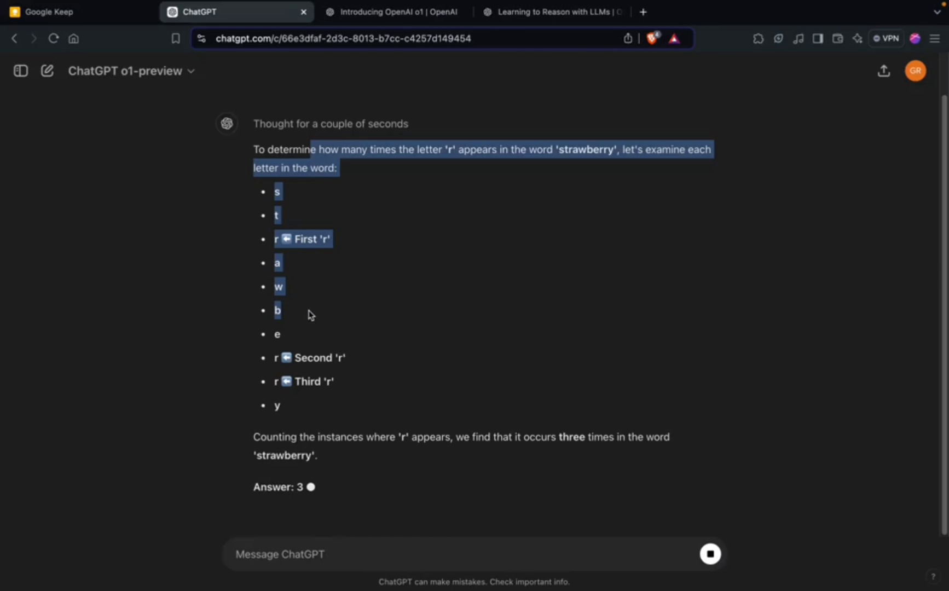
mouse_move(320, 315)
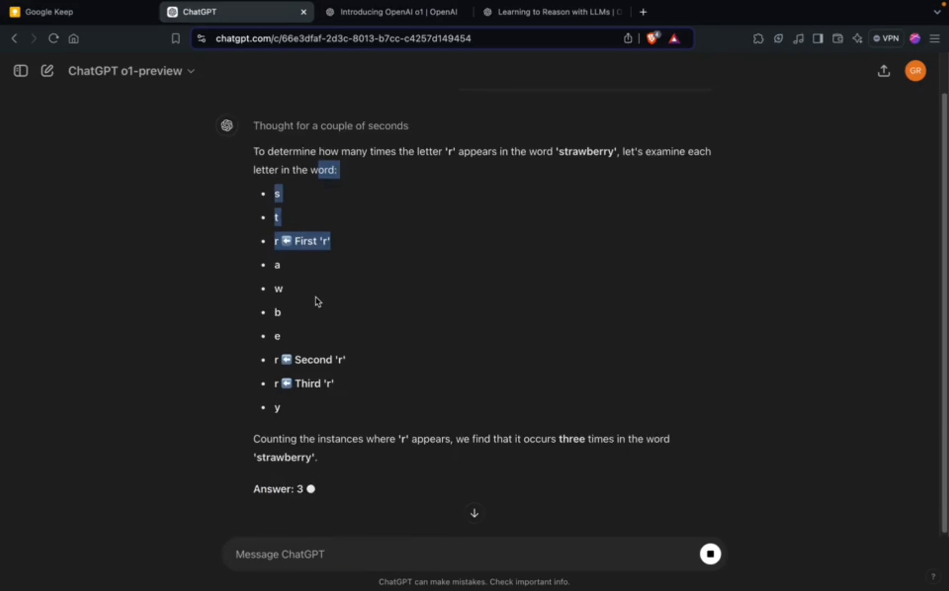
click(353, 306)
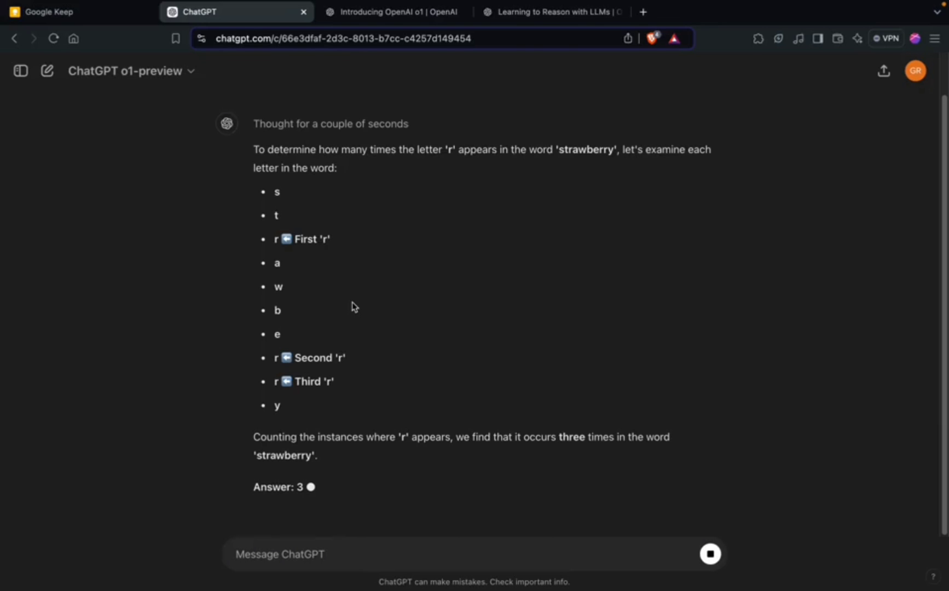
mouse_move(388, 307)
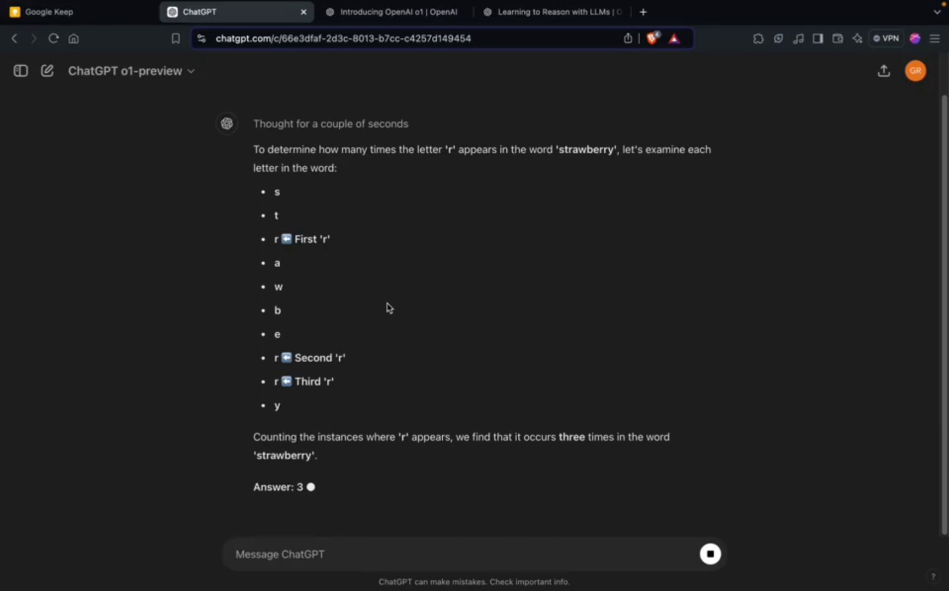
mouse_move(208, 30)
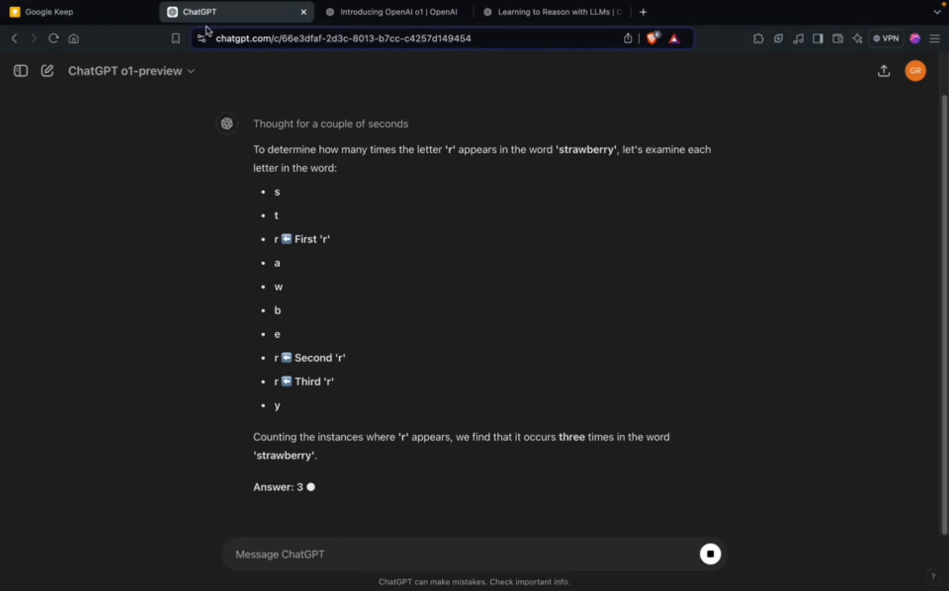
mouse_move(208, 152)
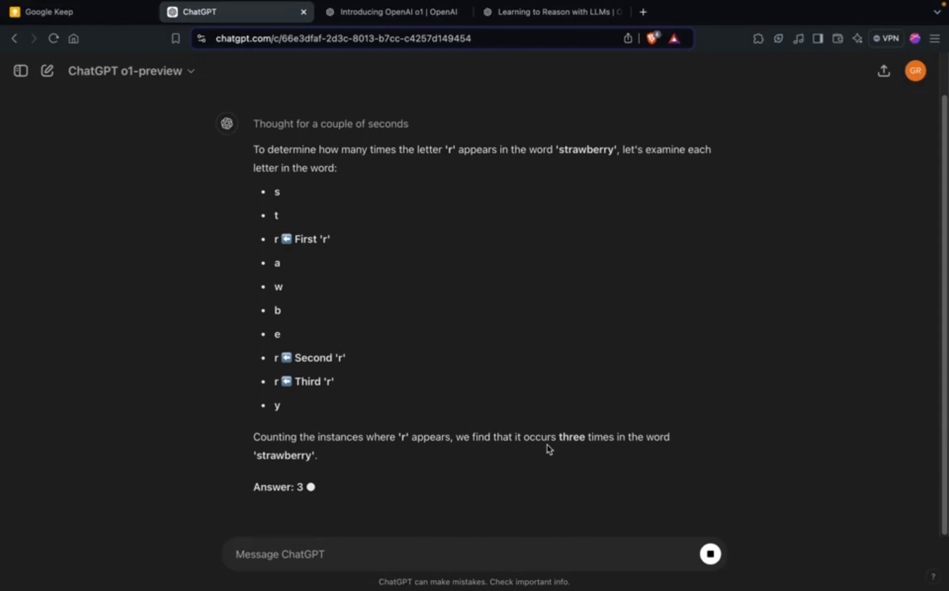
mouse_move(491, 475)
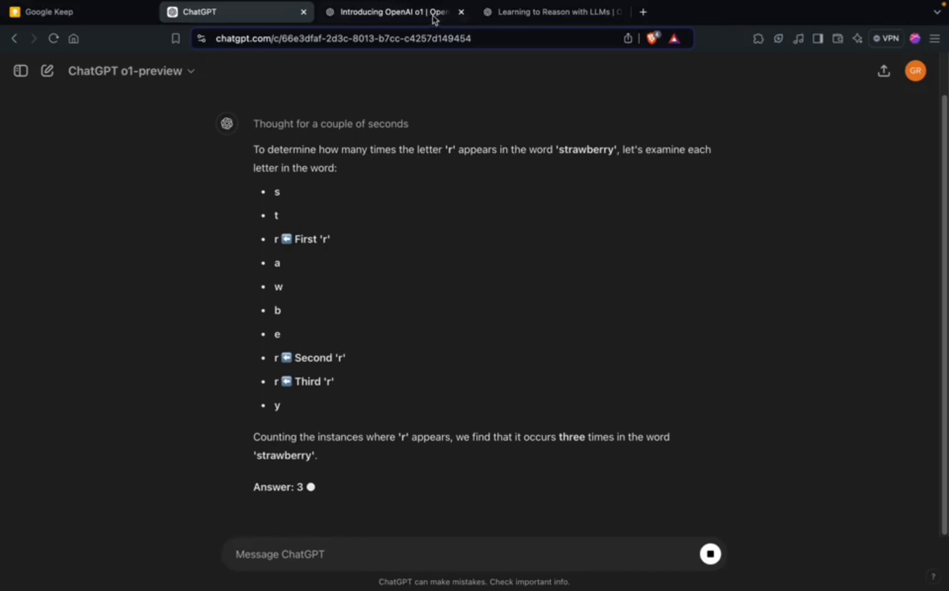
Go back to the OpenAI o1 announcement at its o1-mini section
click(392, 12)
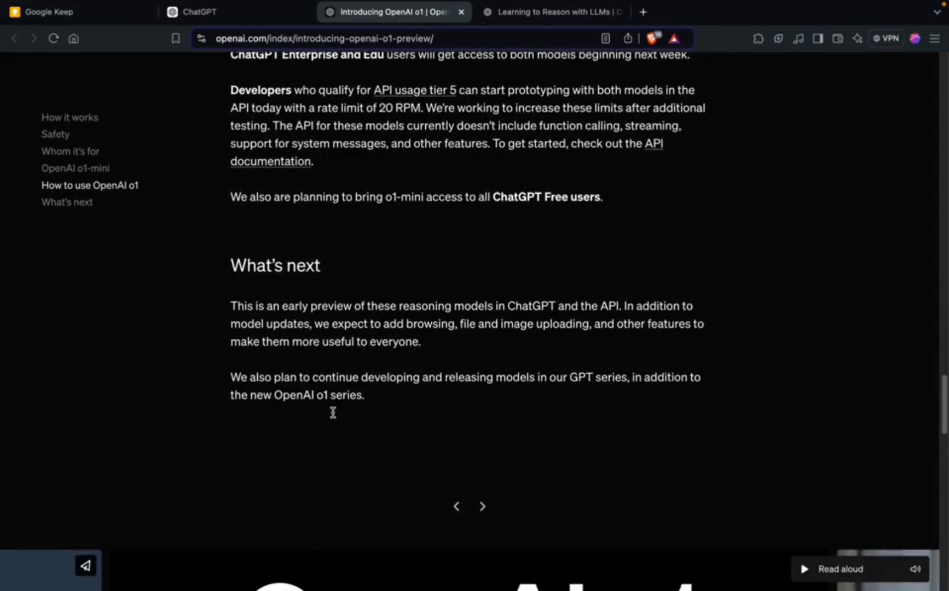
scroll(up, 3)
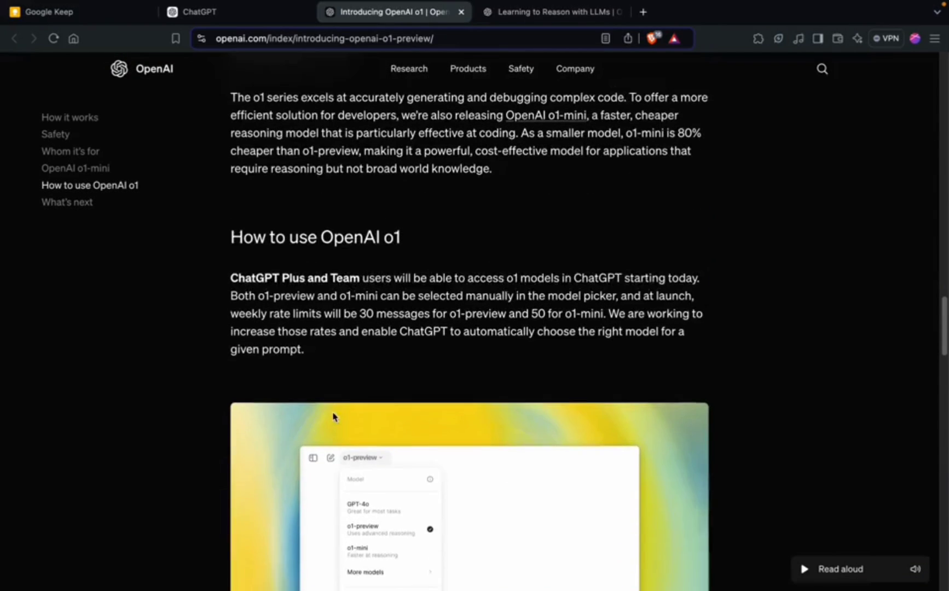
scroll(up, 3)
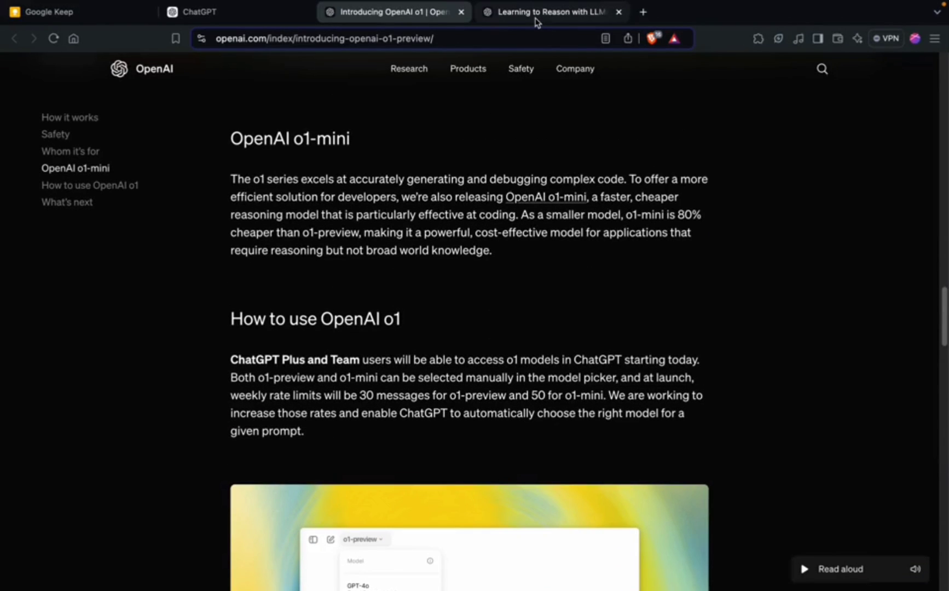
Send o1-preview the 53-socks puzzle: 21 blue, 15 black, 17 red, how many for a black pair
click(194, 12)
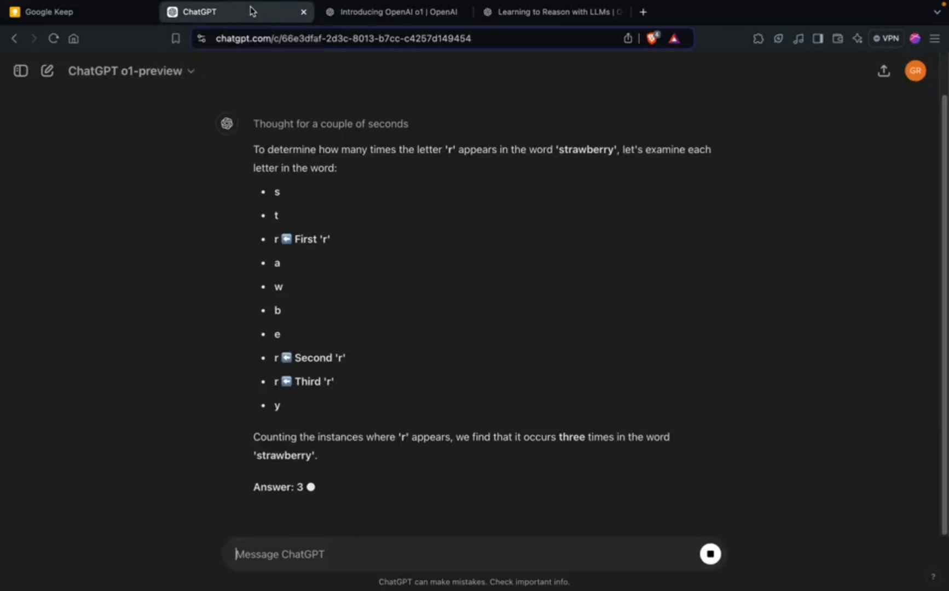
text(A man has 53 socks in his drawer: 21 identical blue, 15 identical black and 17 identical red. The lights are out and he is completely in the dark. How many socks must he take out to make 100 percent certain he has at least one pair of black socks?)
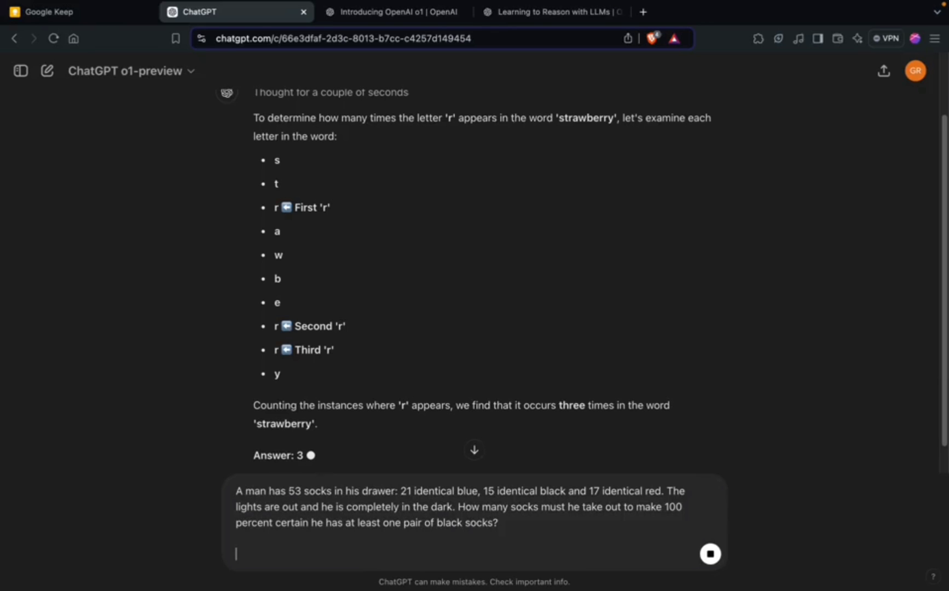
key(Return)
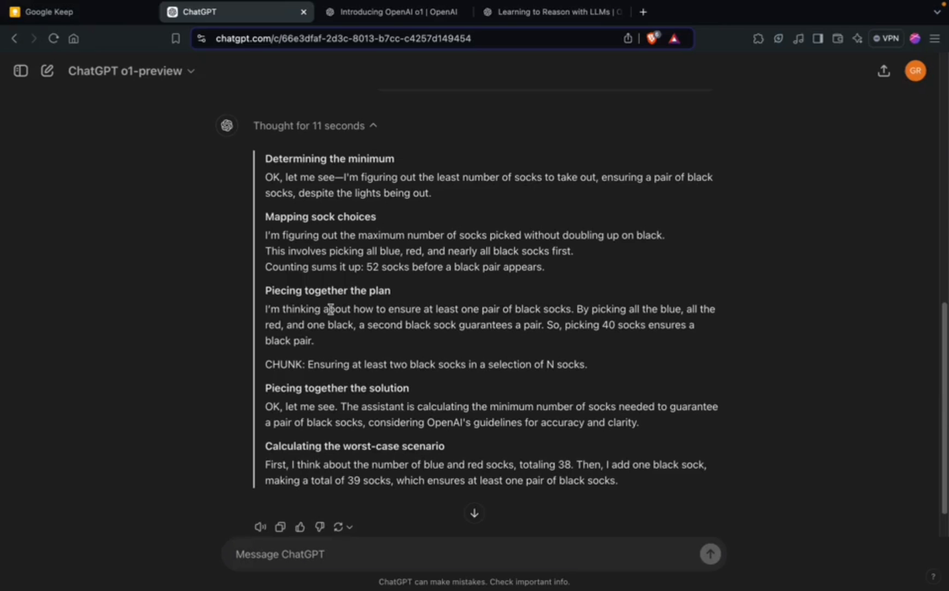
mouse_move(295, 159)
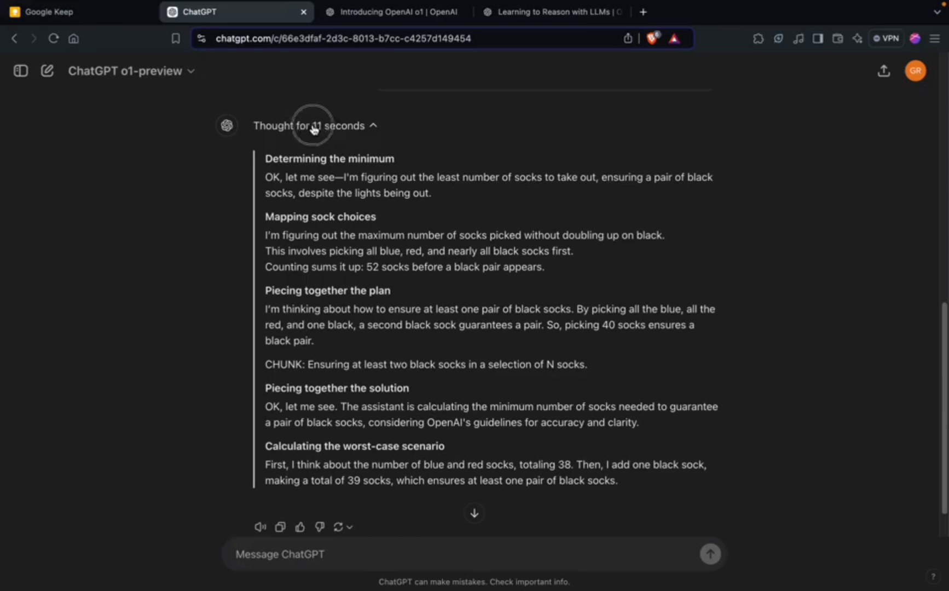
Expand and read the socks-puzzle reasoning concluding 39 socks, then fold it away
scroll(up, 3)
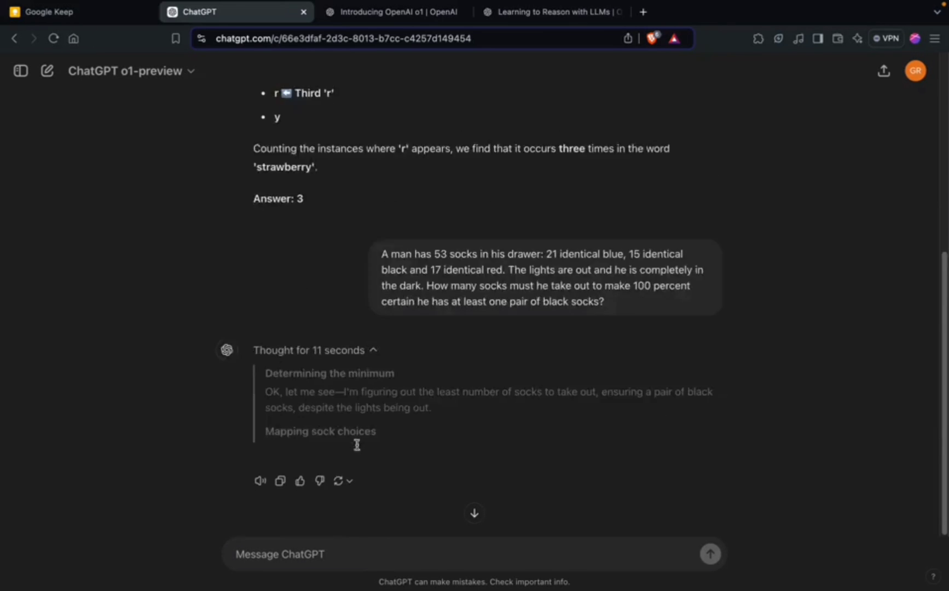
scroll(down, 3)
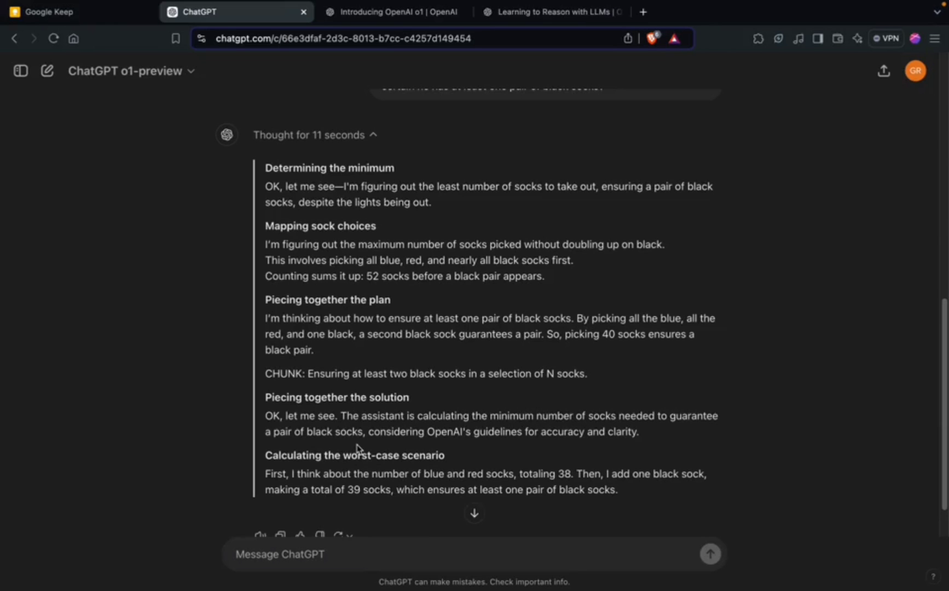
mouse_move(408, 357)
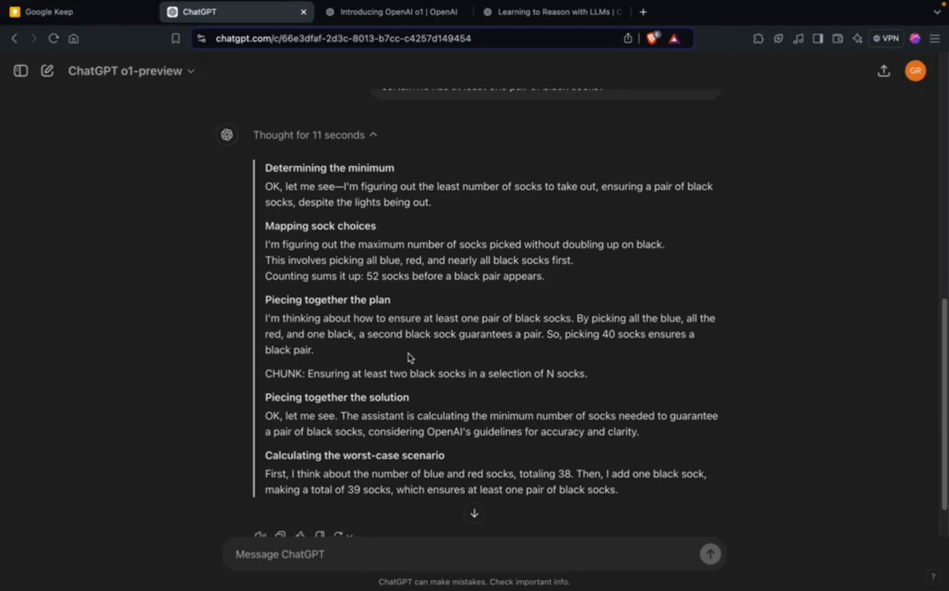
scroll(up, 3)
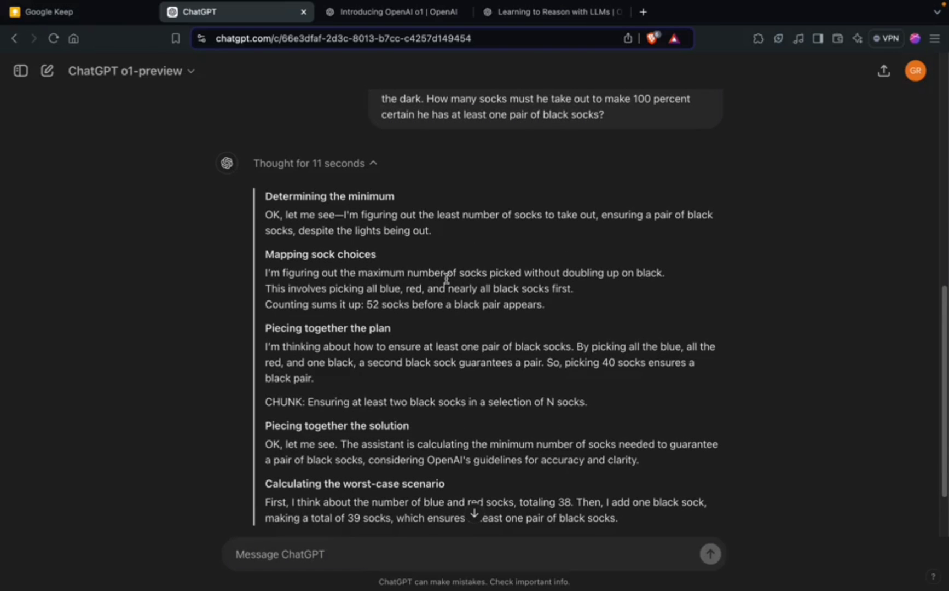
mouse_move(469, 263)
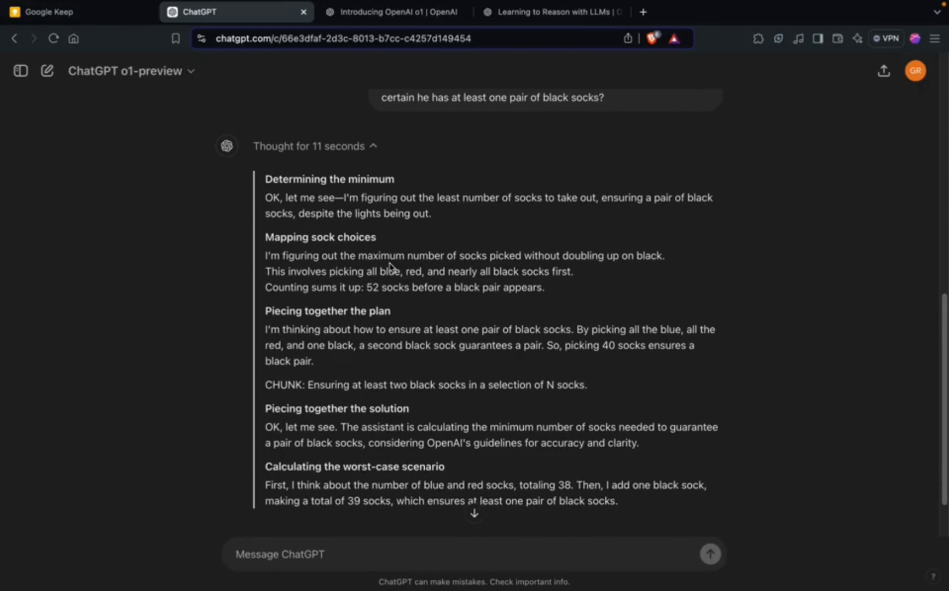
mouse_move(416, 206)
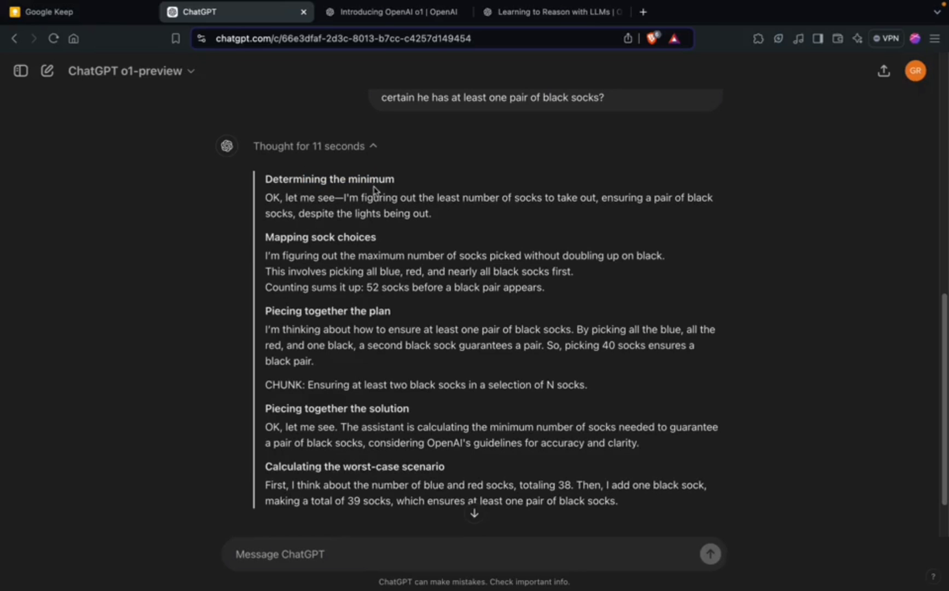
double_click(309, 197)
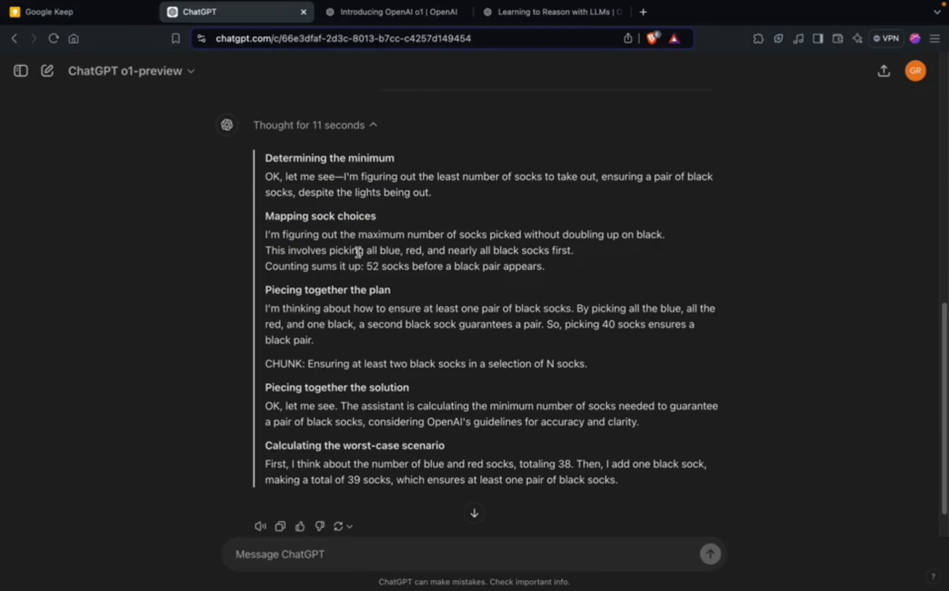
mouse_move(375, 261)
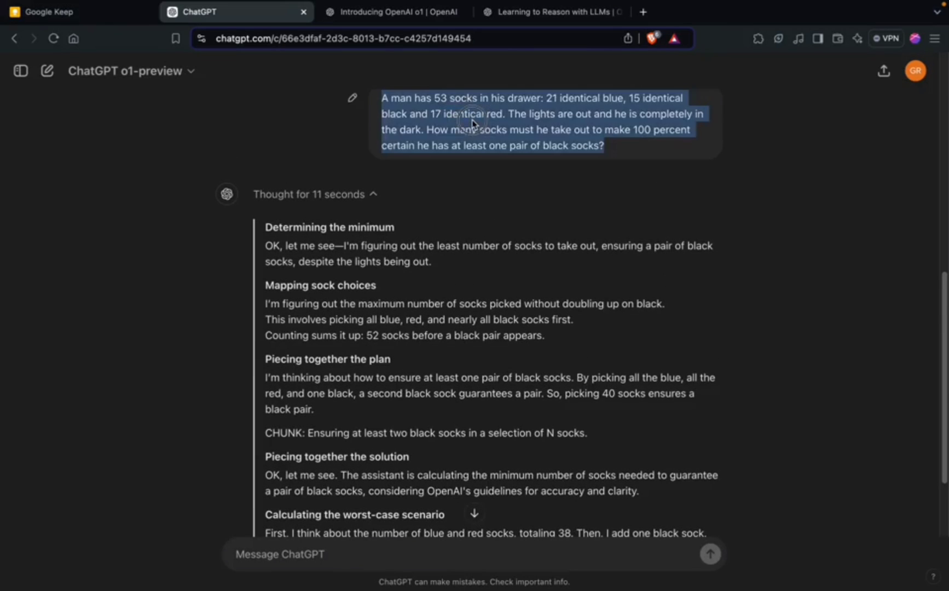
scroll(down, 3)
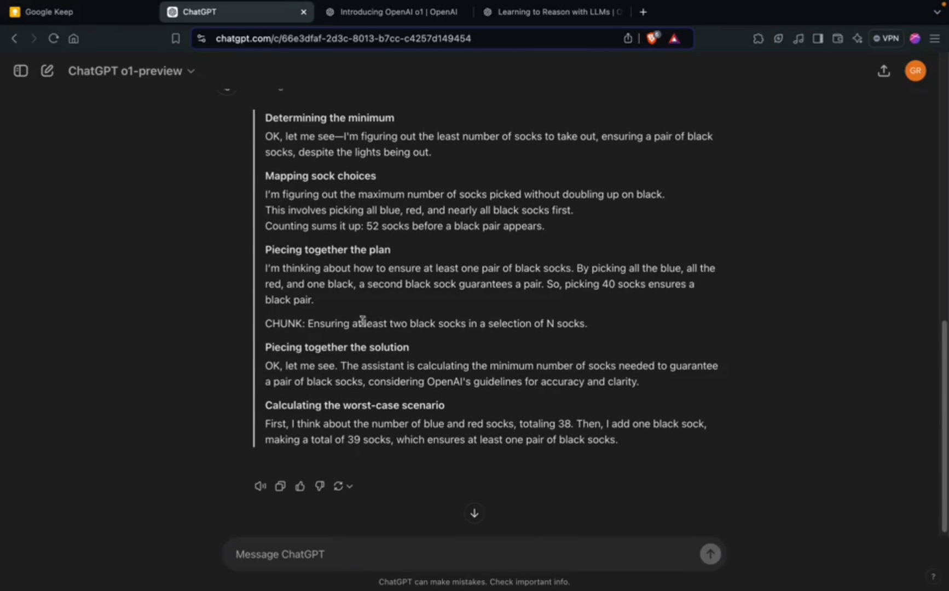
mouse_move(313, 323)
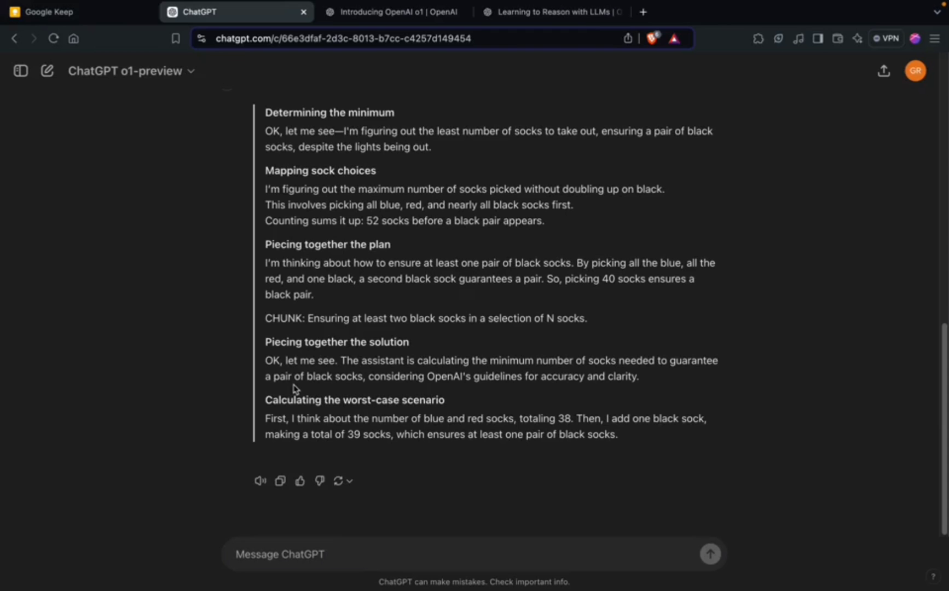
mouse_move(284, 312)
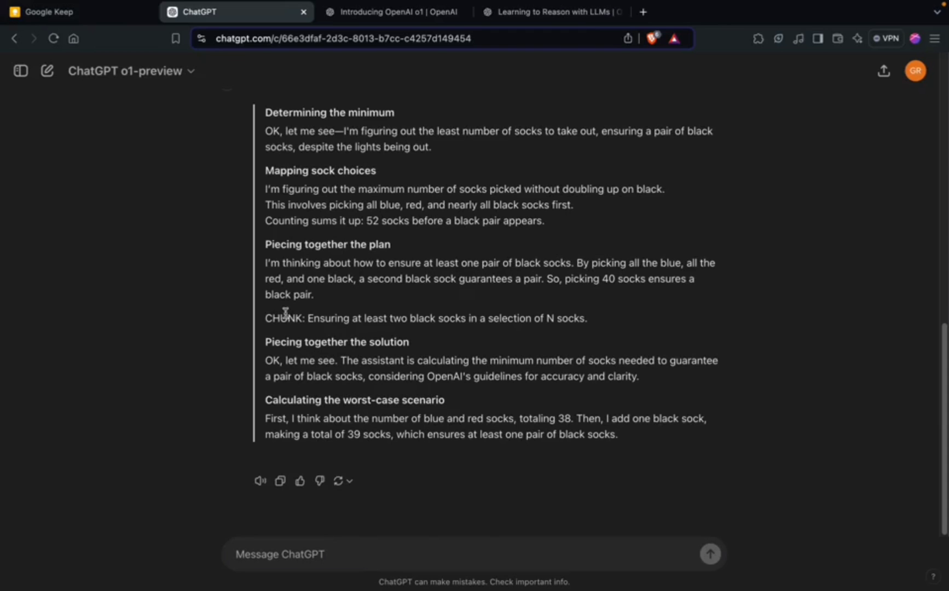
mouse_move(325, 361)
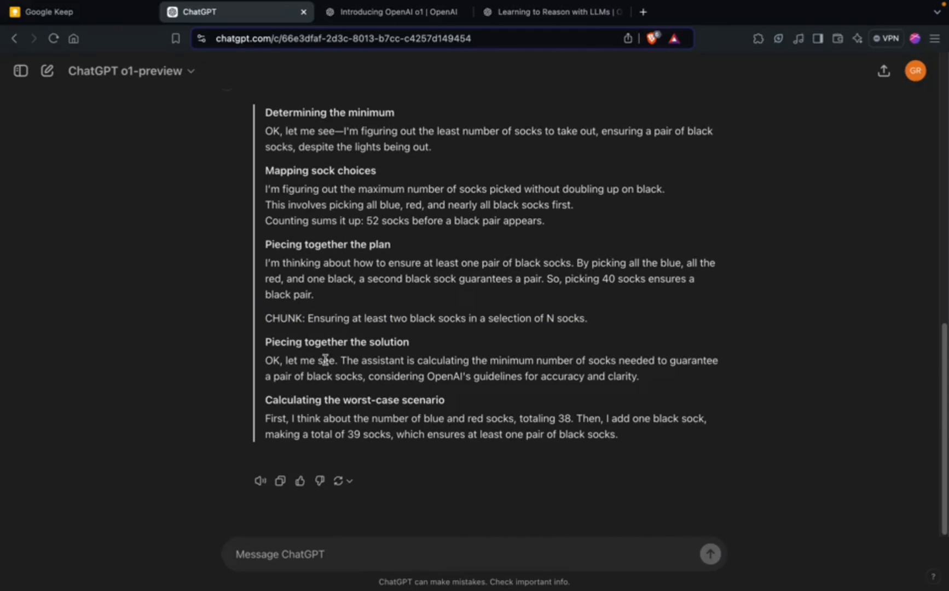
mouse_move(336, 356)
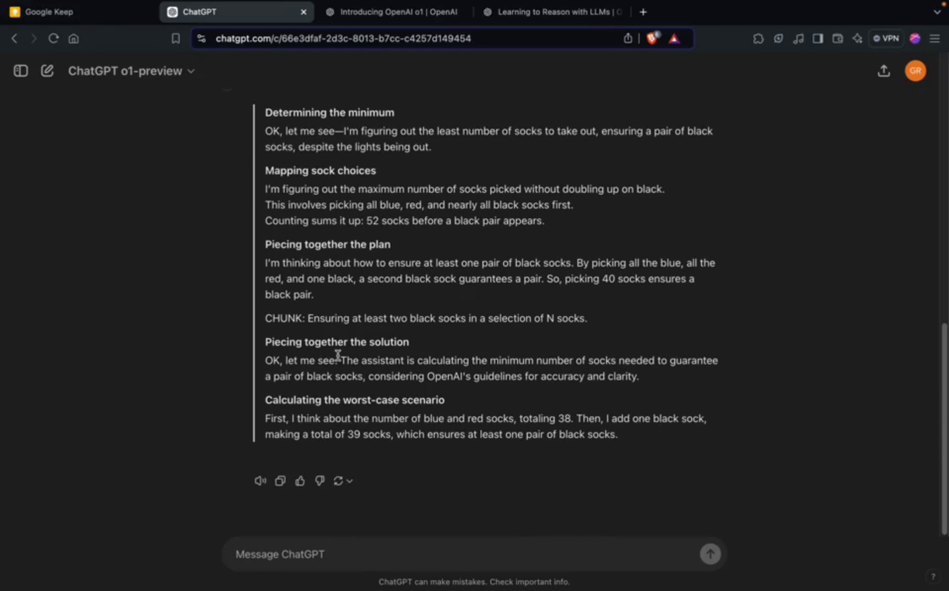
mouse_move(293, 320)
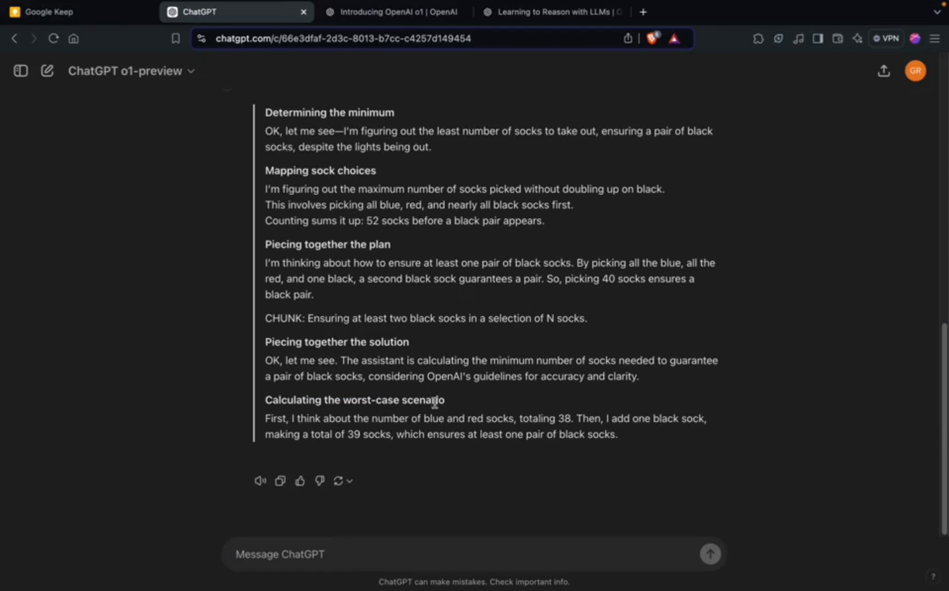
mouse_move(559, 429)
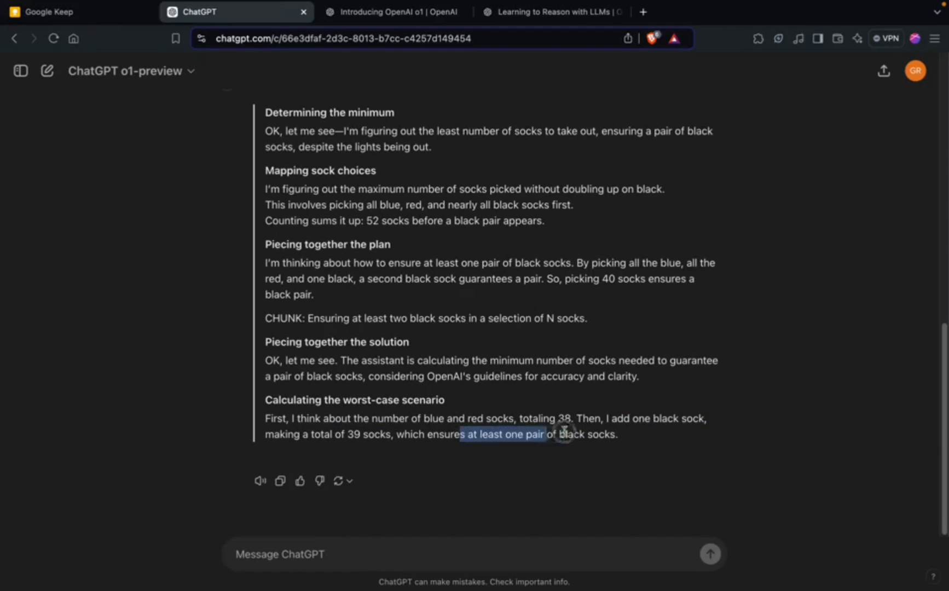
scroll(up, 3)
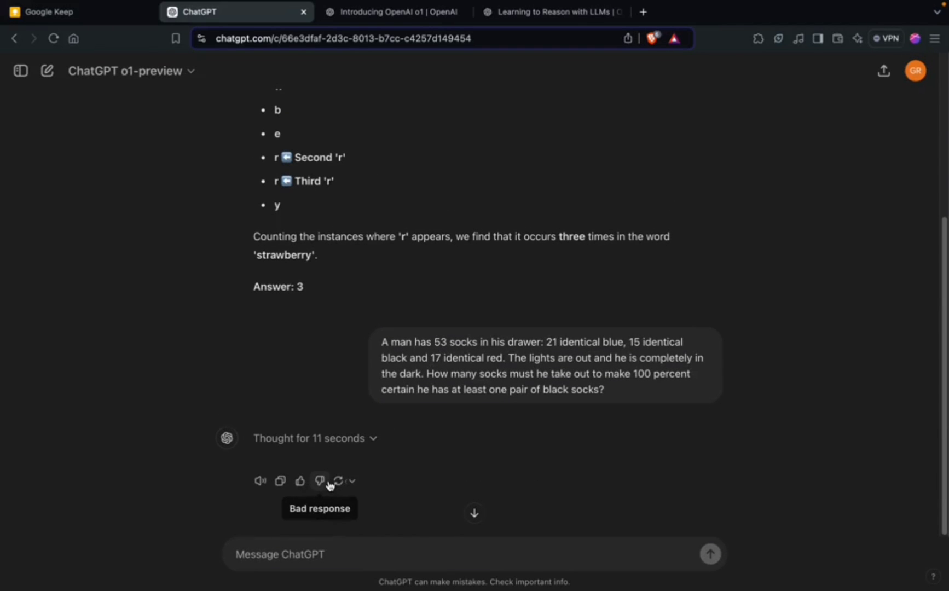
mouse_move(348, 481)
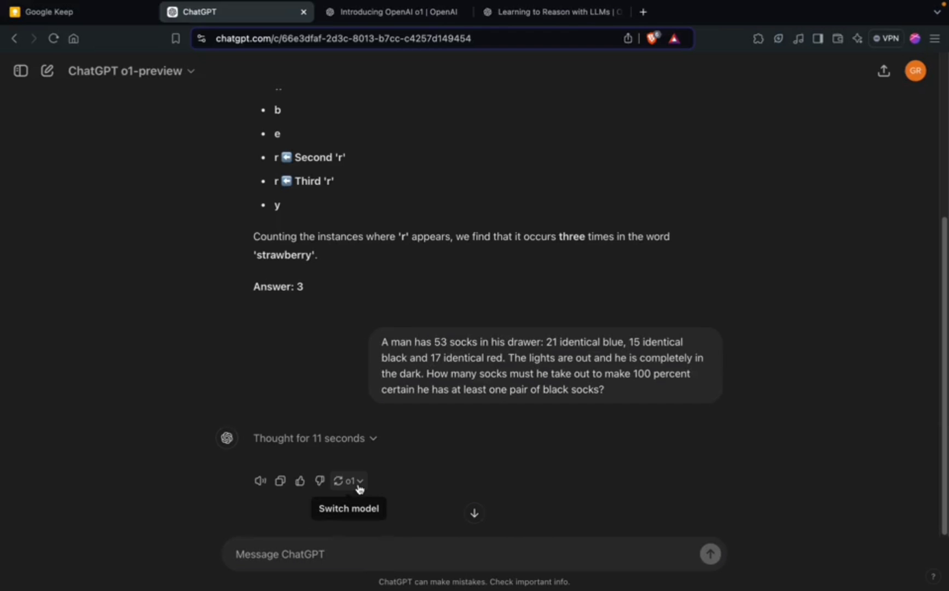
mouse_move(363, 488)
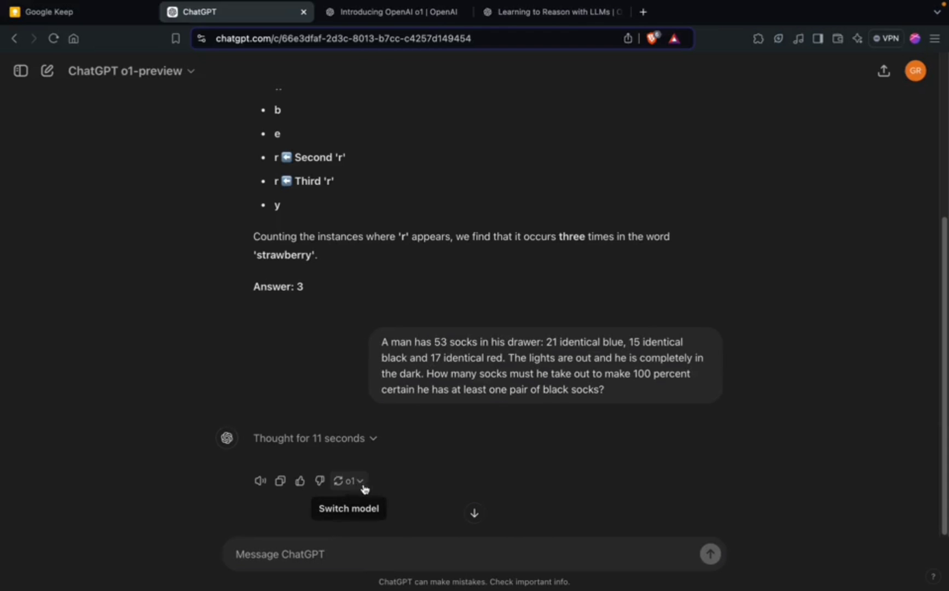
mouse_move(506, 400)
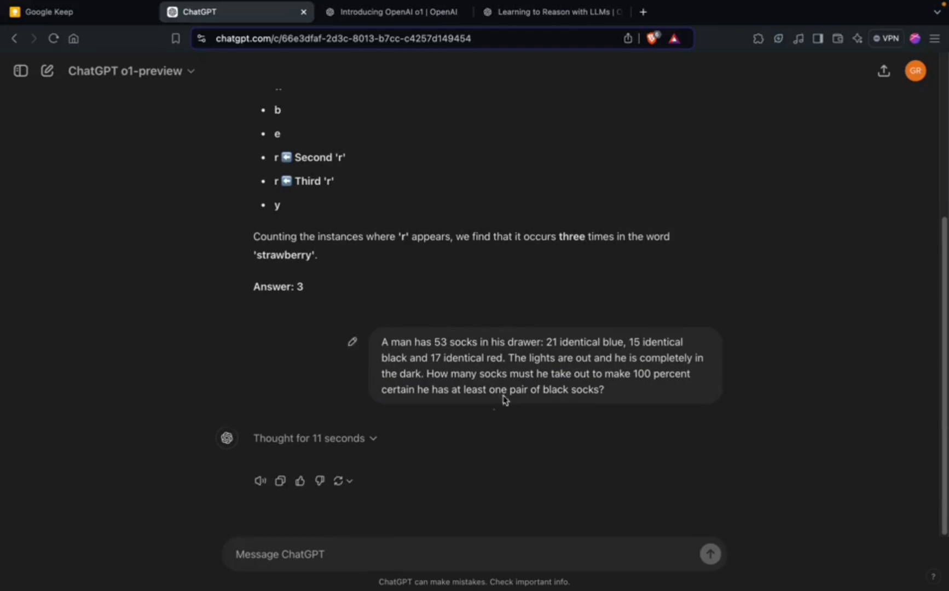
mouse_move(473, 447)
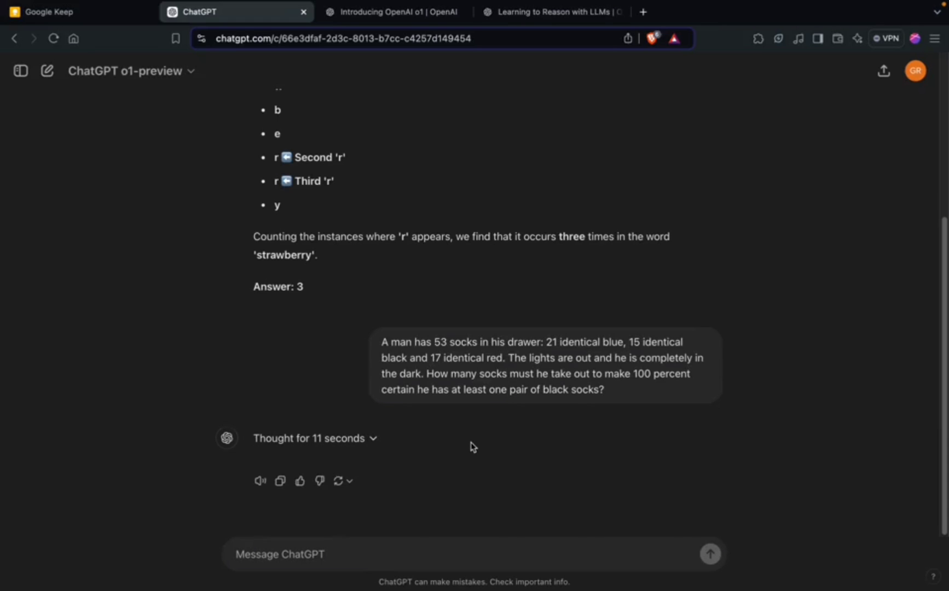
mouse_move(431, 463)
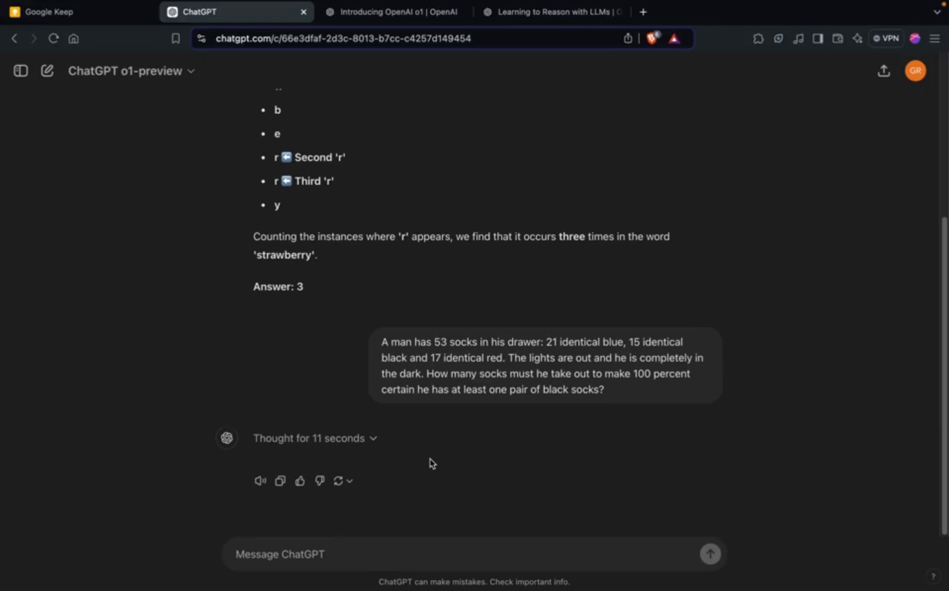
mouse_move(570, 530)
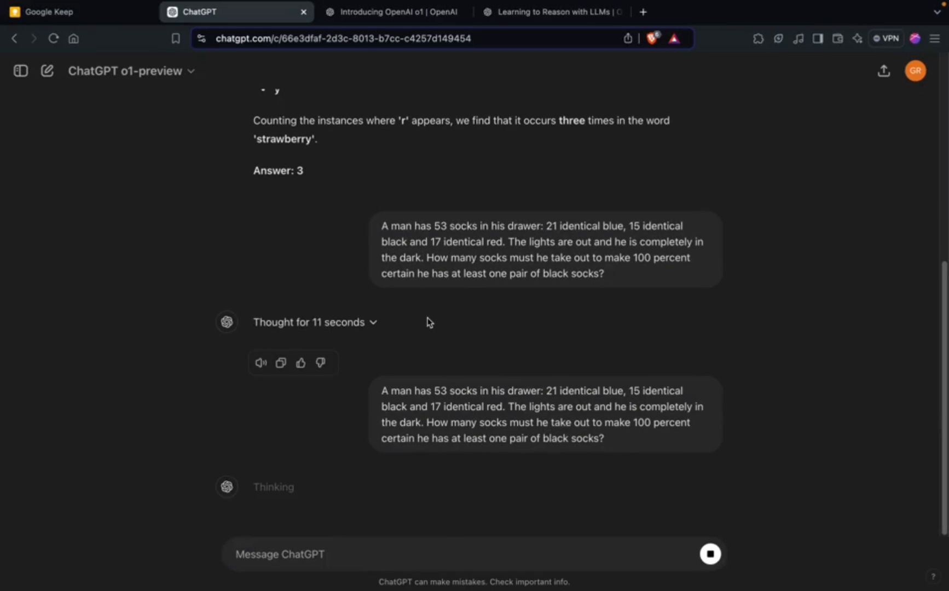
Read through the regenerated worst-case solution ending with 'Answer: 40 socks'
scroll(down, 3)
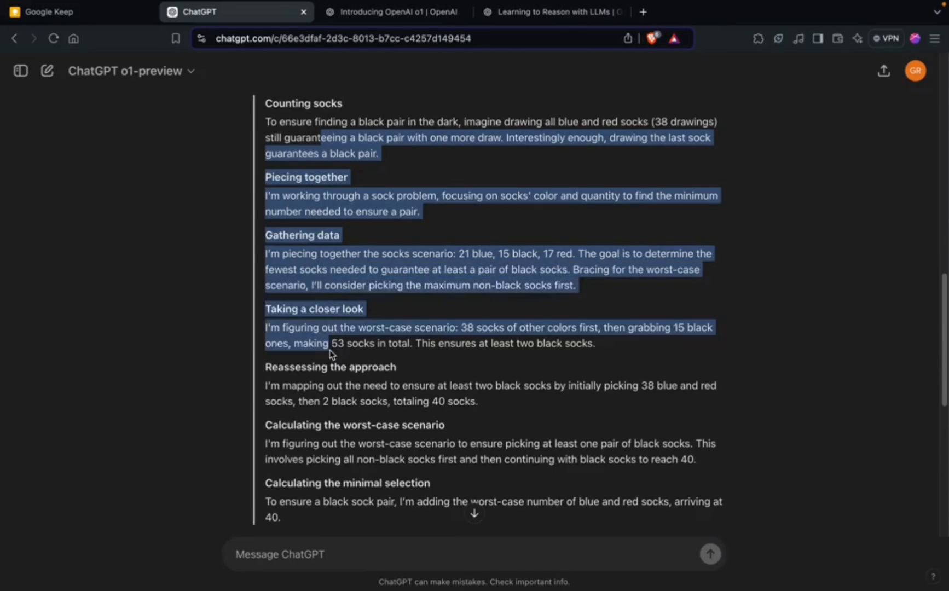
scroll(down, 3)
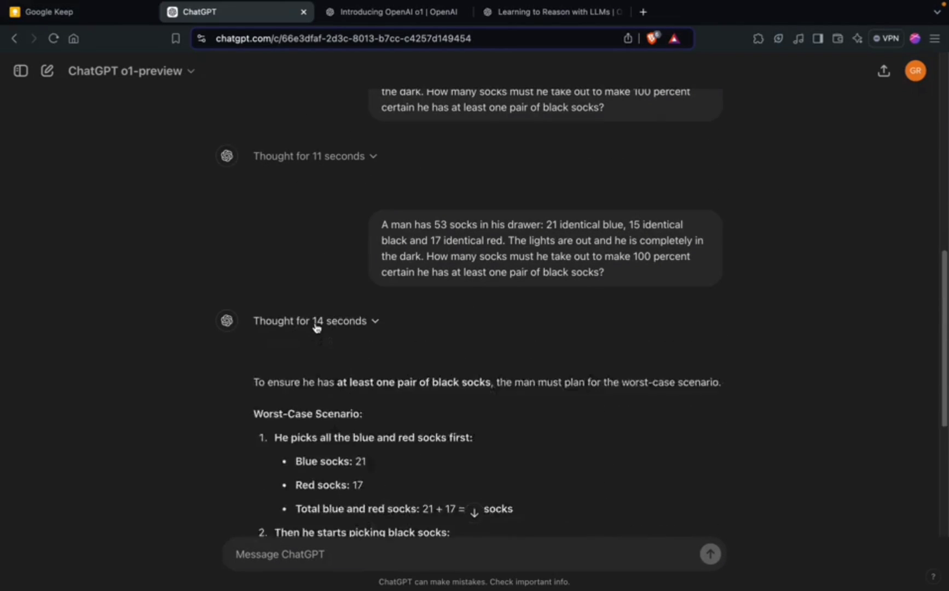
scroll(down, 3)
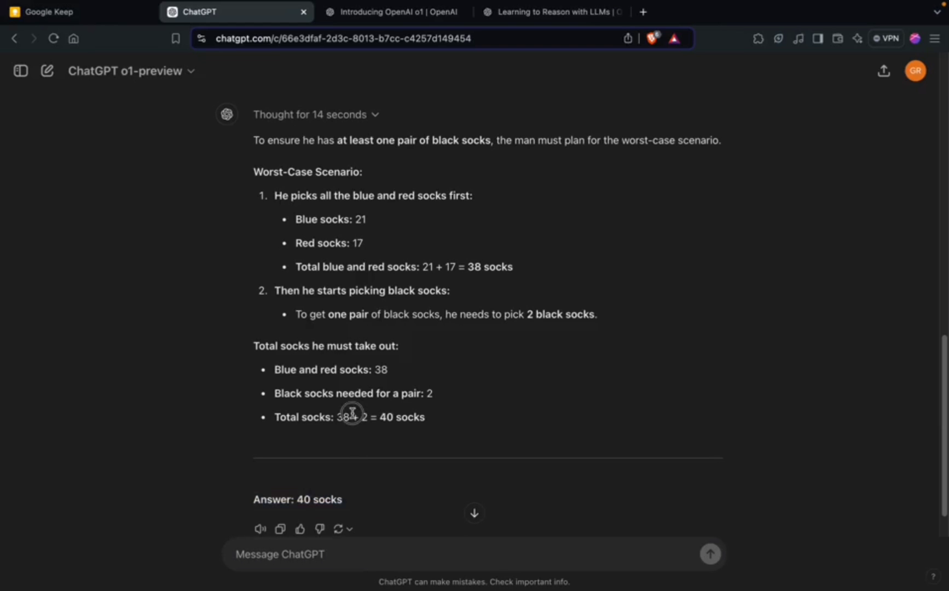
scroll(up, 3)
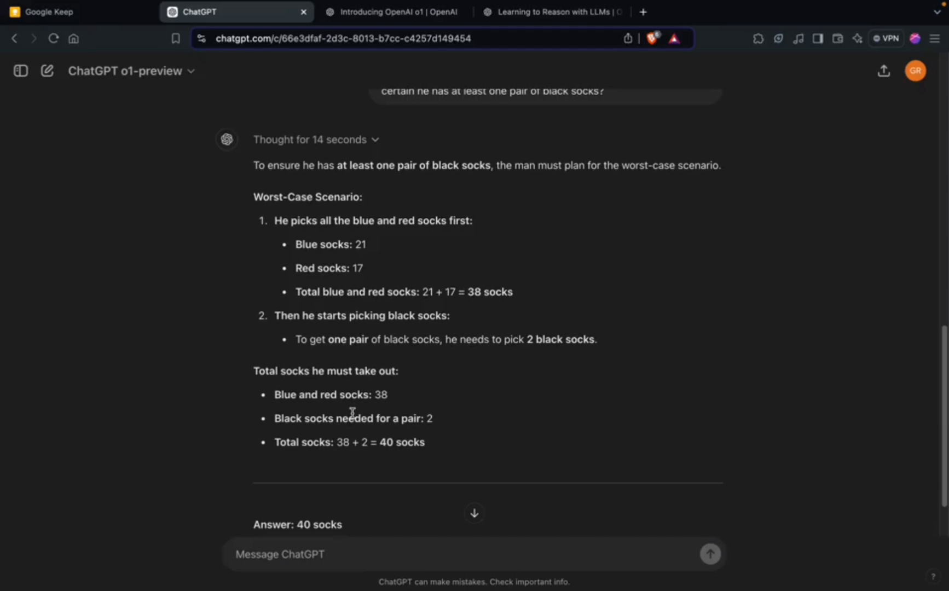
scroll(up, 3)
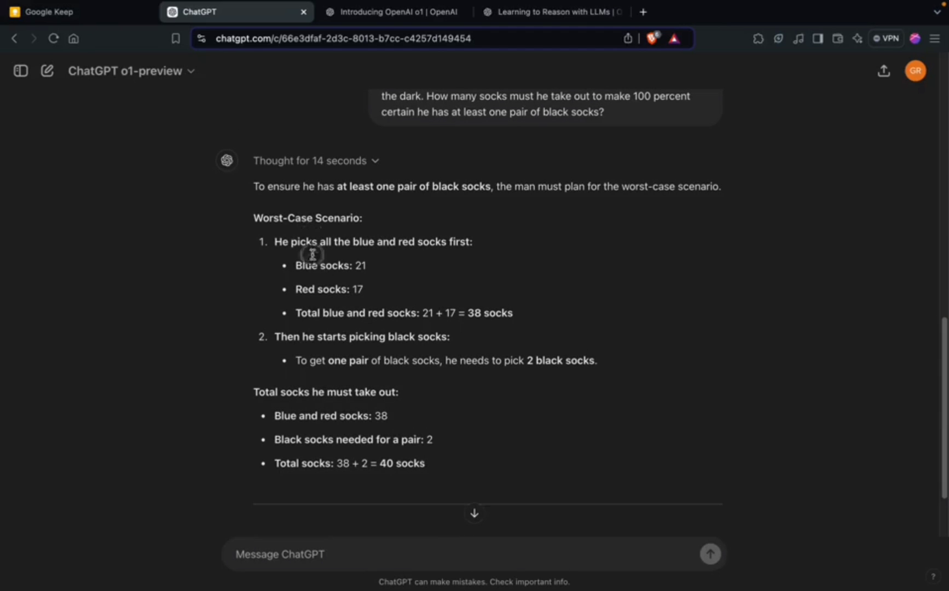
mouse_move(320, 214)
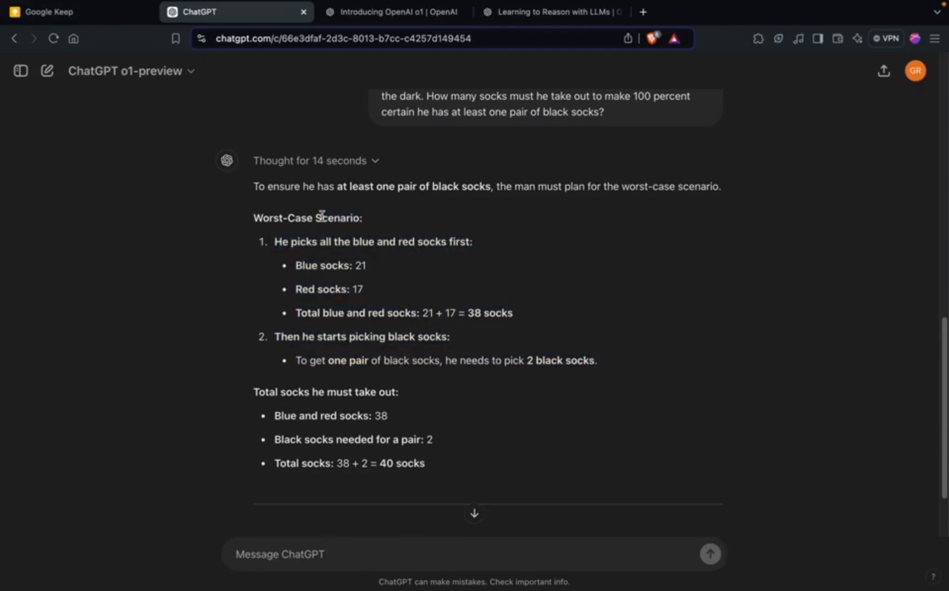
mouse_move(347, 219)
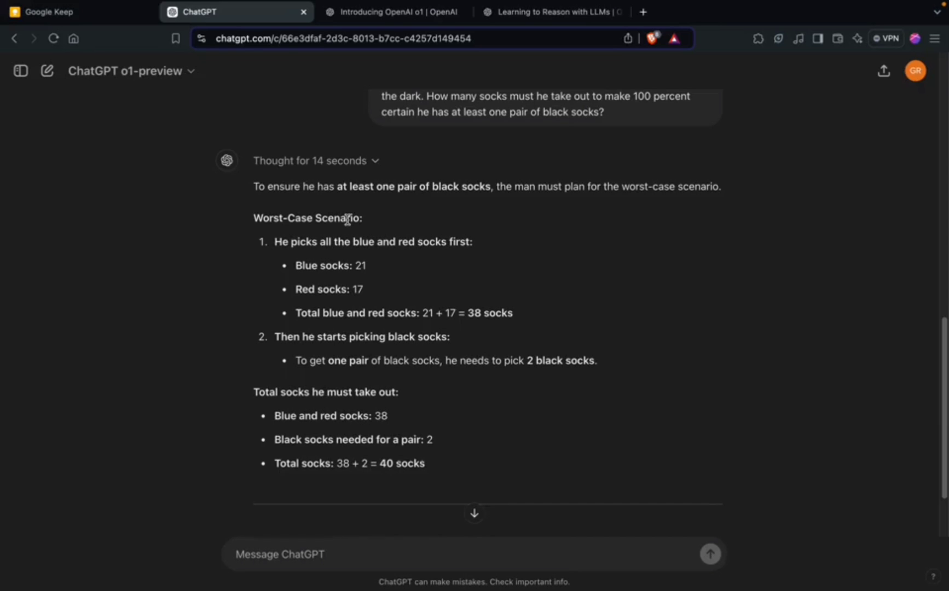
mouse_move(345, 238)
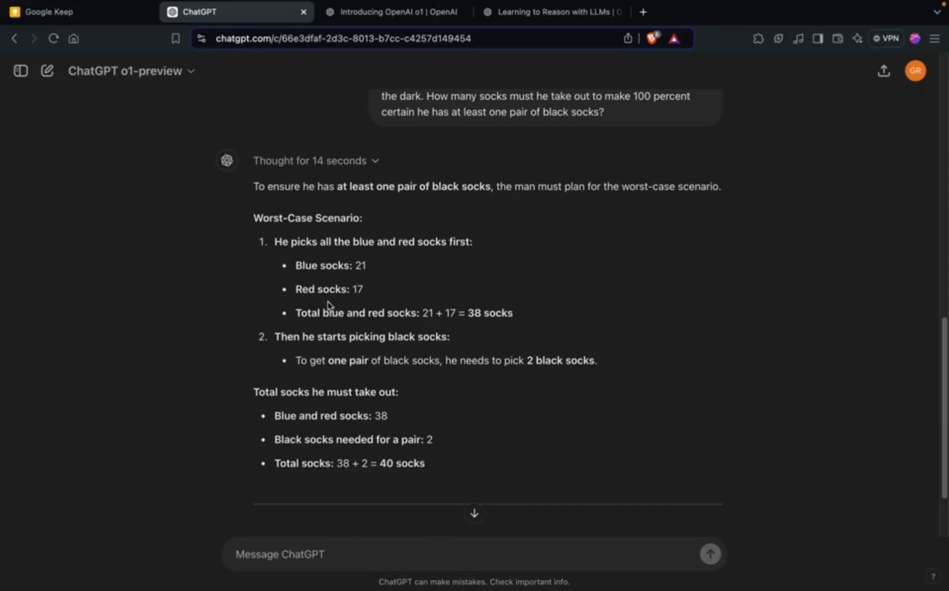
scroll(down, 3)
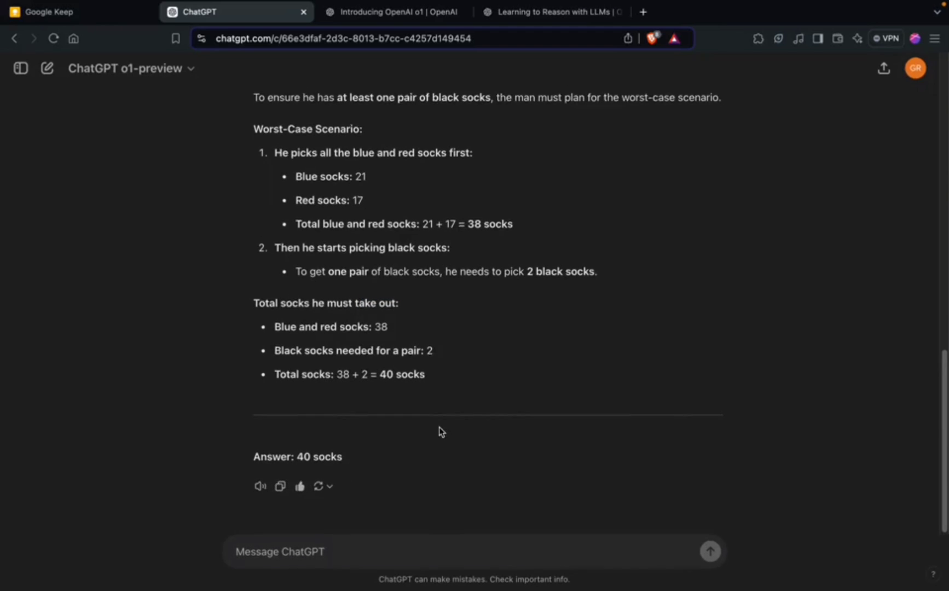
Peek at the Switch model menu under the answer and dismiss it without changing models
click(329, 486)
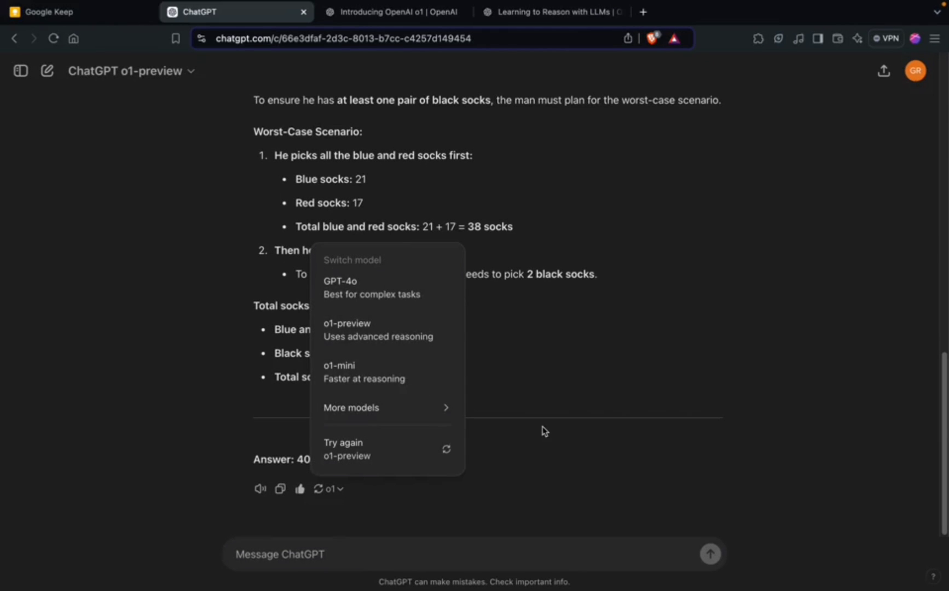
click(115, 163)
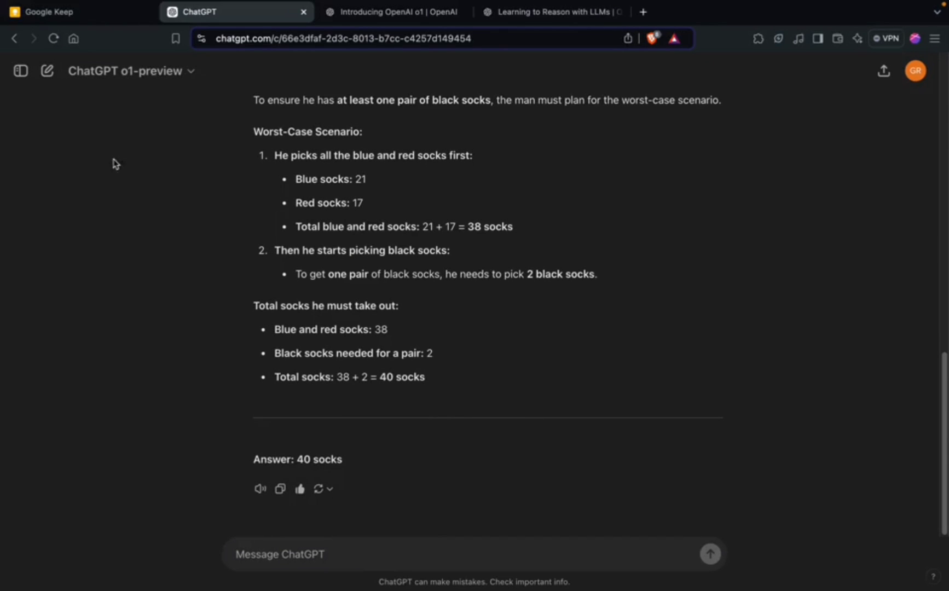
Send the Jack/Anne/George marriage puzzle asking for a true-or-false answer
text(Jack is looking at Anne. Anne is looking at George. Jack is married, George is not, and we don't know if Anne is married. Is a married person looking at an unmarried person?)
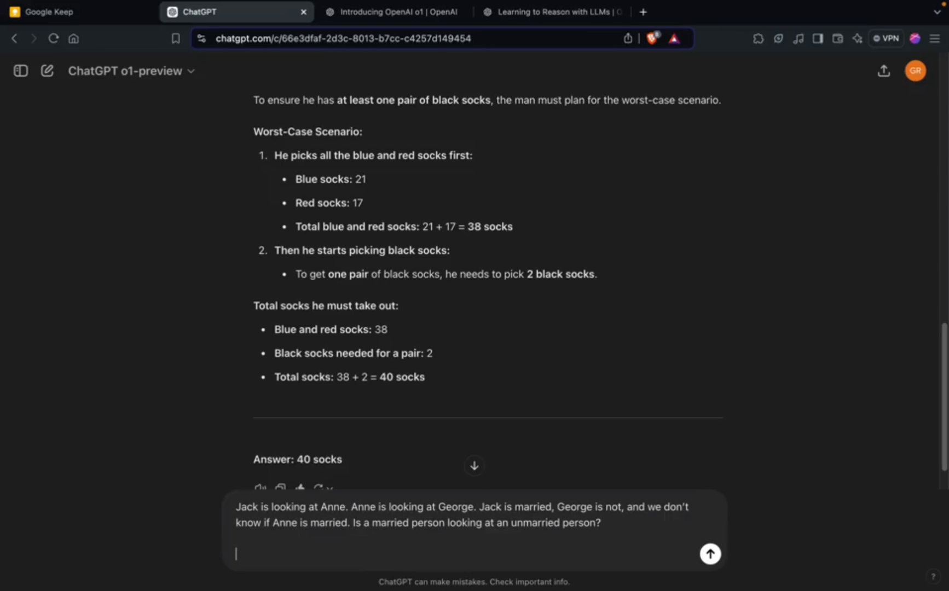
text(Give m)
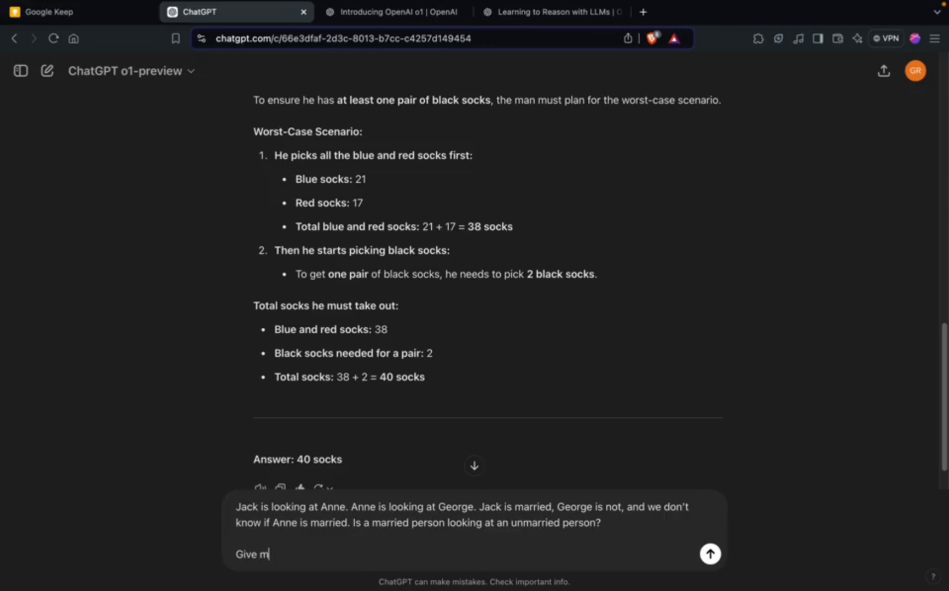
text(e)
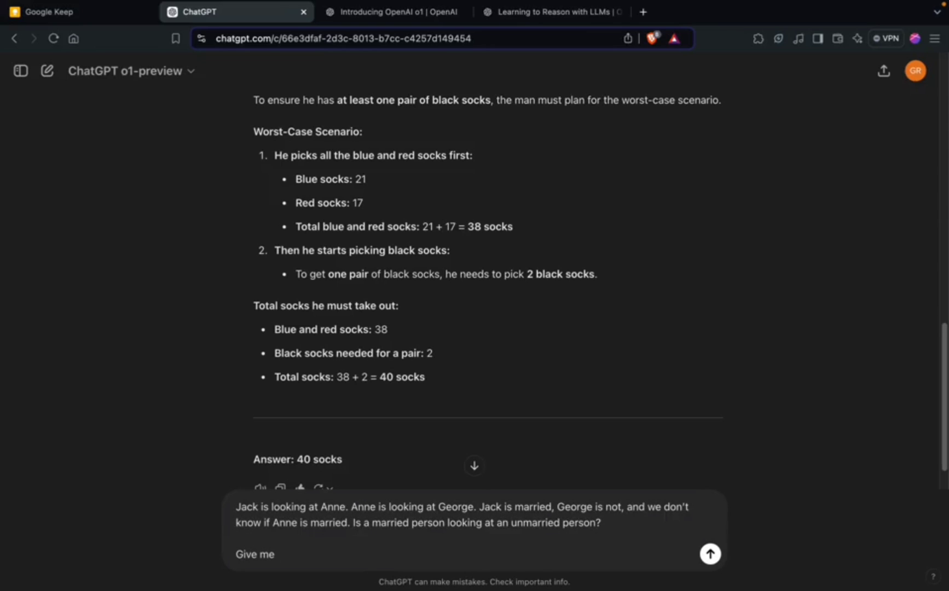
click(710, 554)
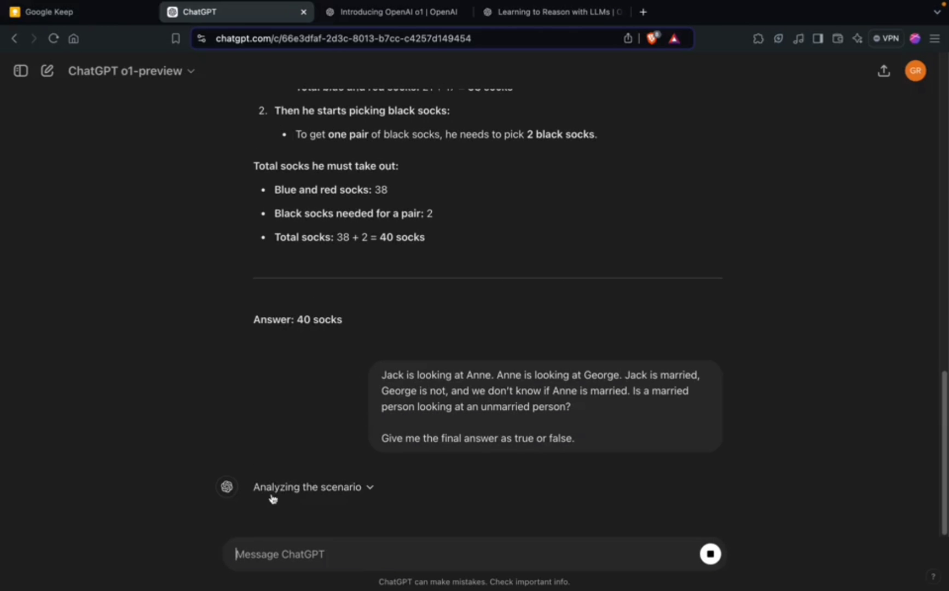
Watch the reasoning steps expand while it thinks, then collapse them to show the answer True
click(312, 486)
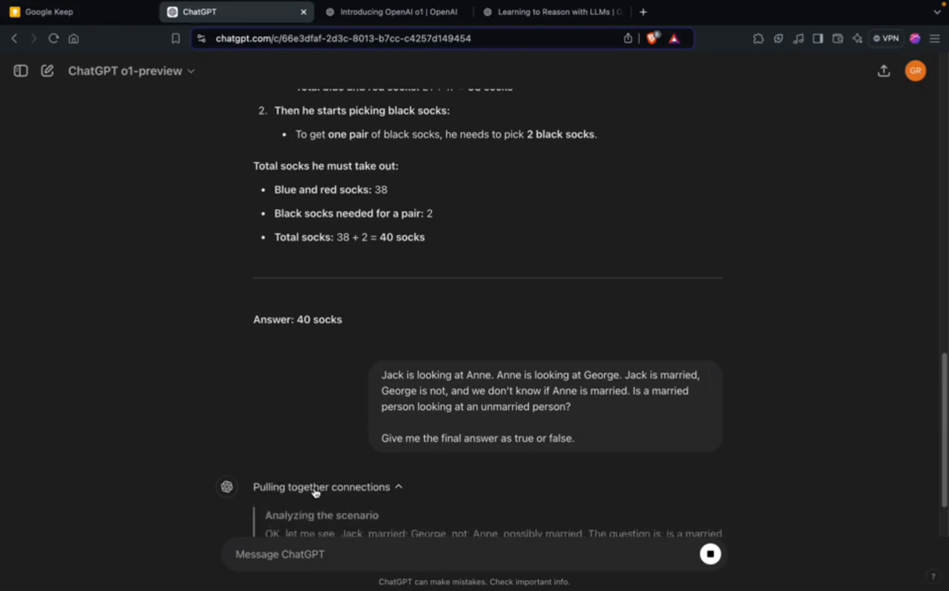
scroll(down, 3)
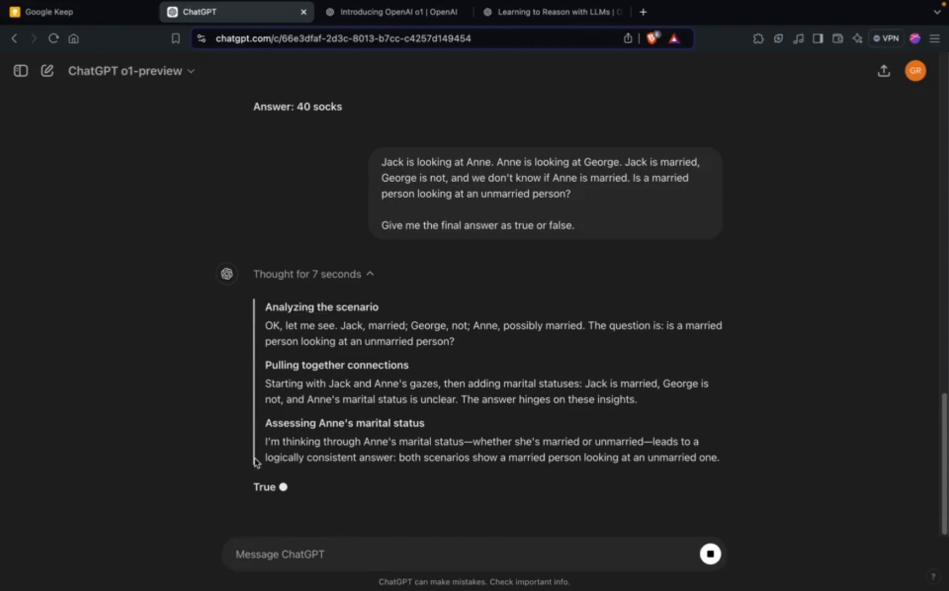
click(311, 274)
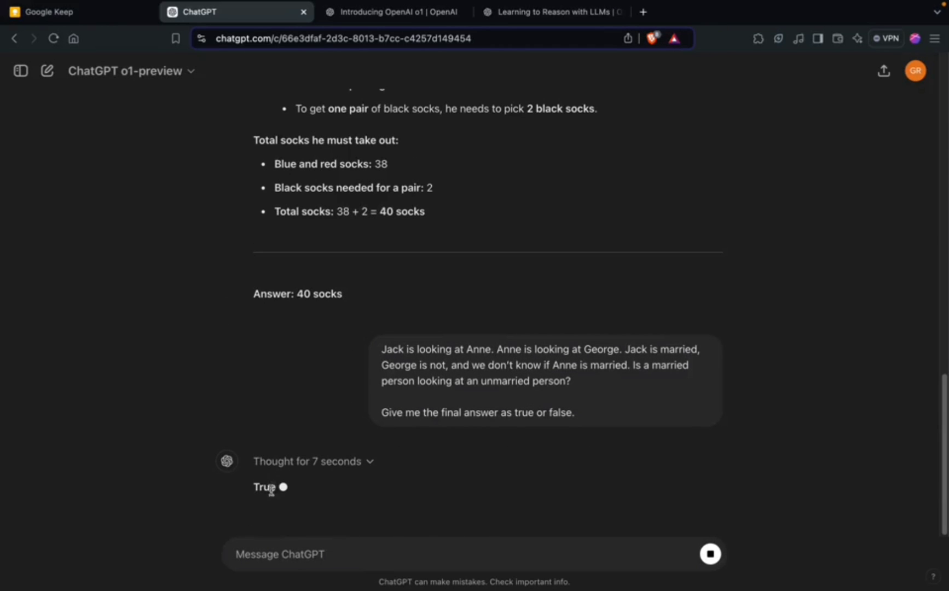
mouse_move(286, 490)
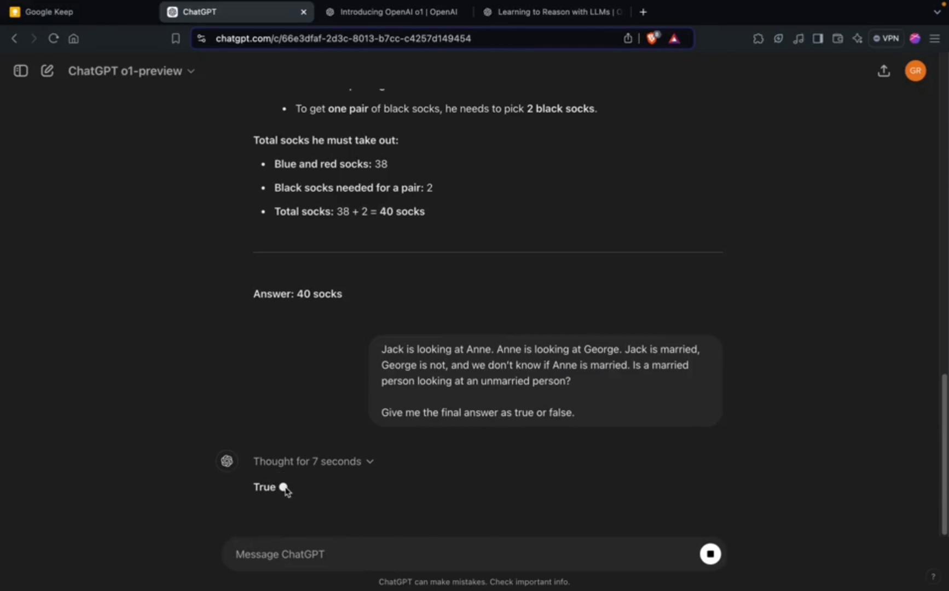
mouse_move(330, 499)
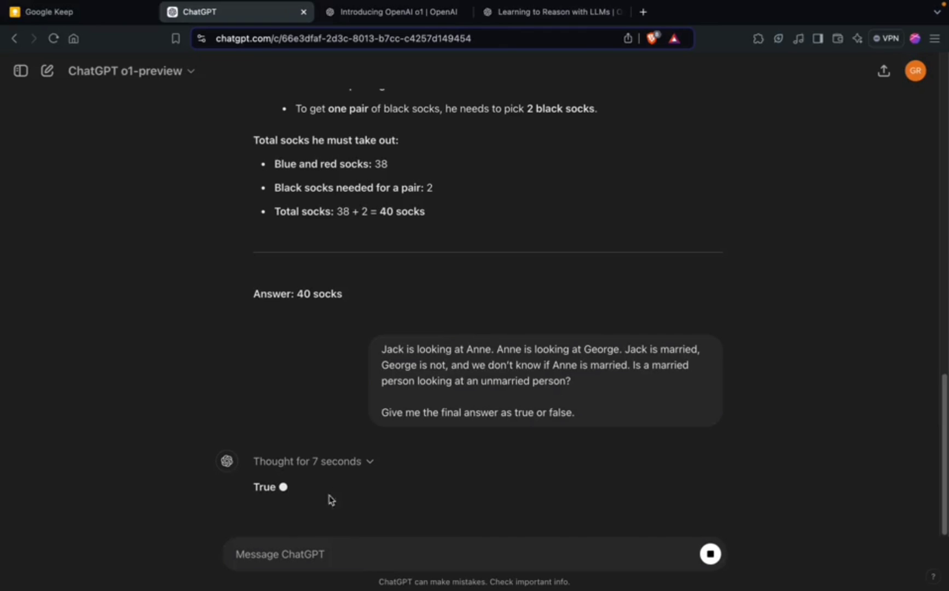
mouse_move(314, 487)
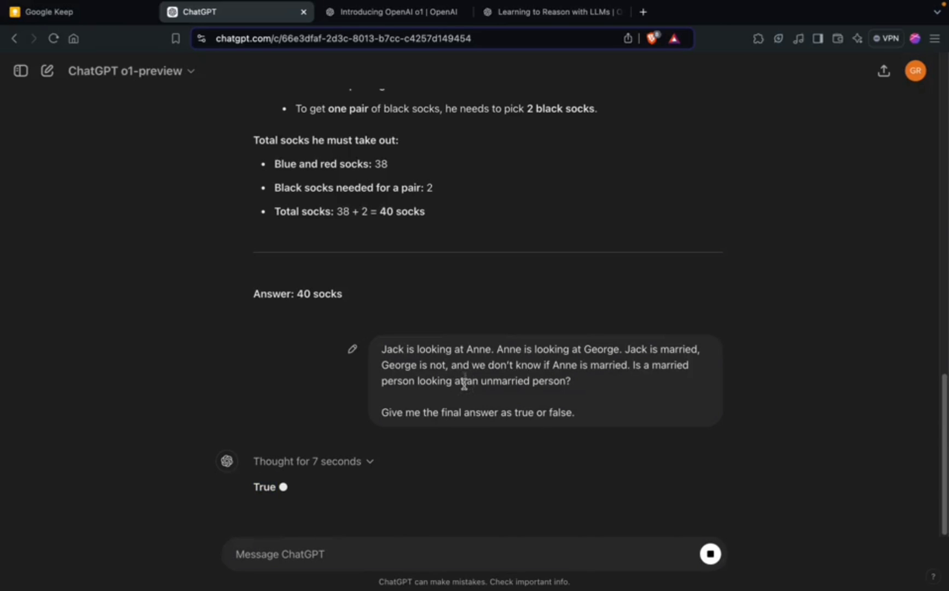
mouse_move(554, 377)
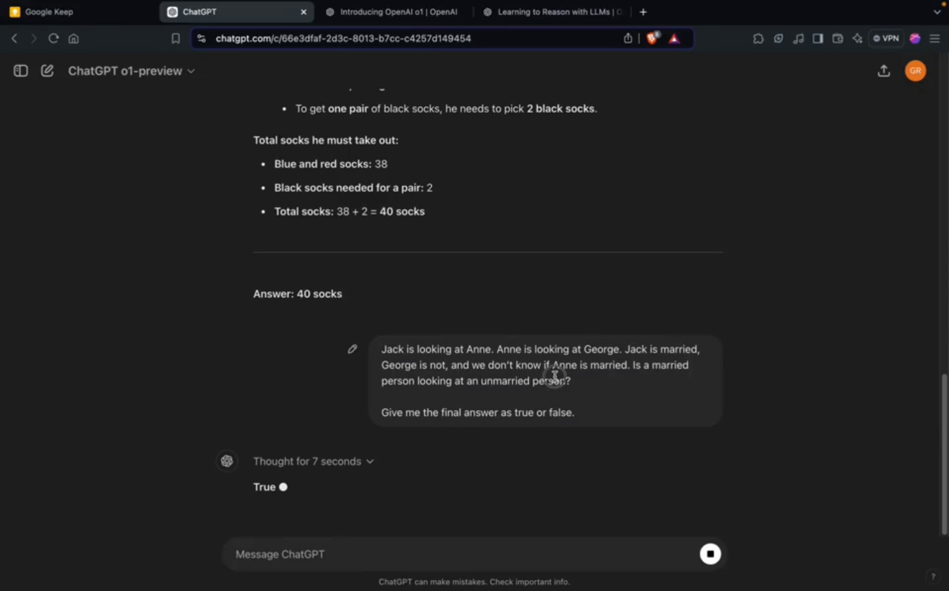
mouse_move(645, 369)
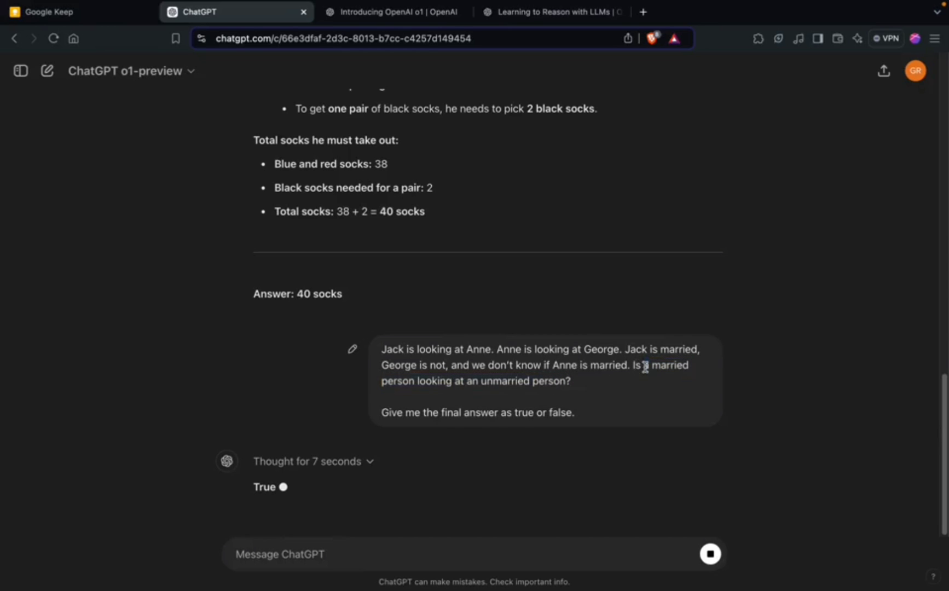
mouse_move(496, 395)
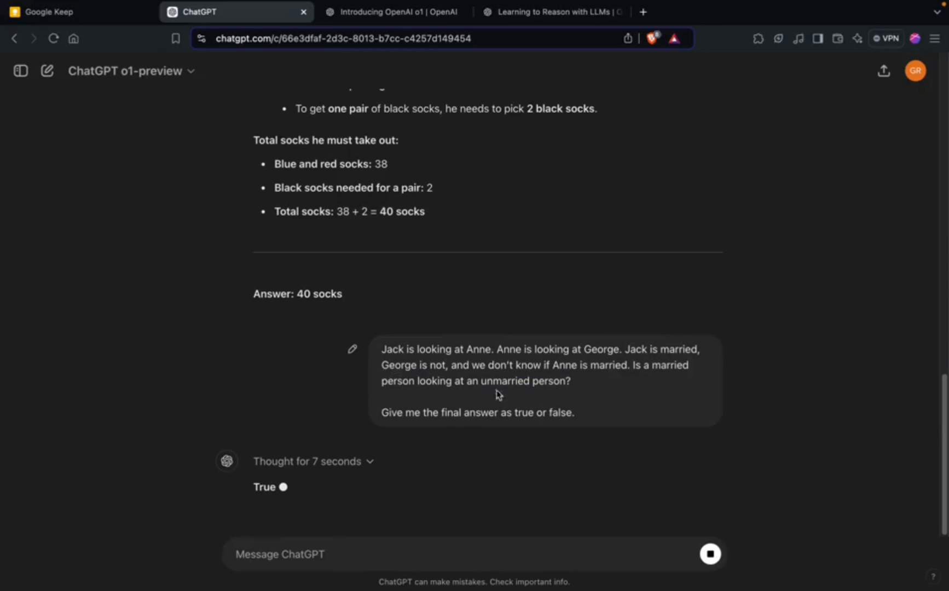
mouse_move(247, 505)
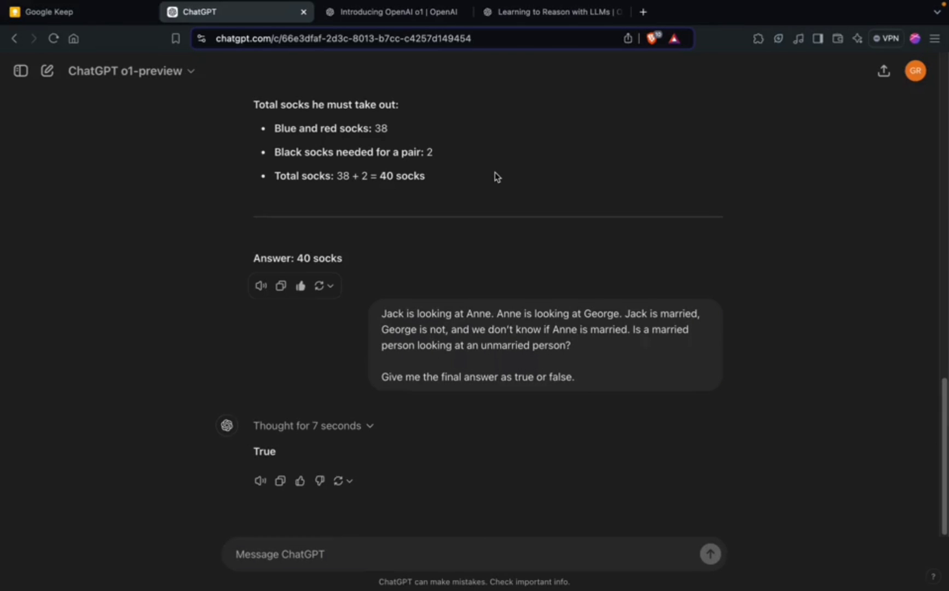
Ask 'How many words are in your response to this prompt?' and see it flagged for usage policy
text(How)
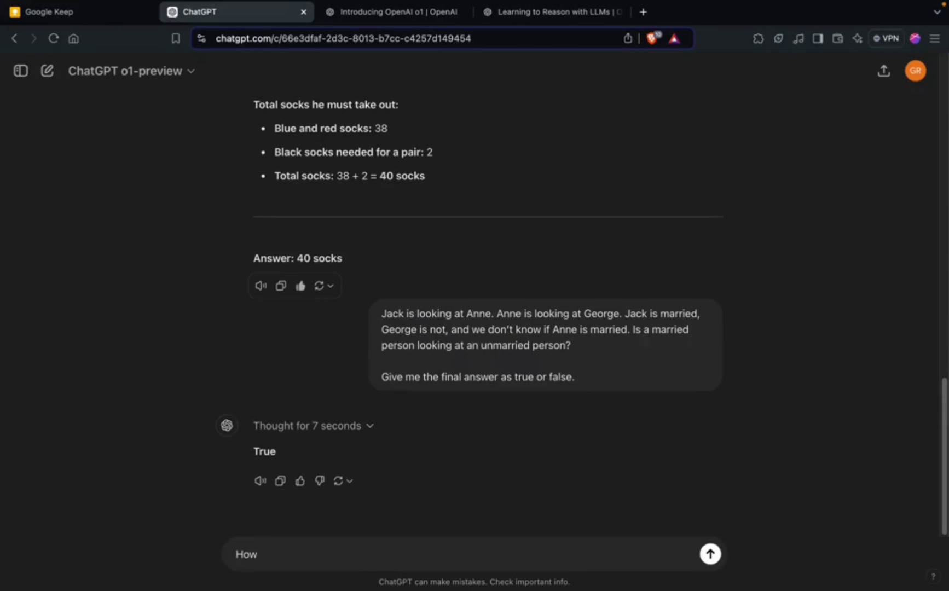
text(many)
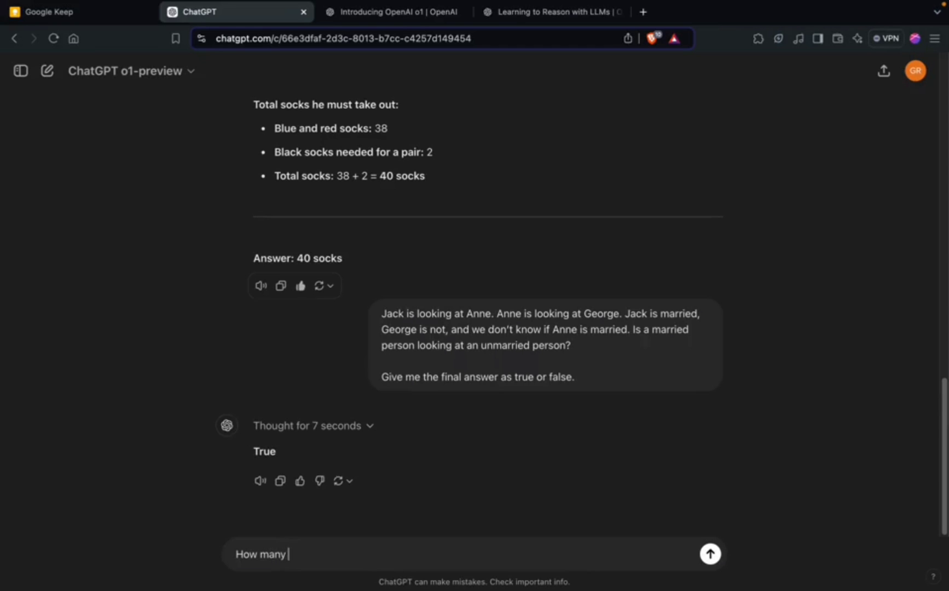
text(worfs. a)
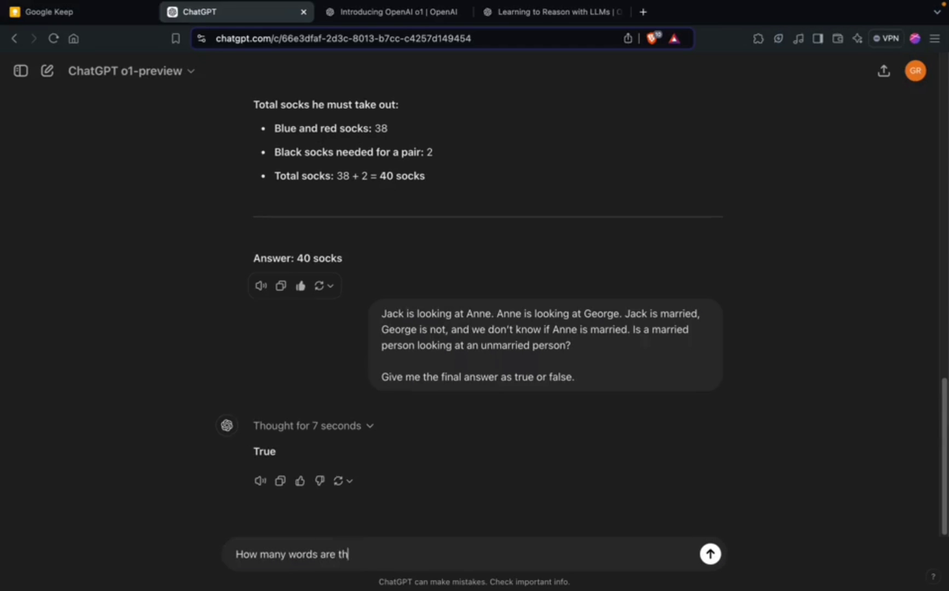
key(Backspace)
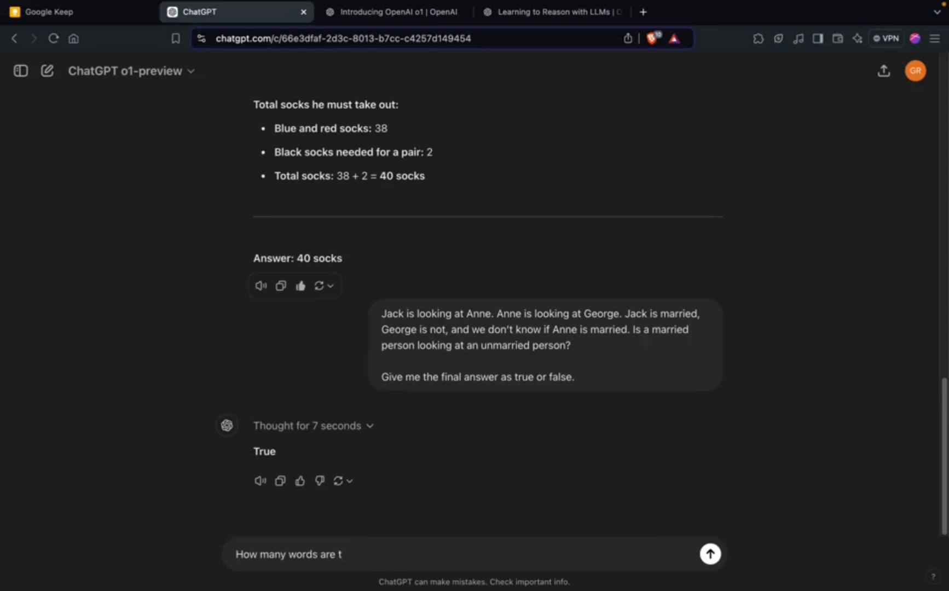
text(in your)
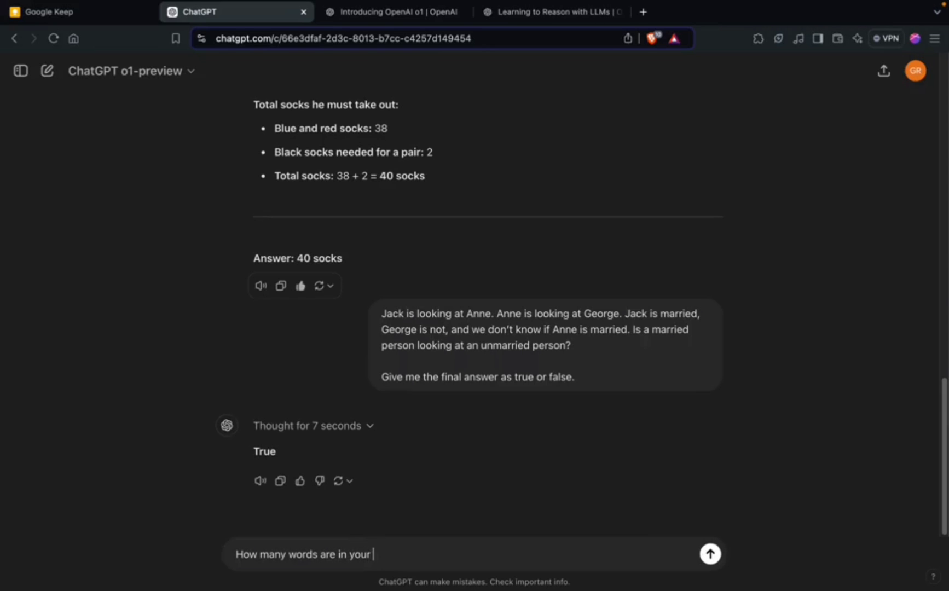
text(response to this prm)
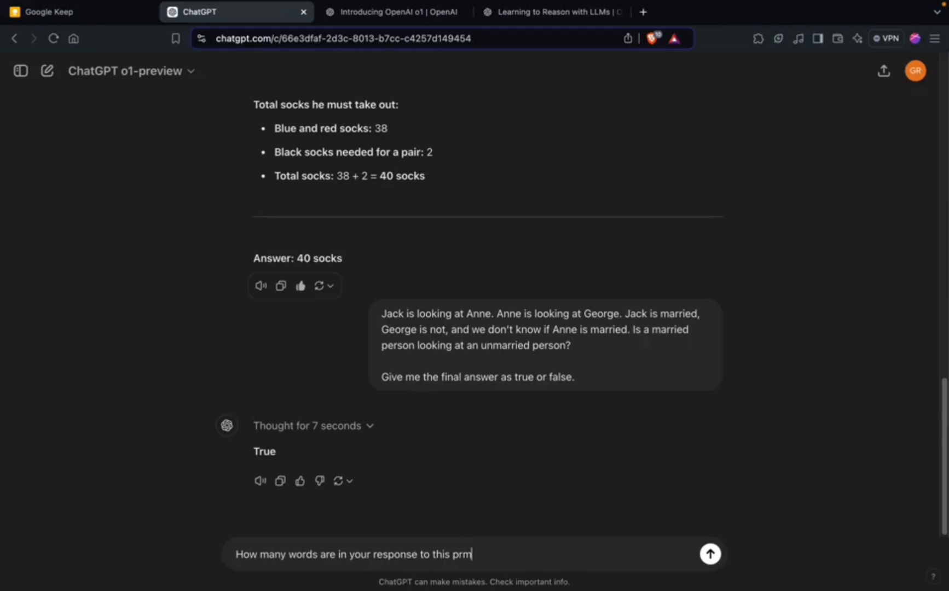
click(709, 554)
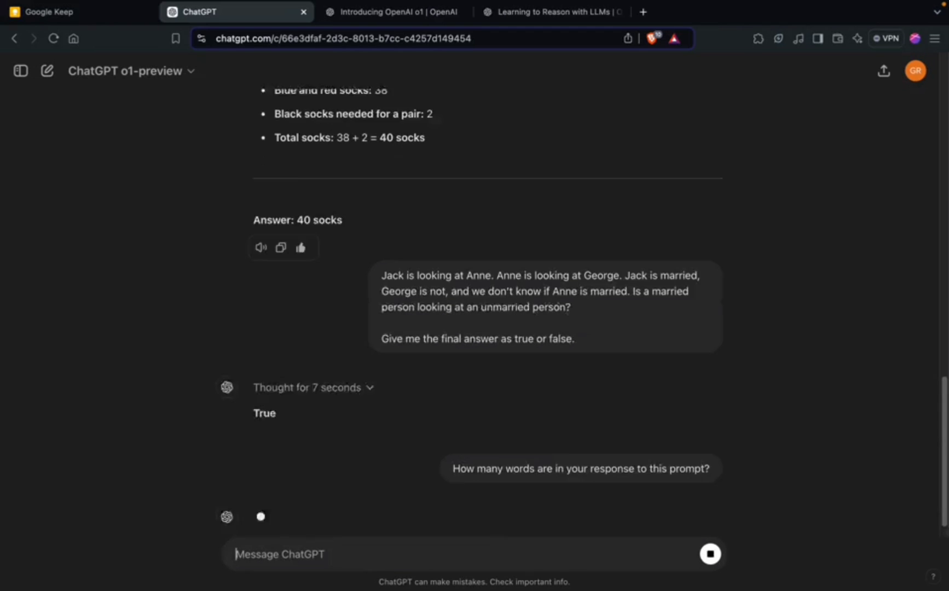
scroll(down, 3)
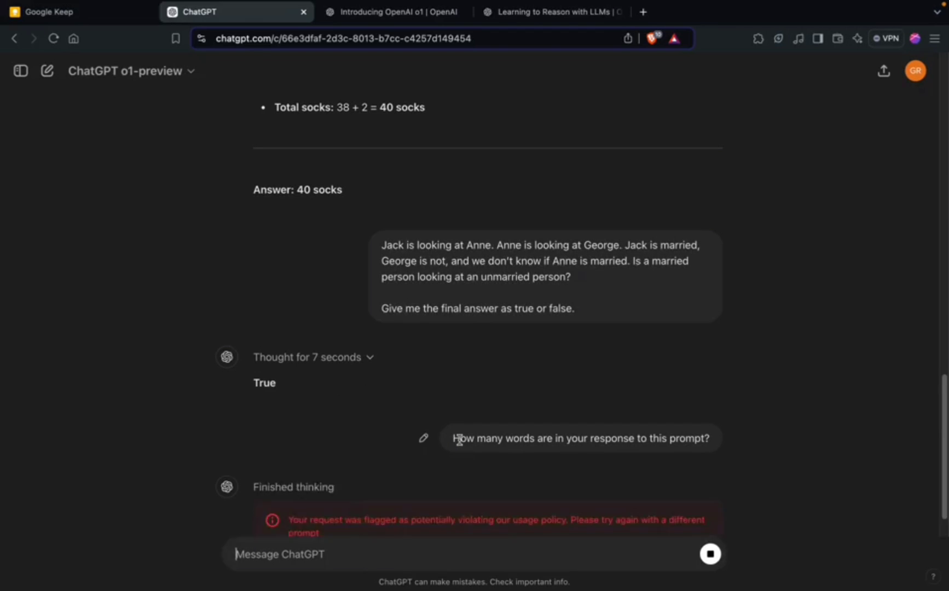
scroll(down, 3)
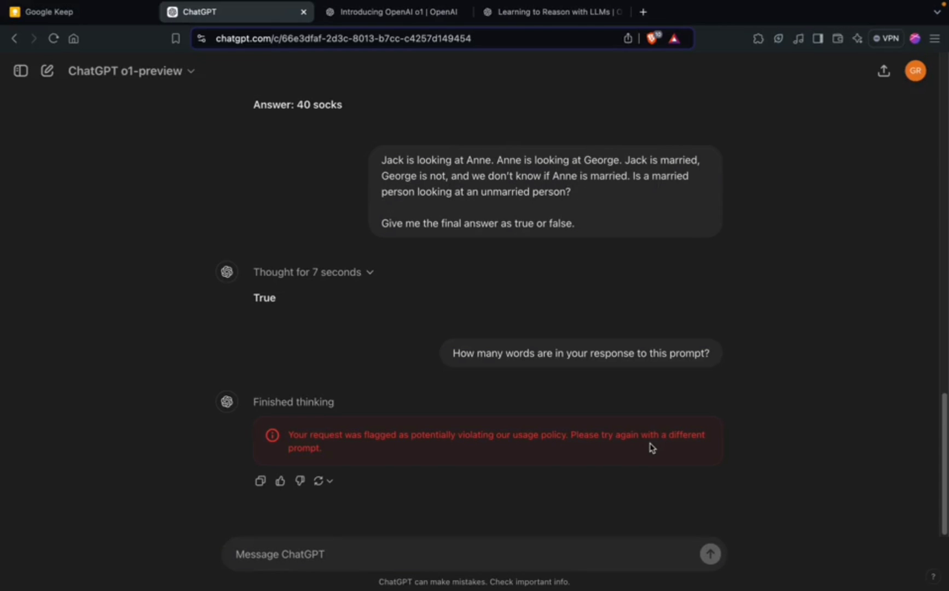
mouse_move(425, 398)
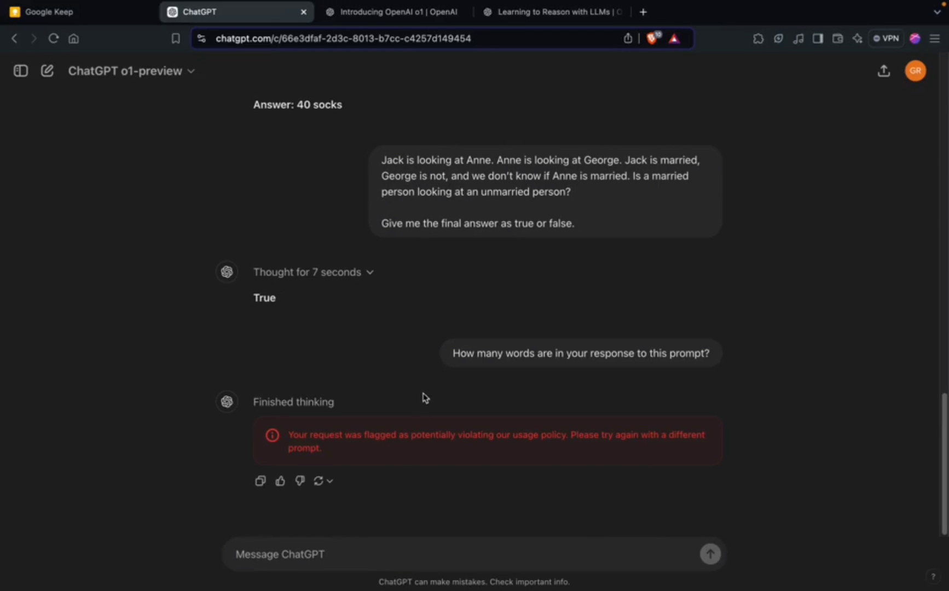
mouse_move(416, 398)
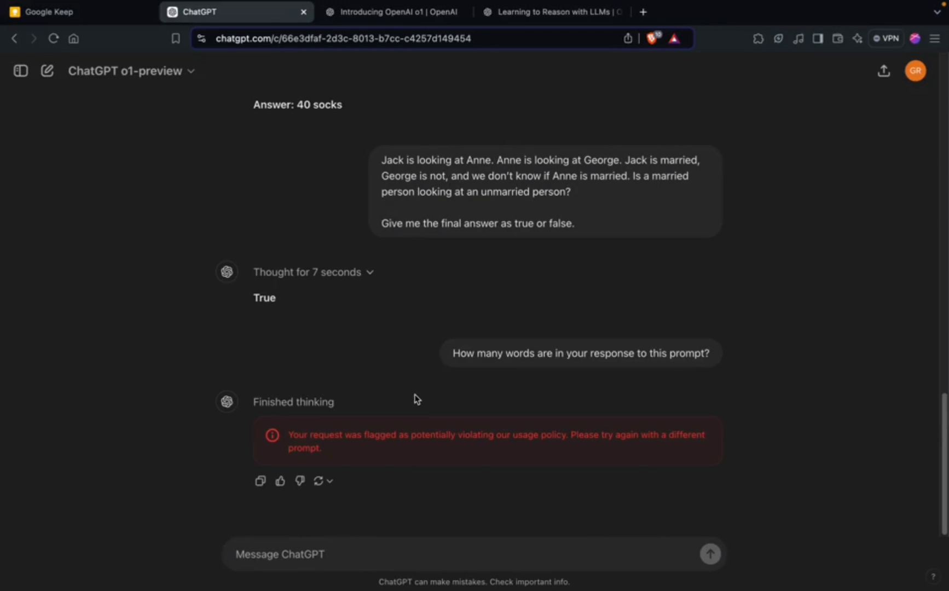
mouse_move(475, 348)
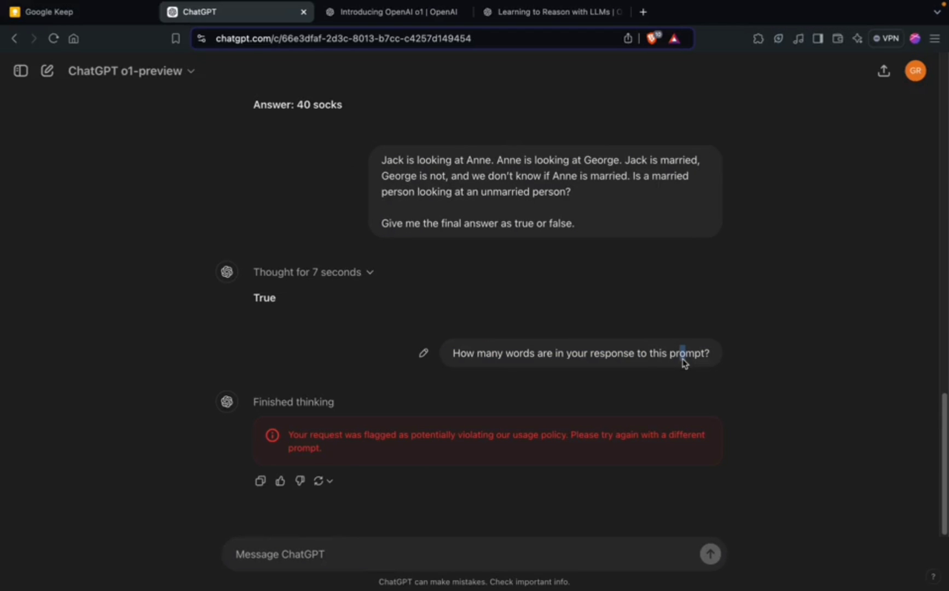
mouse_move(341, 424)
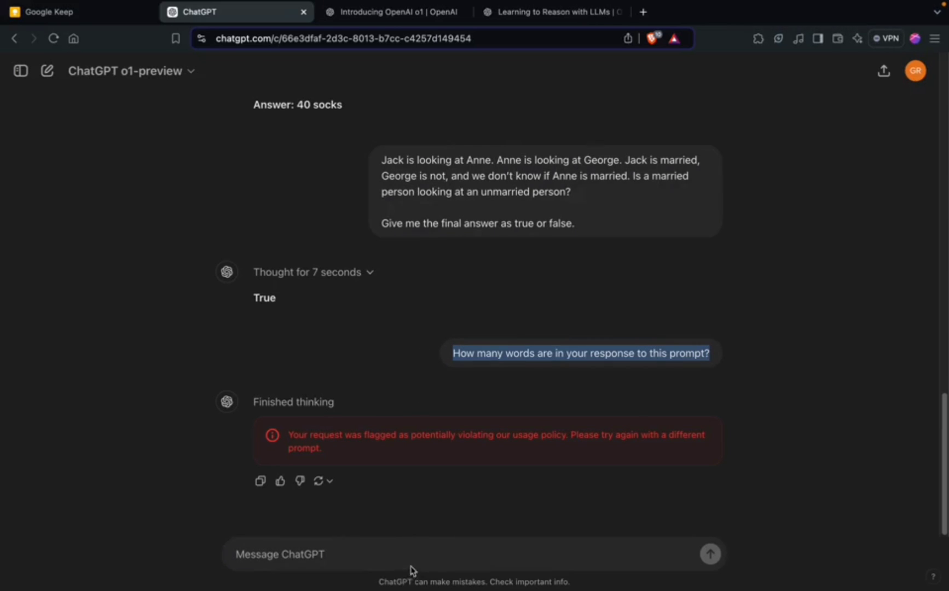
Send 'How many words are in your response to this prompt?' again; it is flagged once more
text(How many words are in your response to this prompt?)
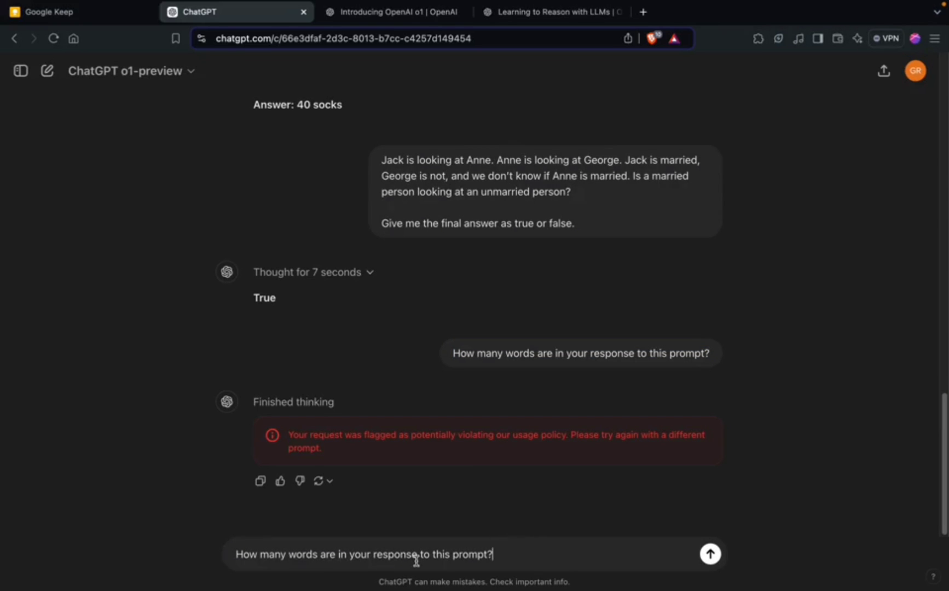
click(710, 554)
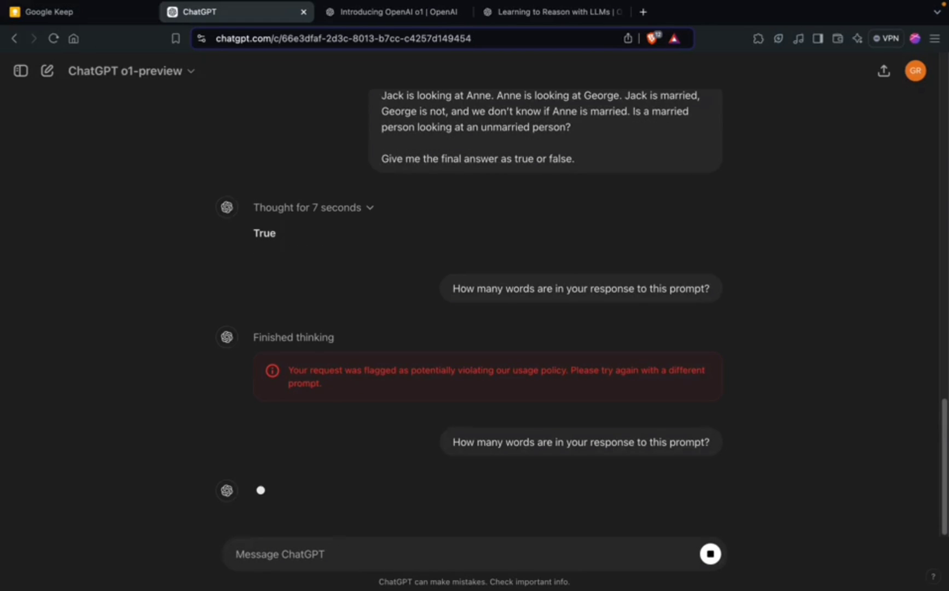
scroll(down, 3)
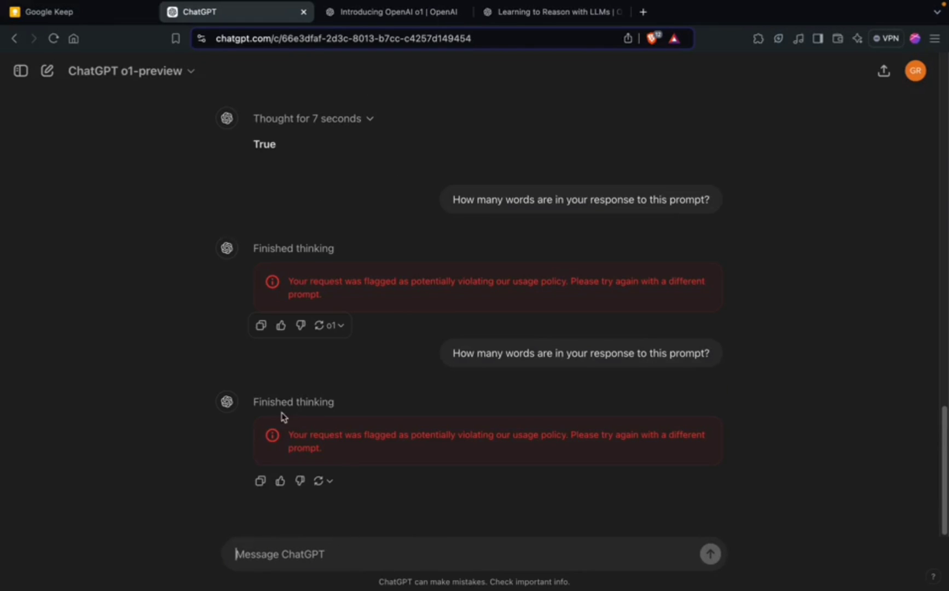
mouse_move(454, 356)
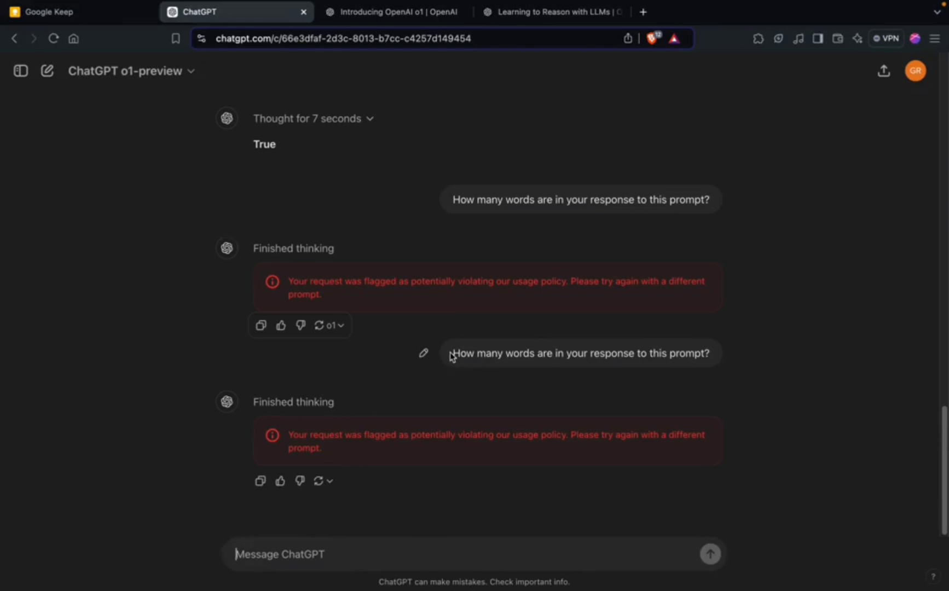
mouse_move(289, 554)
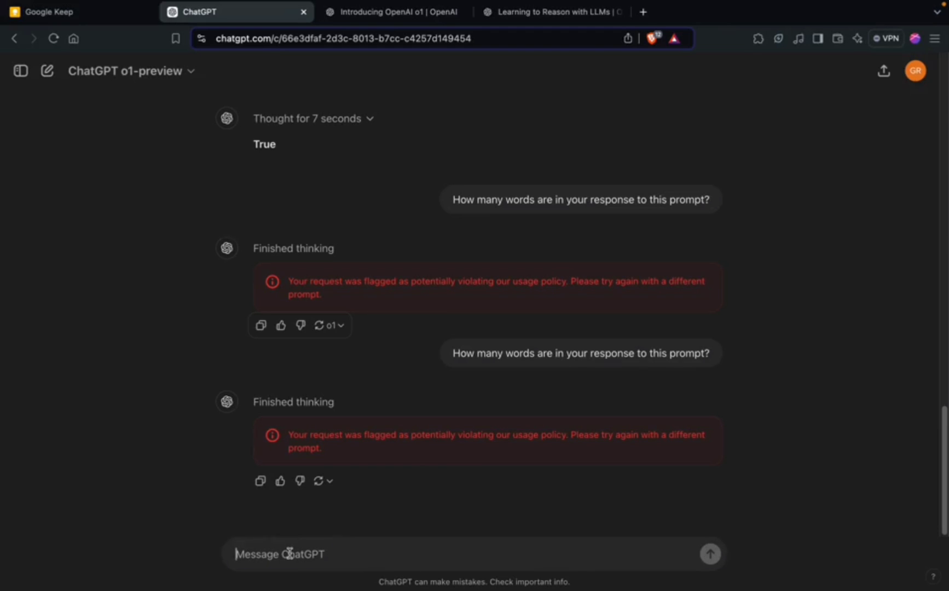
Ask how to prompt o1-preview for accurate answers to logical, complex queries, with 2-3 examples
text(How to prompt)
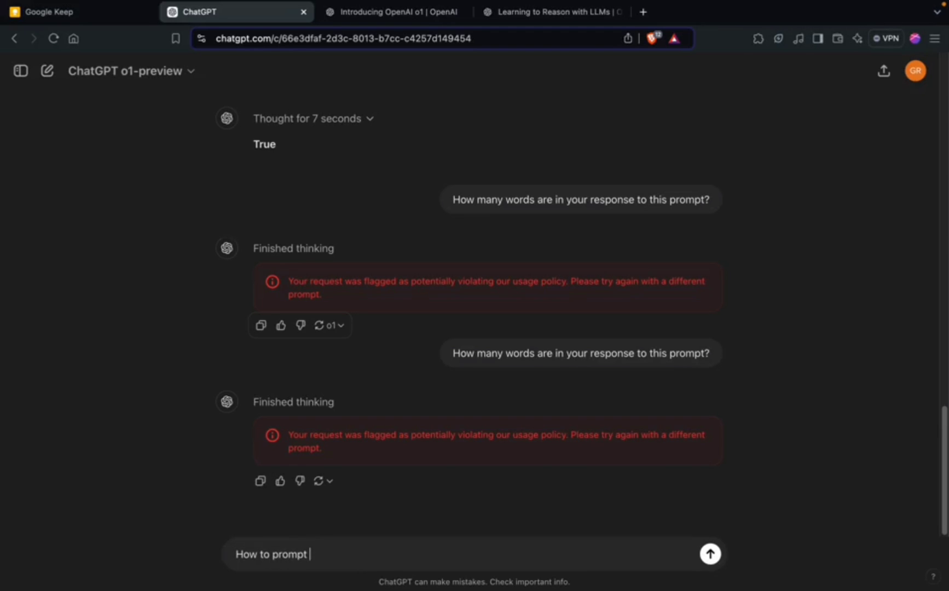
text(you so that you are able to answer the logical and o)
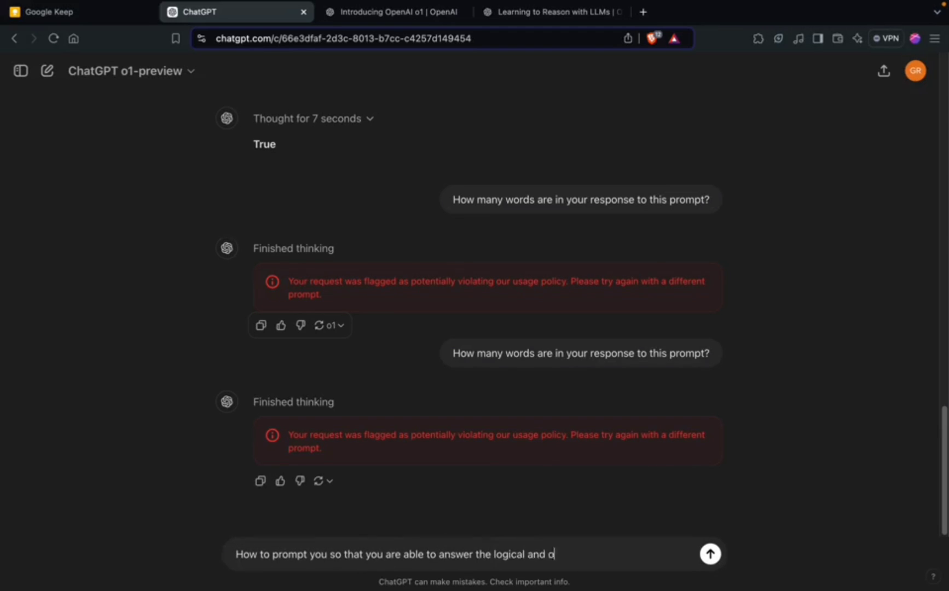
text(complex quers)
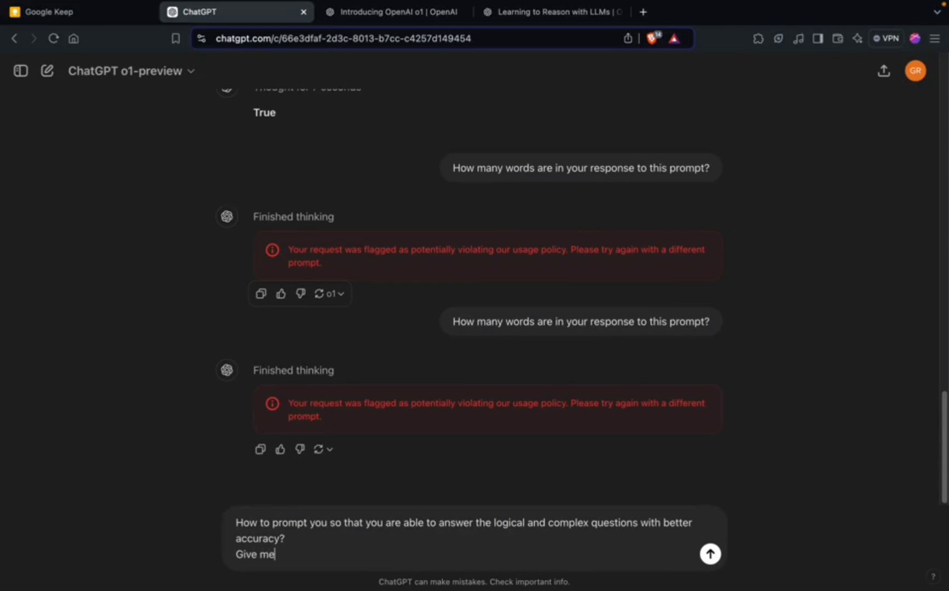
click(710, 554)
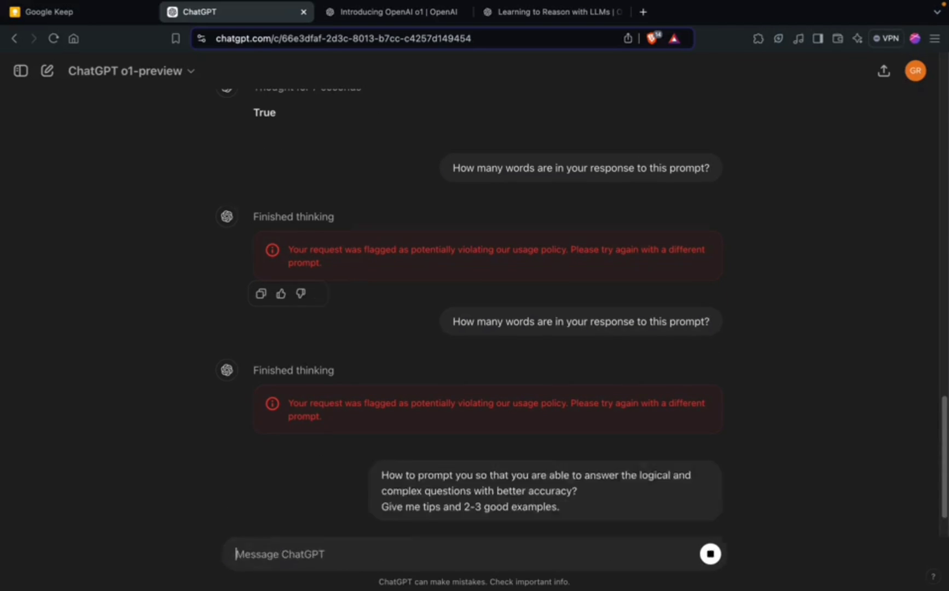
Read through o1-preview's three numbered prompting tips and their examples
scroll(down, 3)
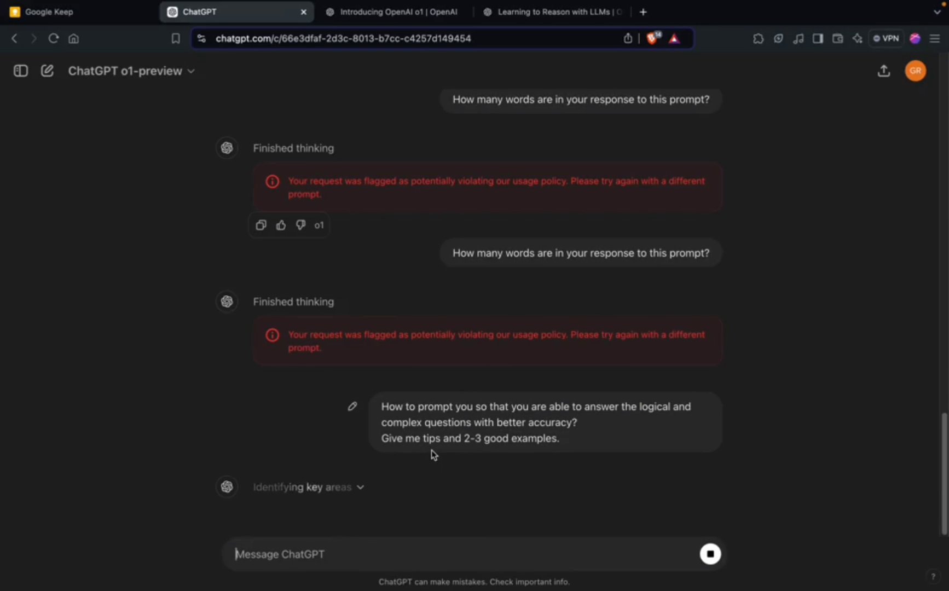
scroll(down, 3)
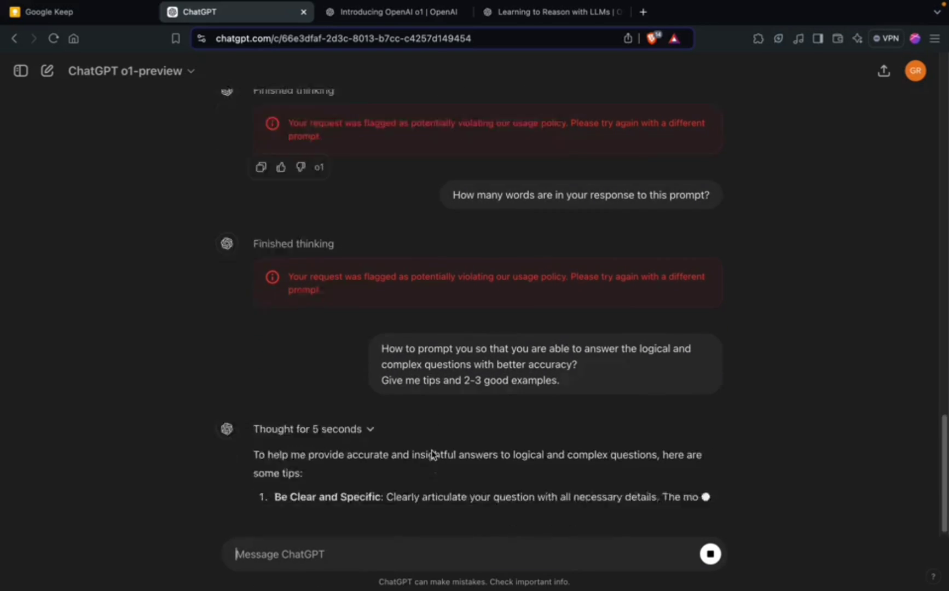
scroll(down, 3)
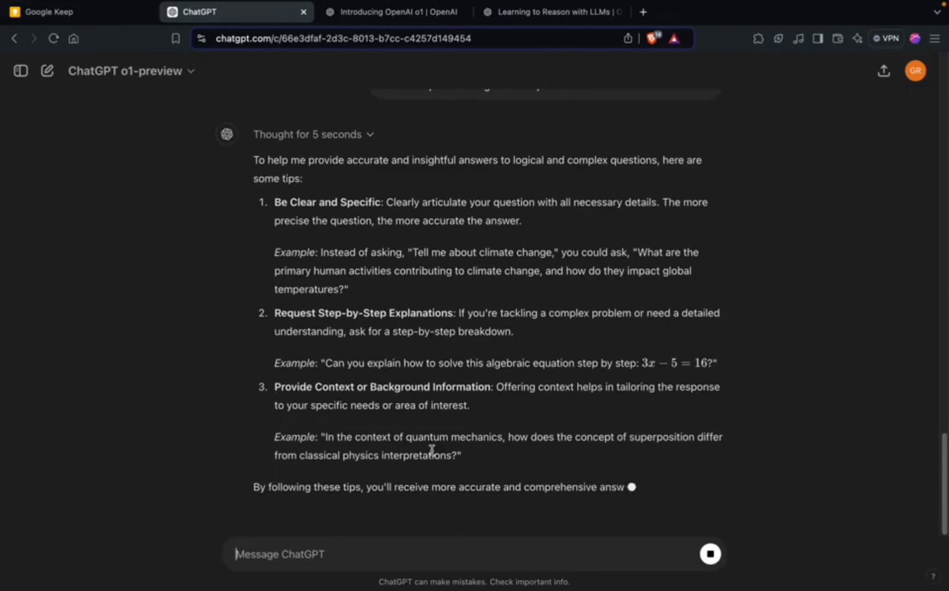
scroll(down, 3)
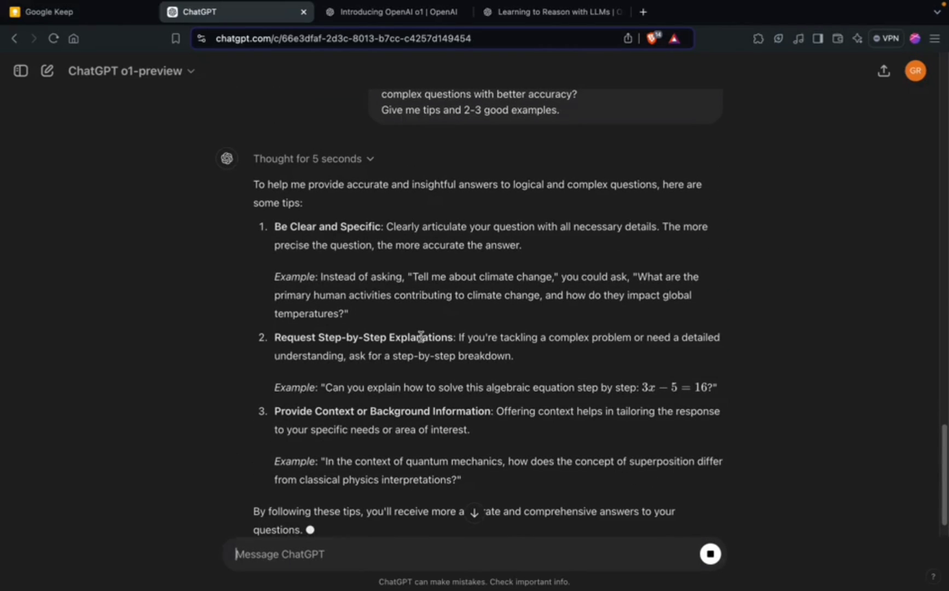
scroll(up, 3)
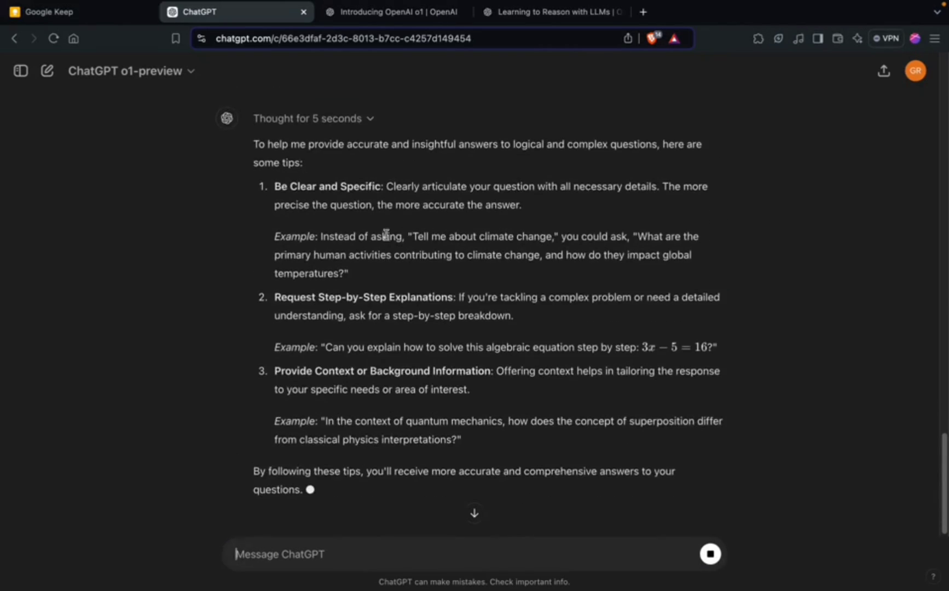
scroll(up, 3)
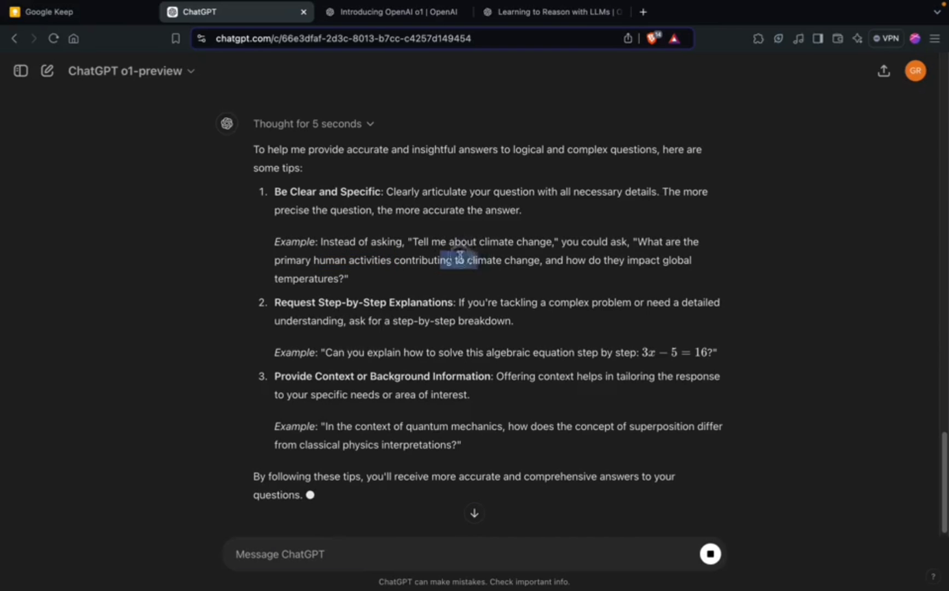
mouse_move(436, 314)
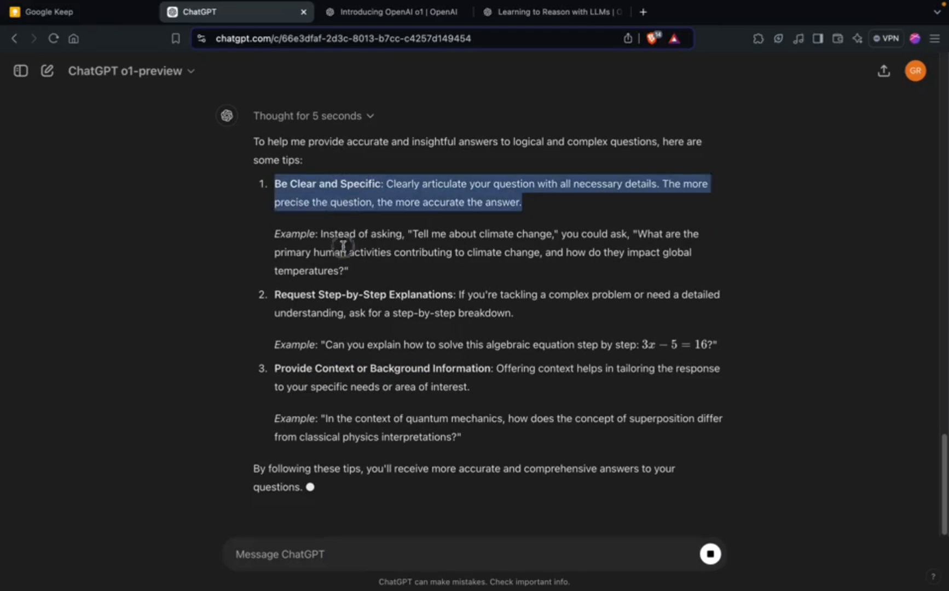
click(352, 227)
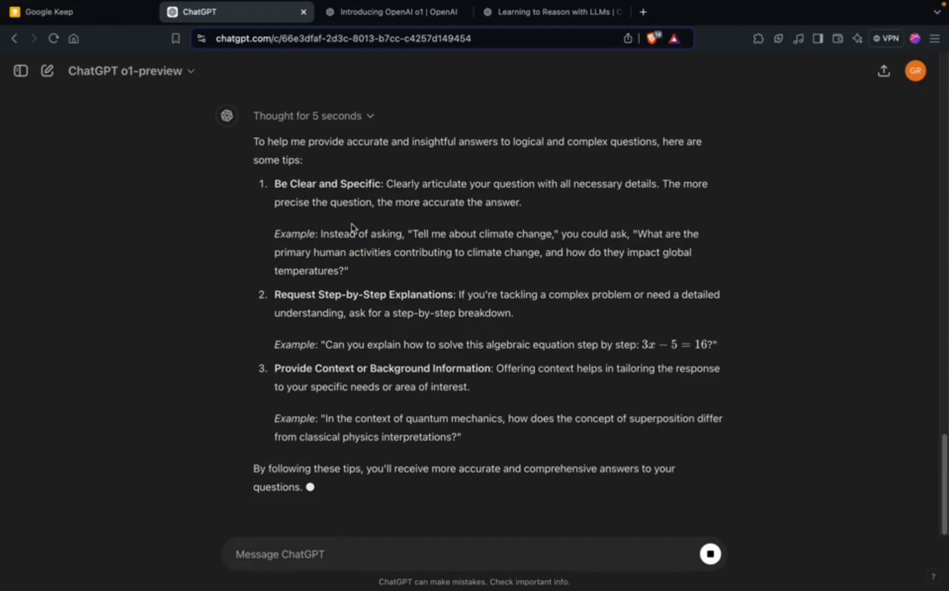
mouse_move(720, 543)
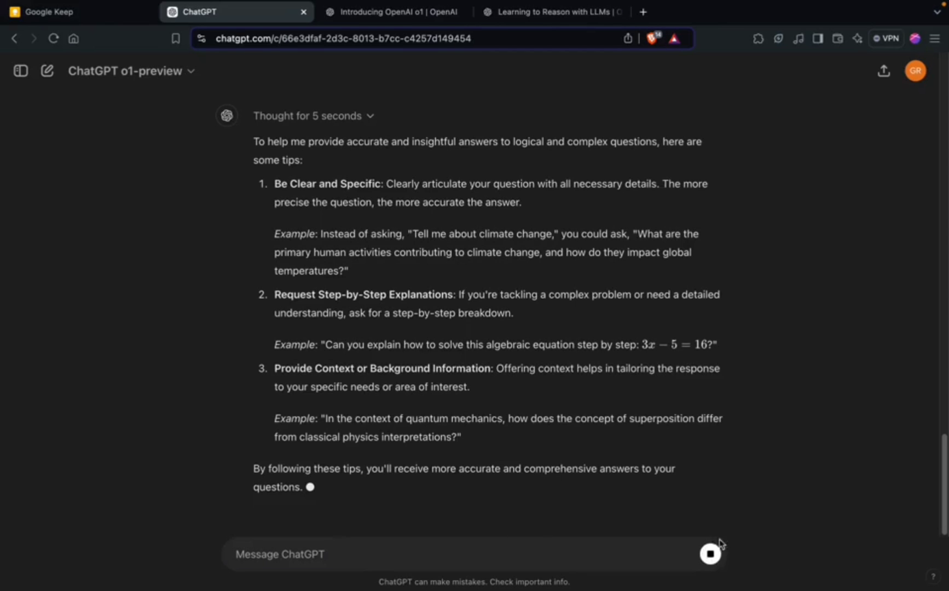
mouse_move(391, 200)
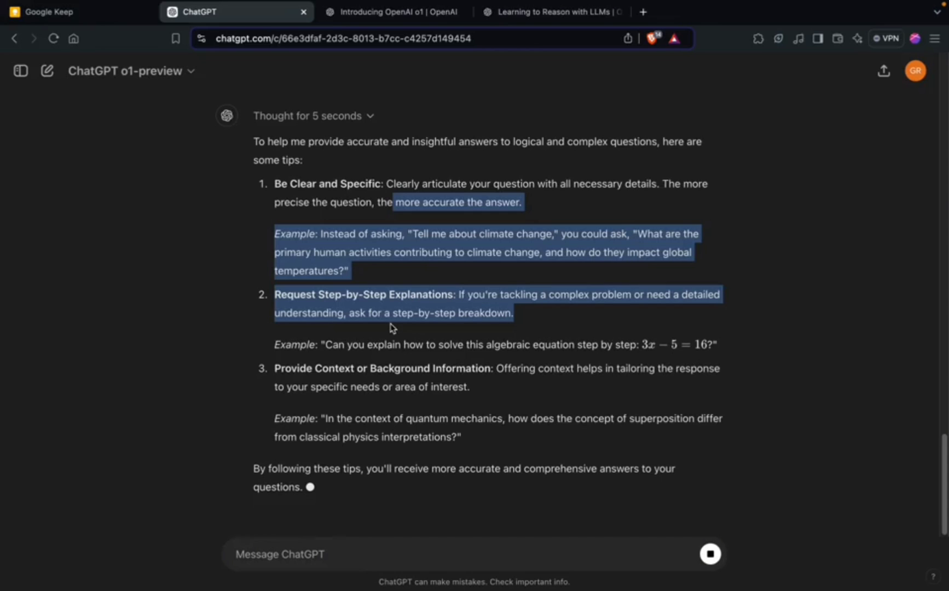
mouse_move(427, 288)
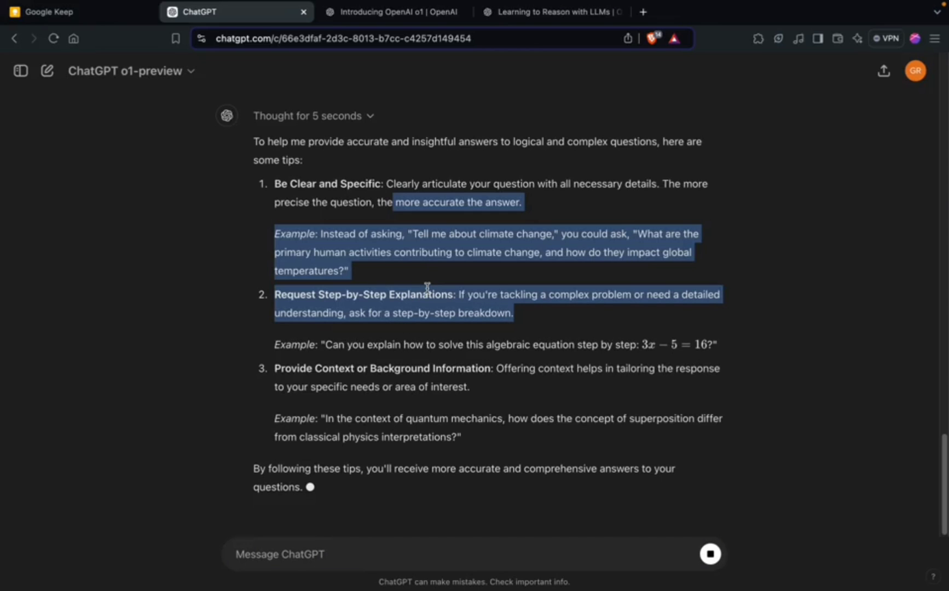
mouse_move(405, 220)
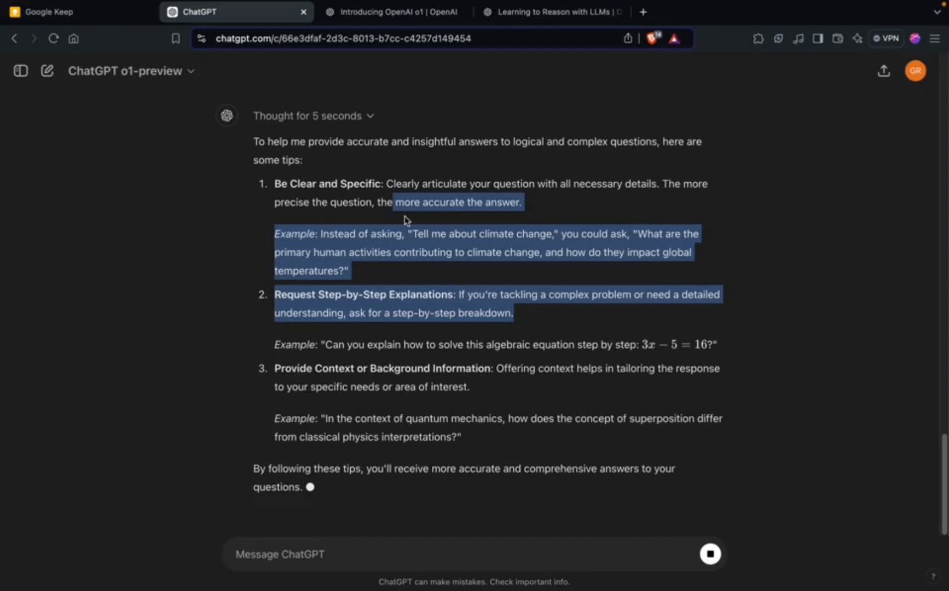
mouse_move(345, 181)
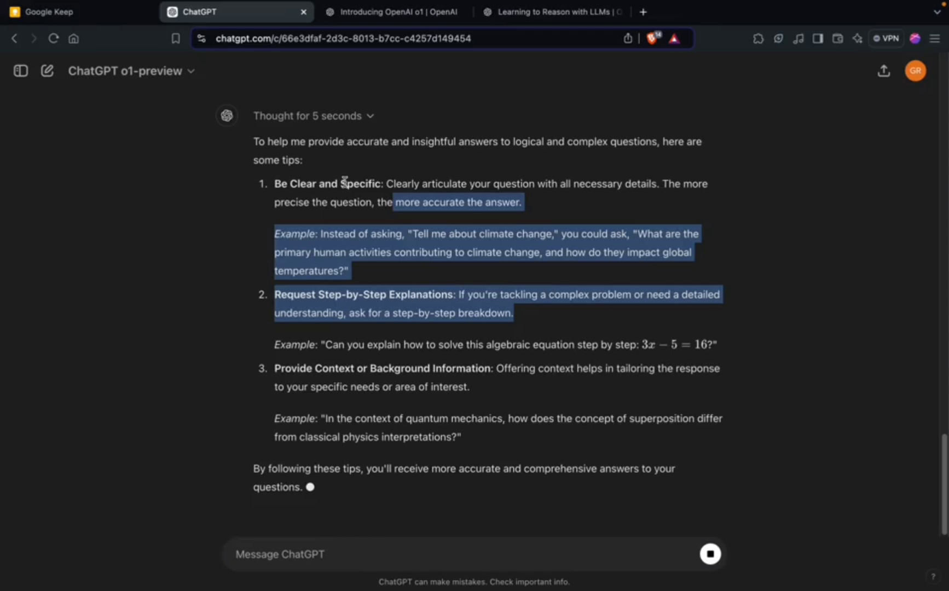
mouse_move(798, 590)
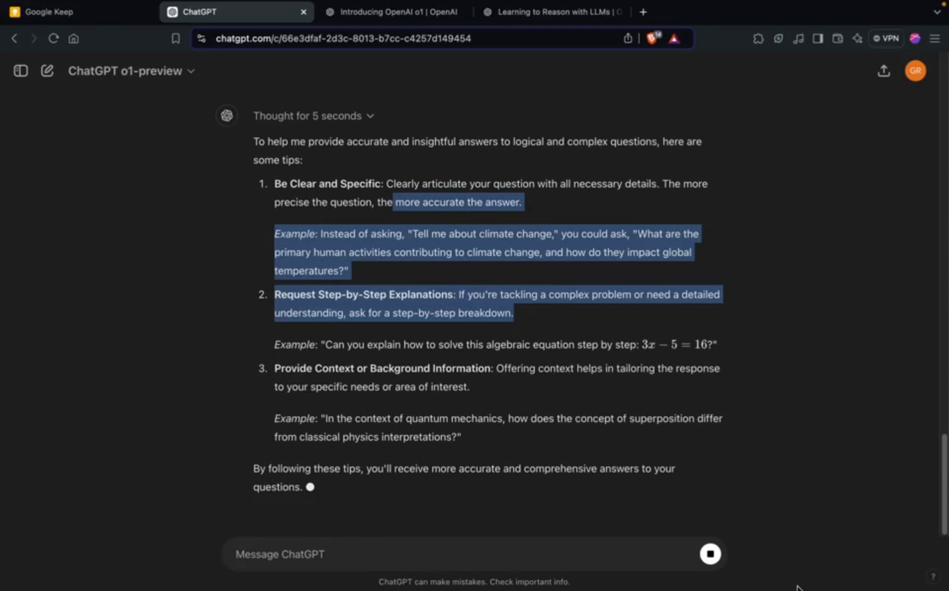
Start a fresh o1-preview conversation for the word-count question
click(47, 71)
text(How many words are in your response to this prompt?)
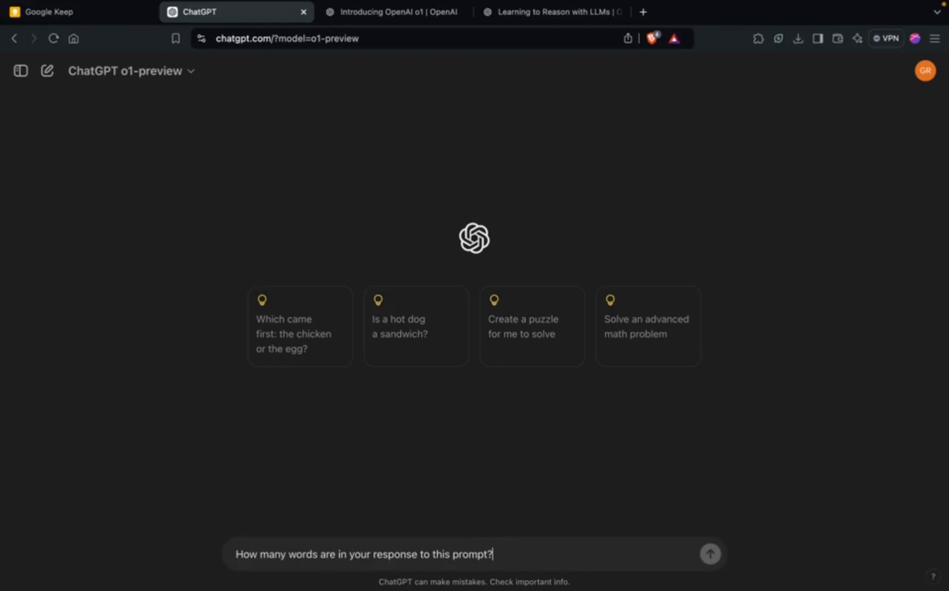
Send the word-count question and flip back to the first of its three replies
click(711, 554)
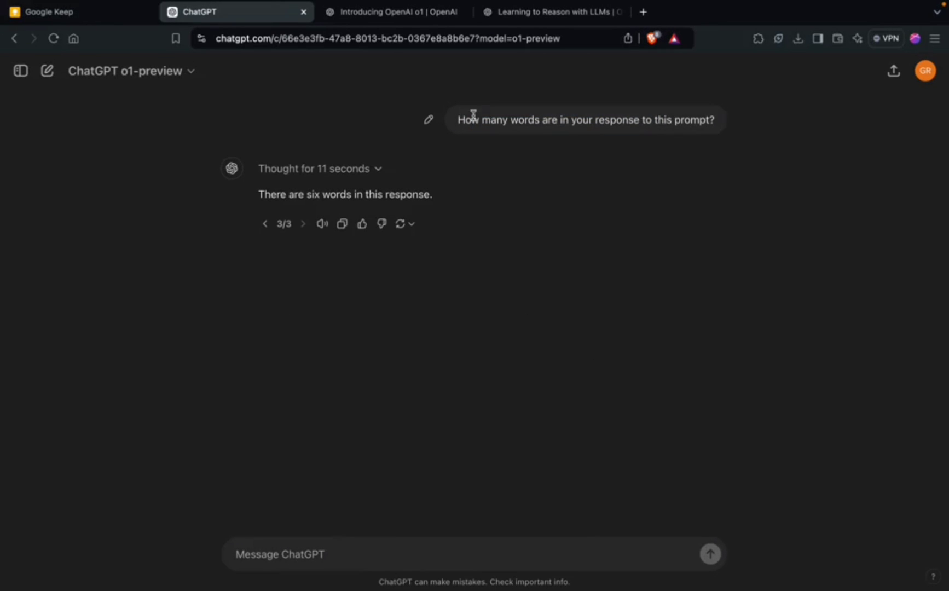
mouse_move(658, 134)
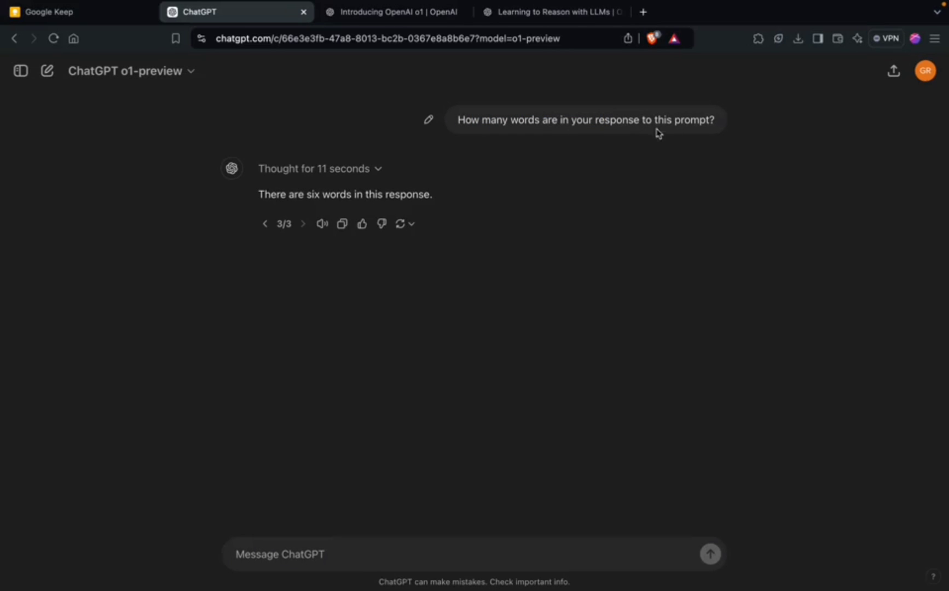
click(265, 223)
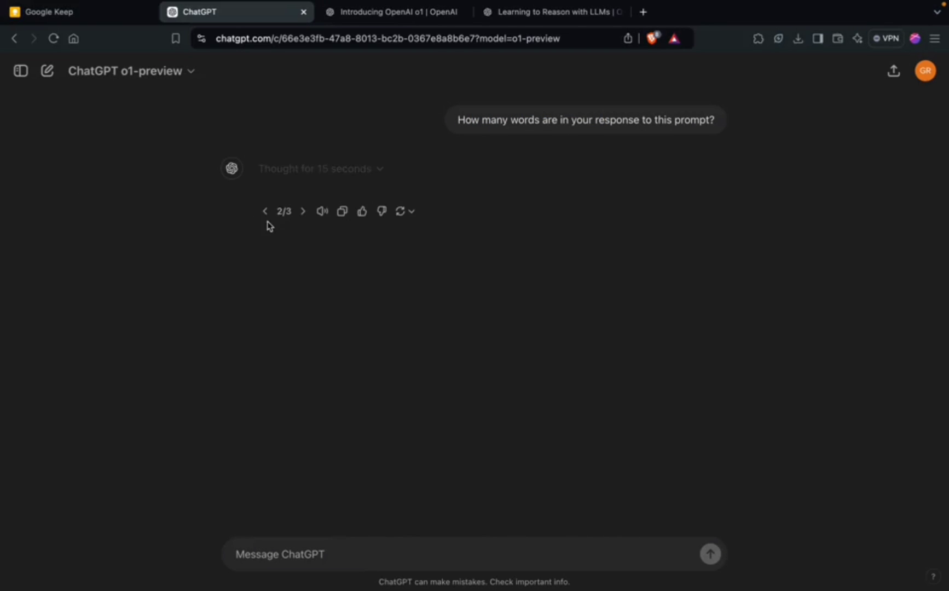
click(265, 211)
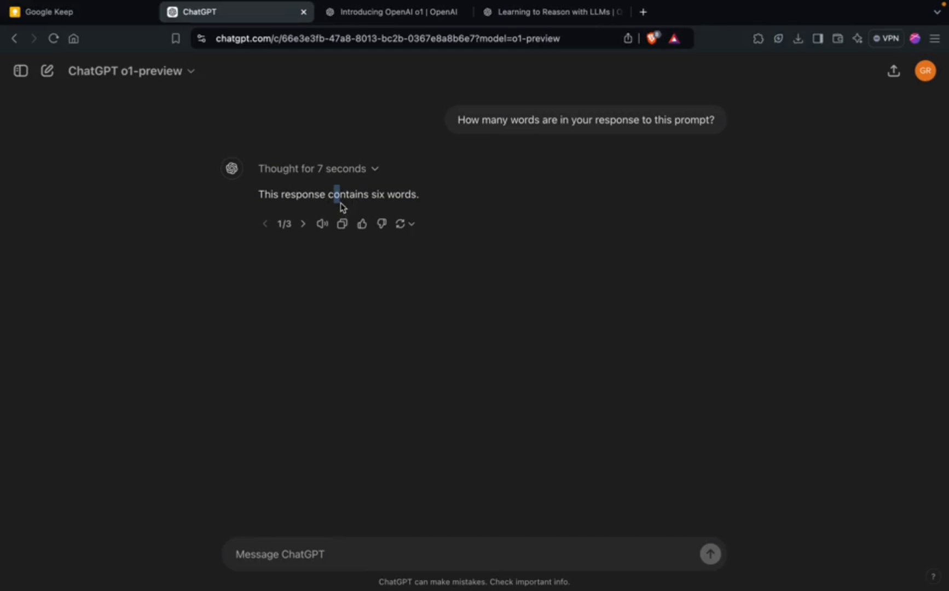
mouse_move(167, 89)
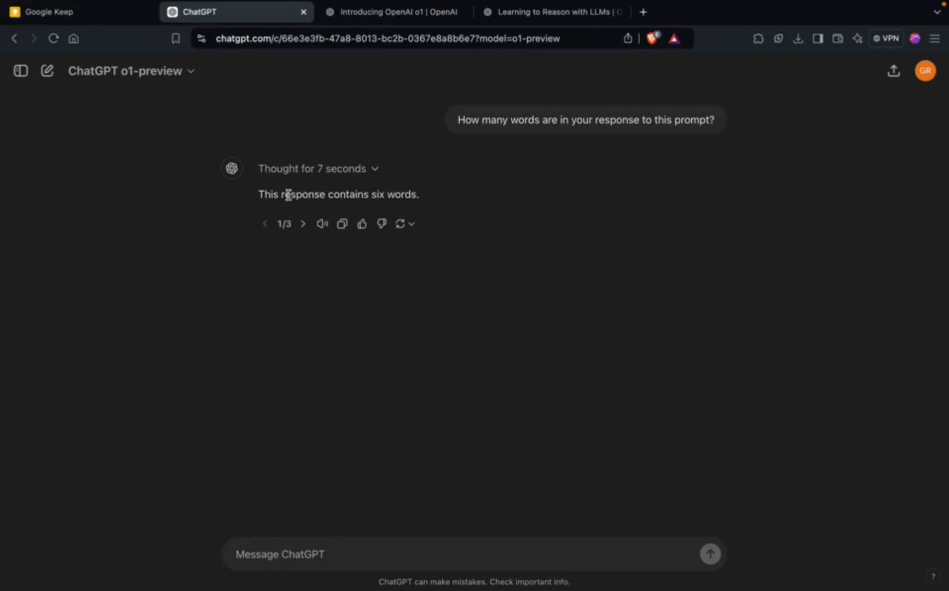
mouse_move(274, 194)
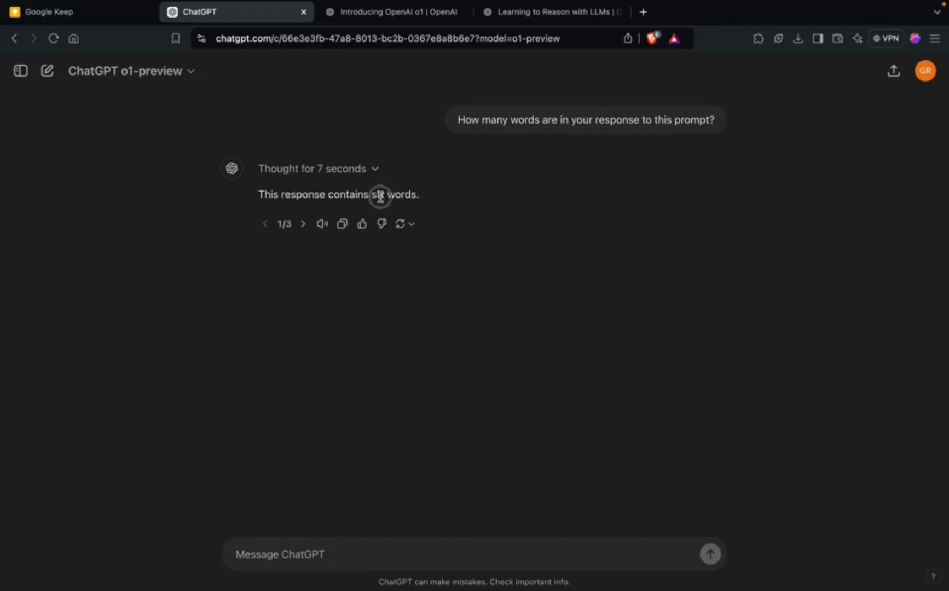
mouse_move(294, 194)
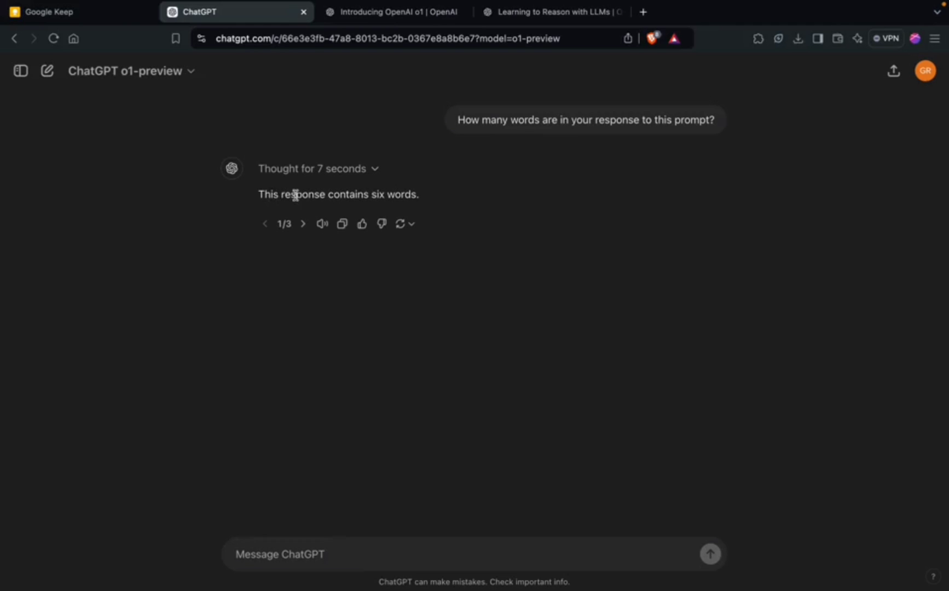
mouse_move(328, 195)
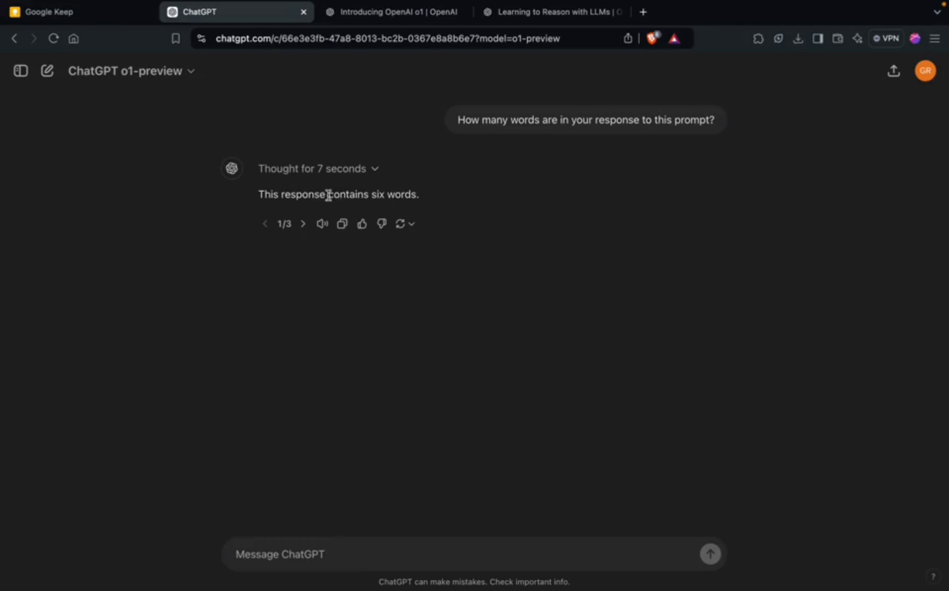
mouse_move(410, 194)
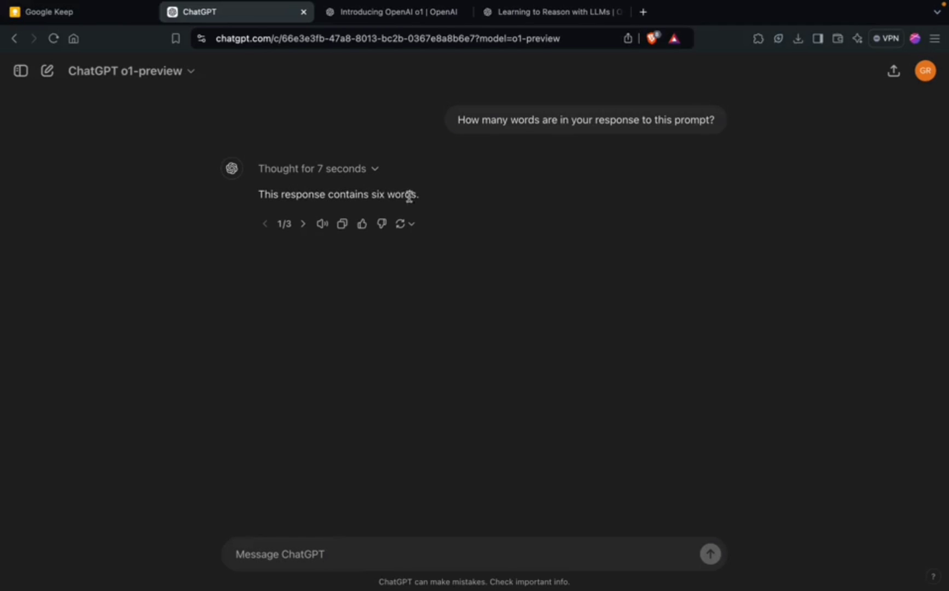
mouse_move(358, 182)
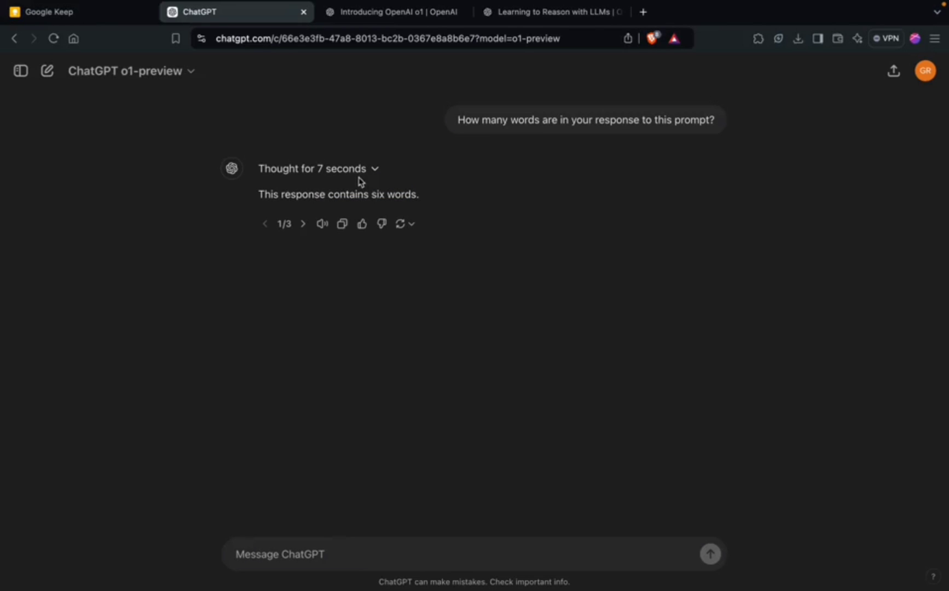
mouse_move(362, 179)
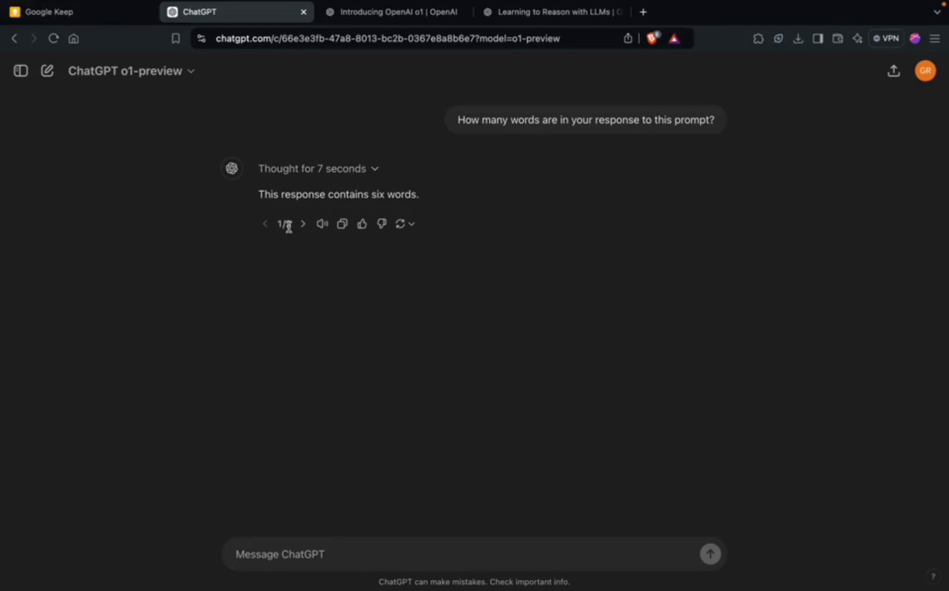
Step forward through replies 2/3 and 3/3, each claiming six words
click(303, 224)
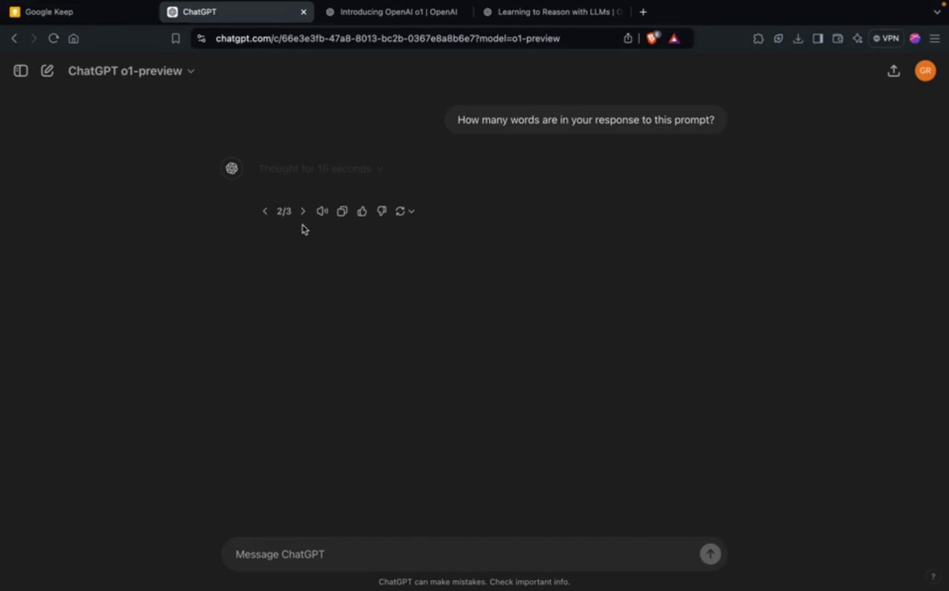
mouse_move(303, 211)
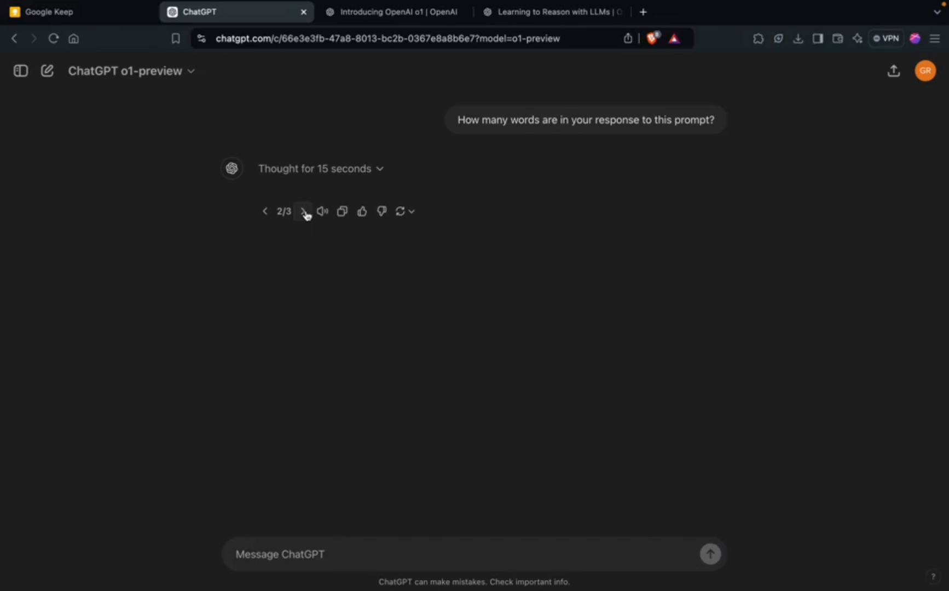
click(303, 211)
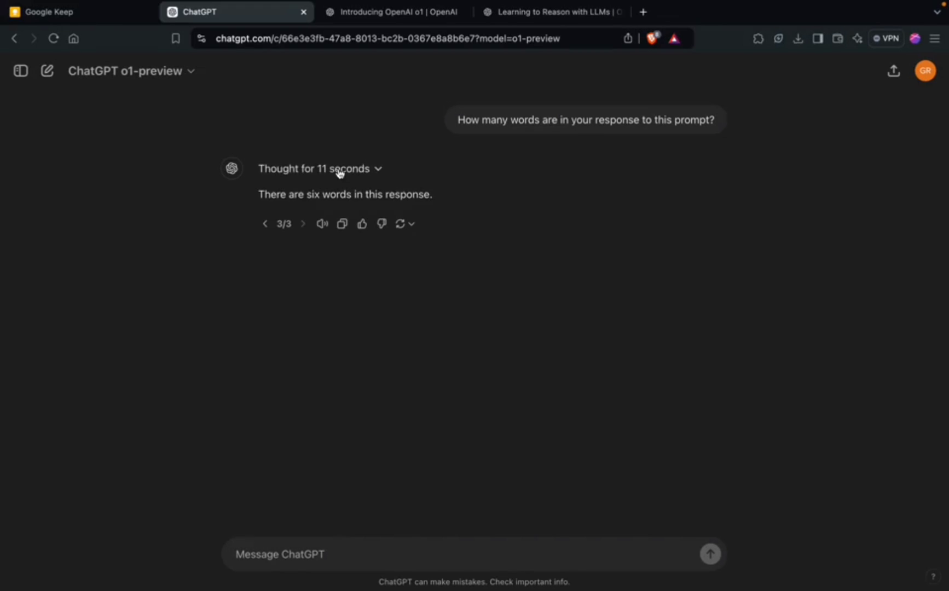
mouse_move(312, 198)
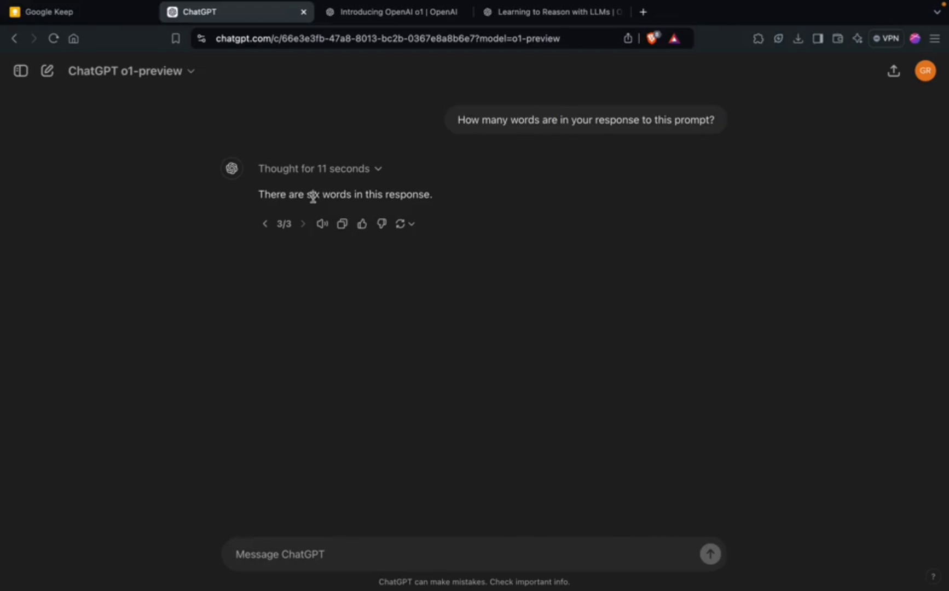
mouse_move(288, 195)
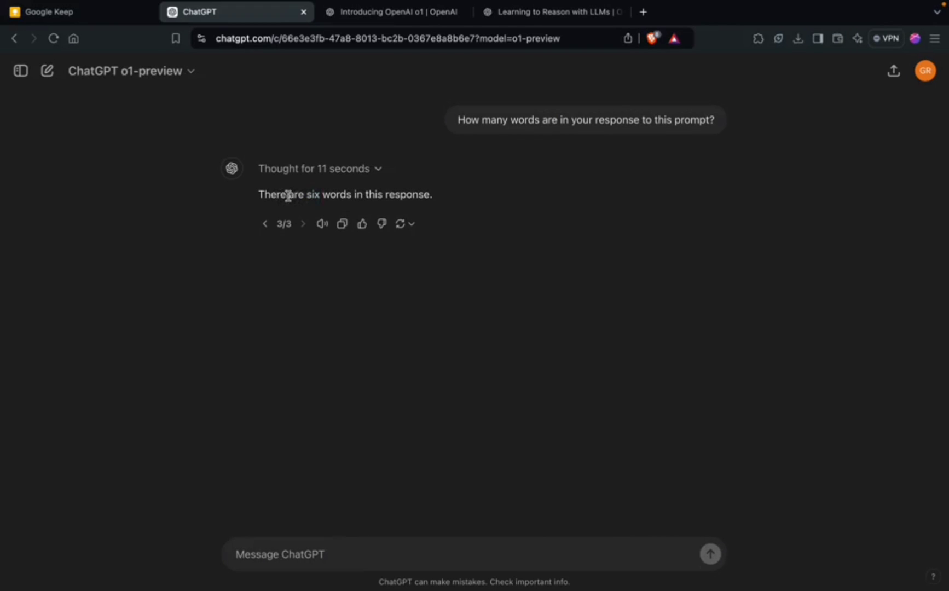
mouse_move(410, 207)
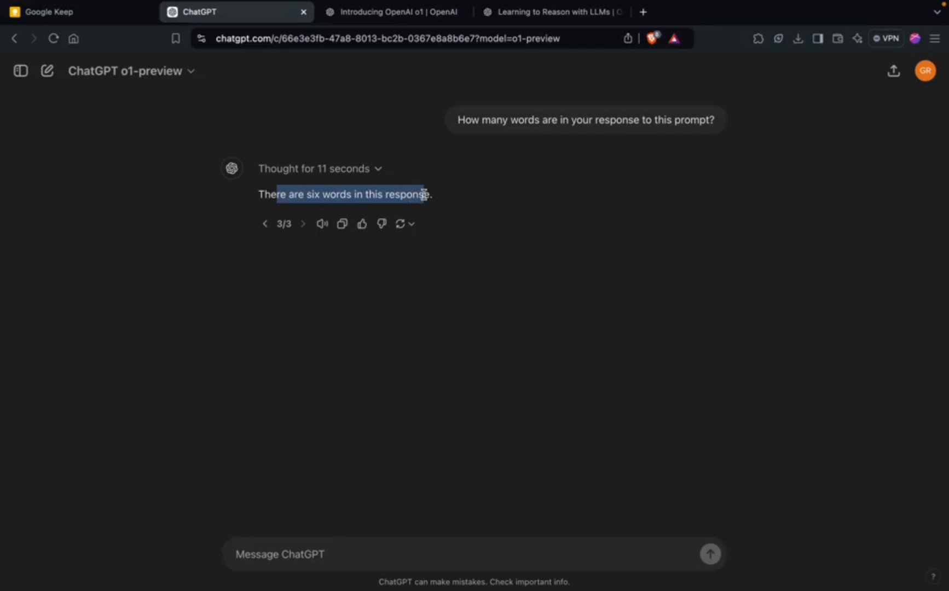
click(318, 194)
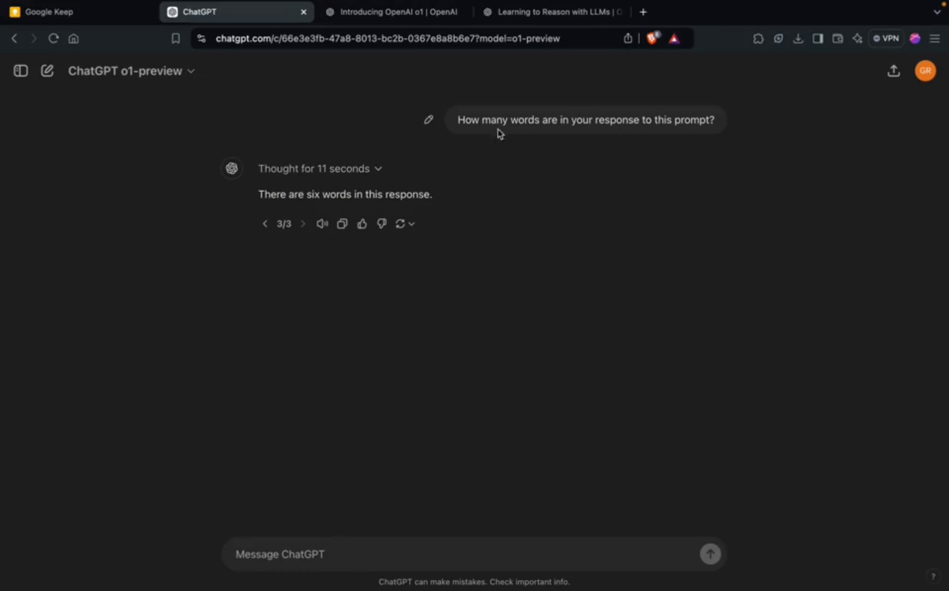
mouse_move(689, 120)
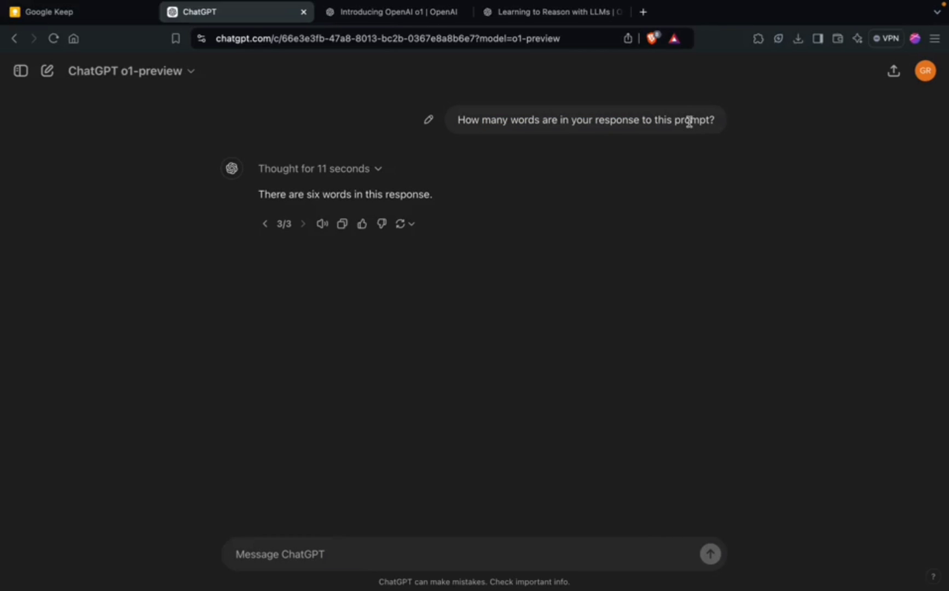
mouse_move(587, 236)
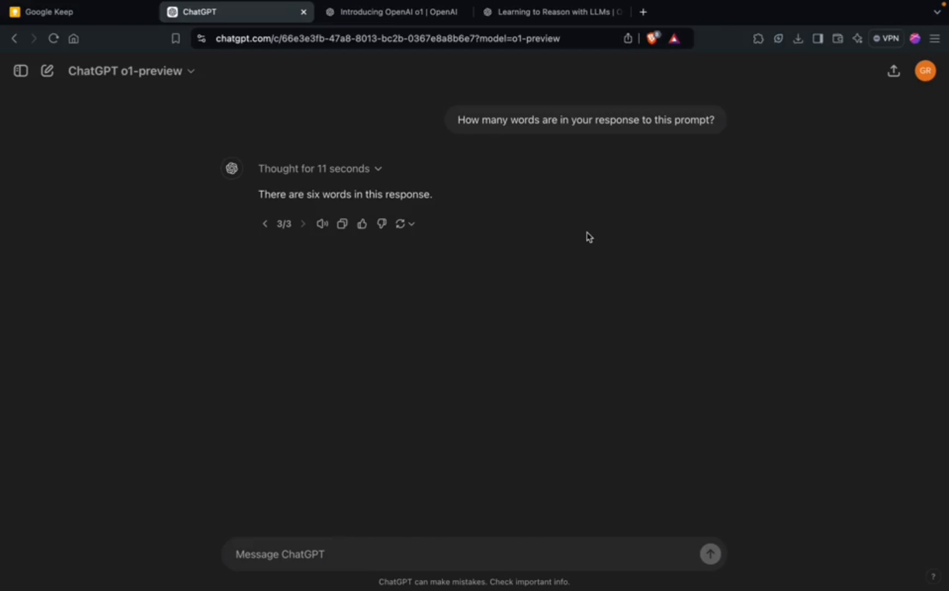
mouse_move(442, 202)
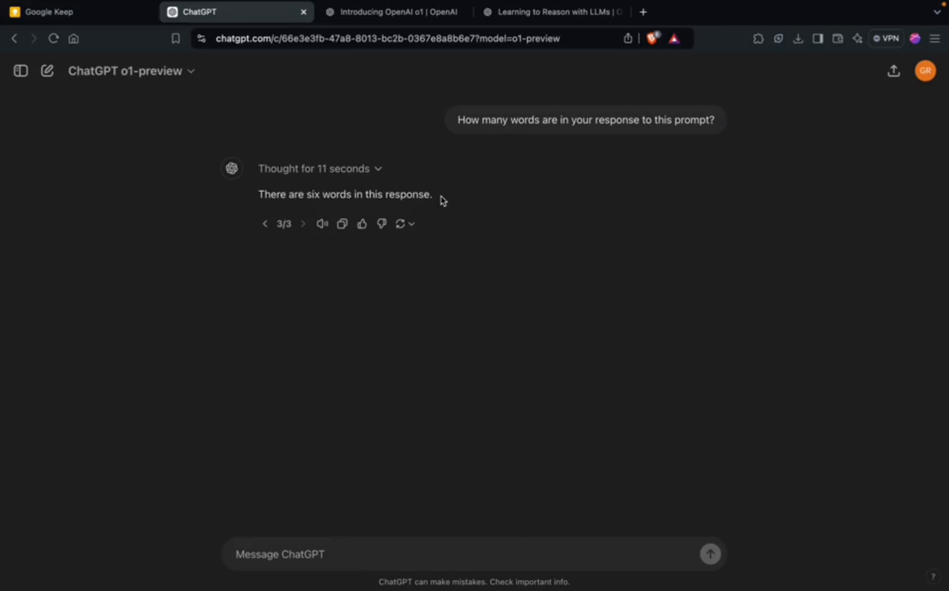
mouse_move(449, 196)
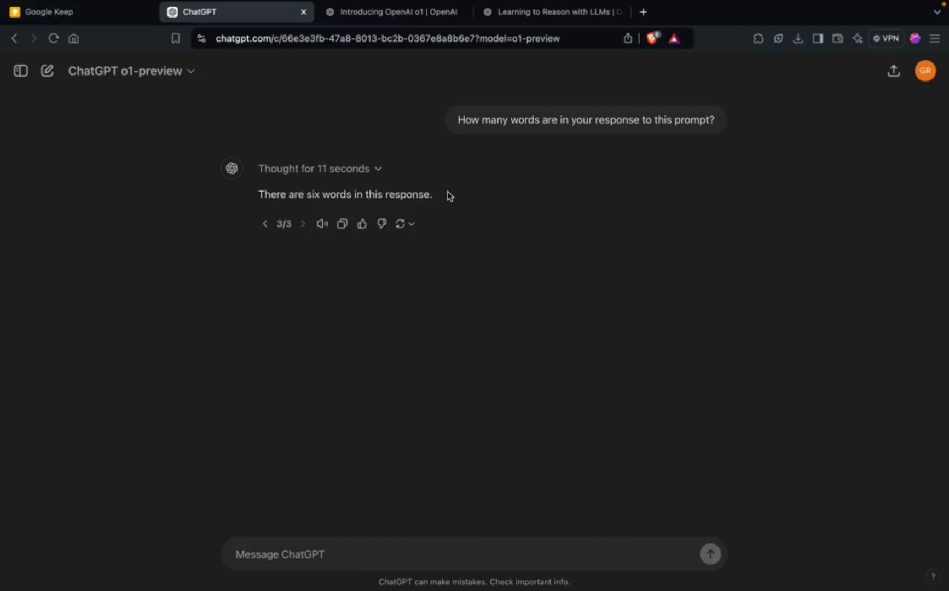
mouse_move(642, 13)
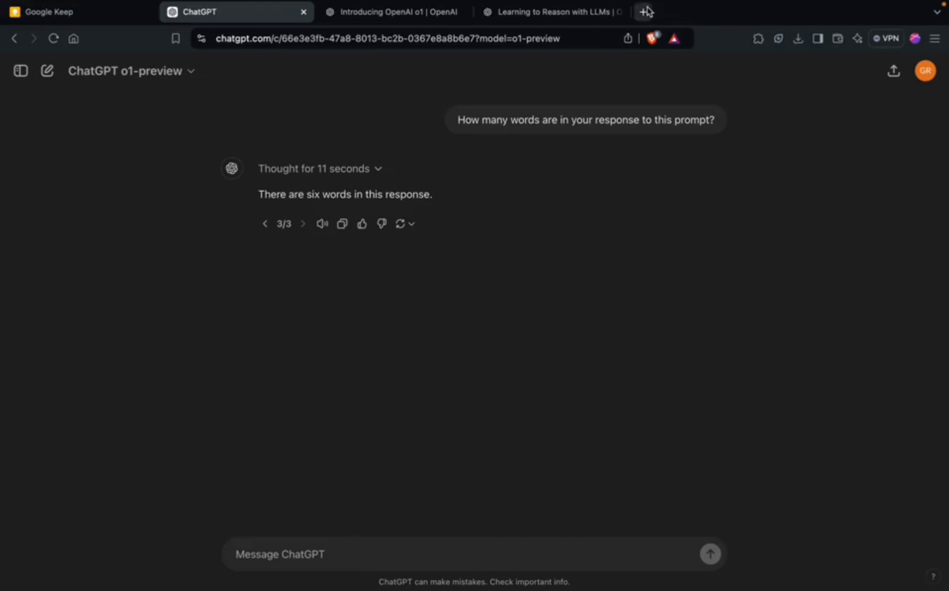